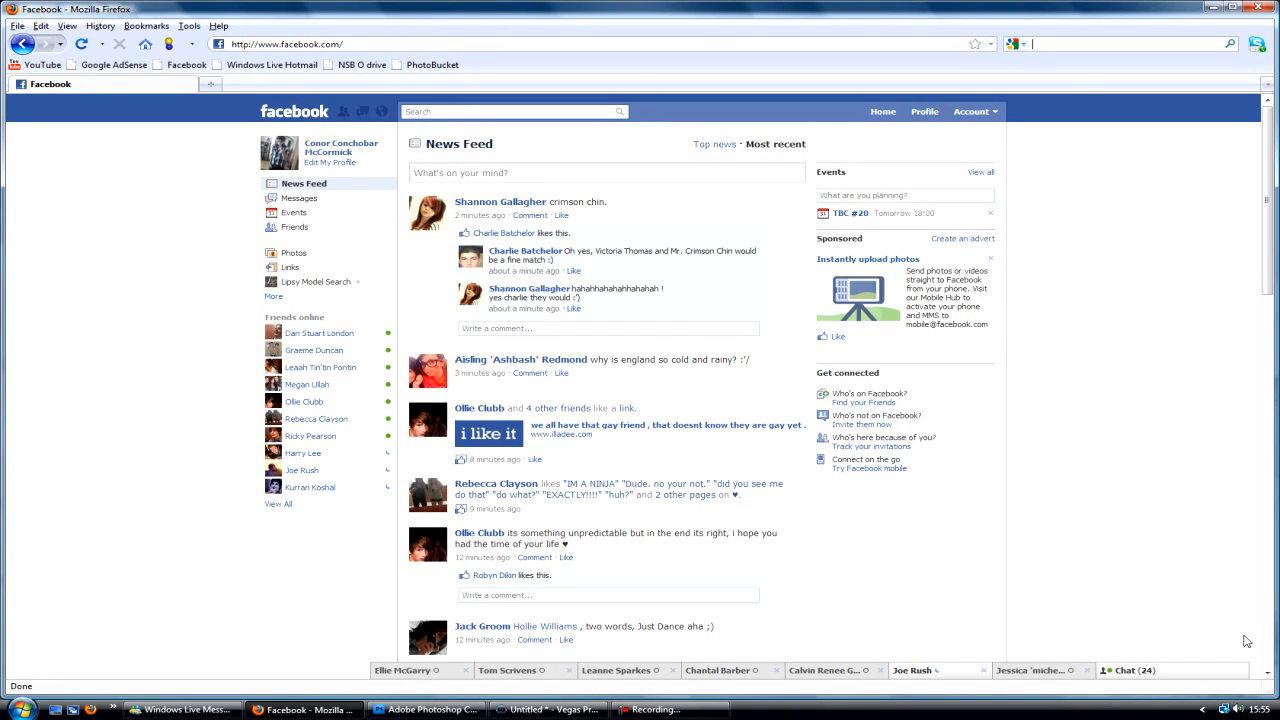
mouse_move(1218, 650)
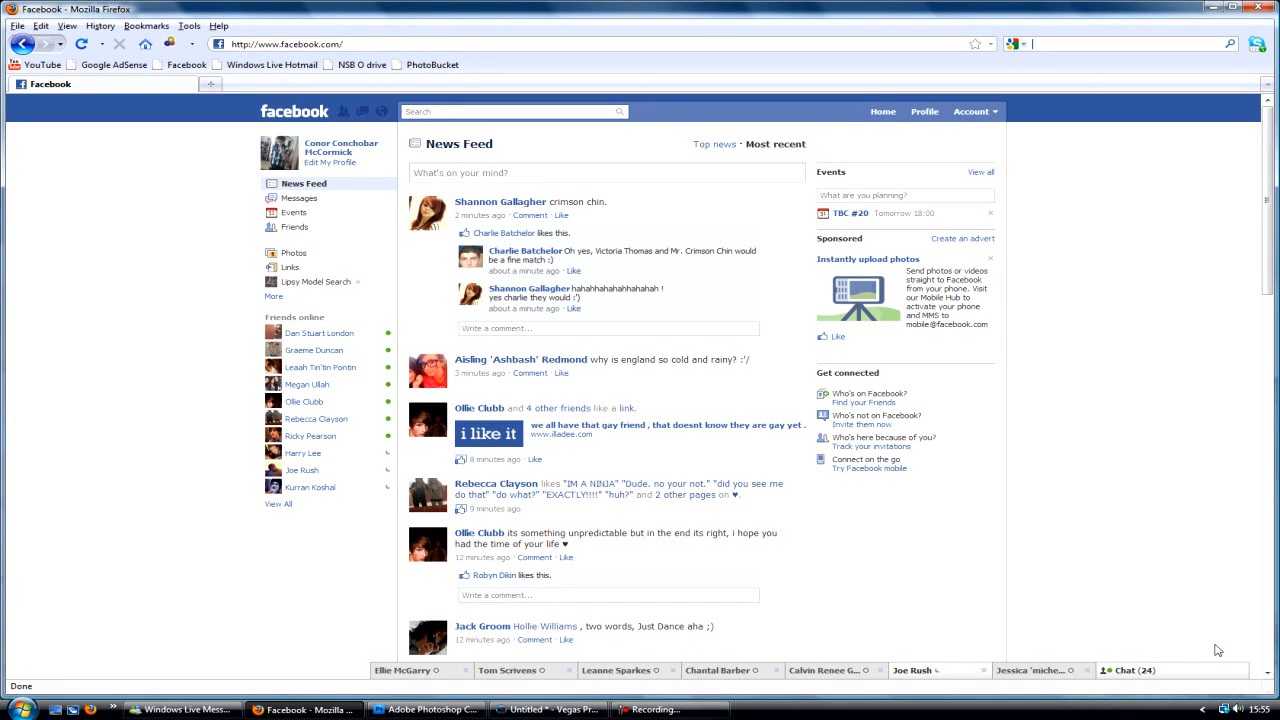
mouse_move(1080, 600)
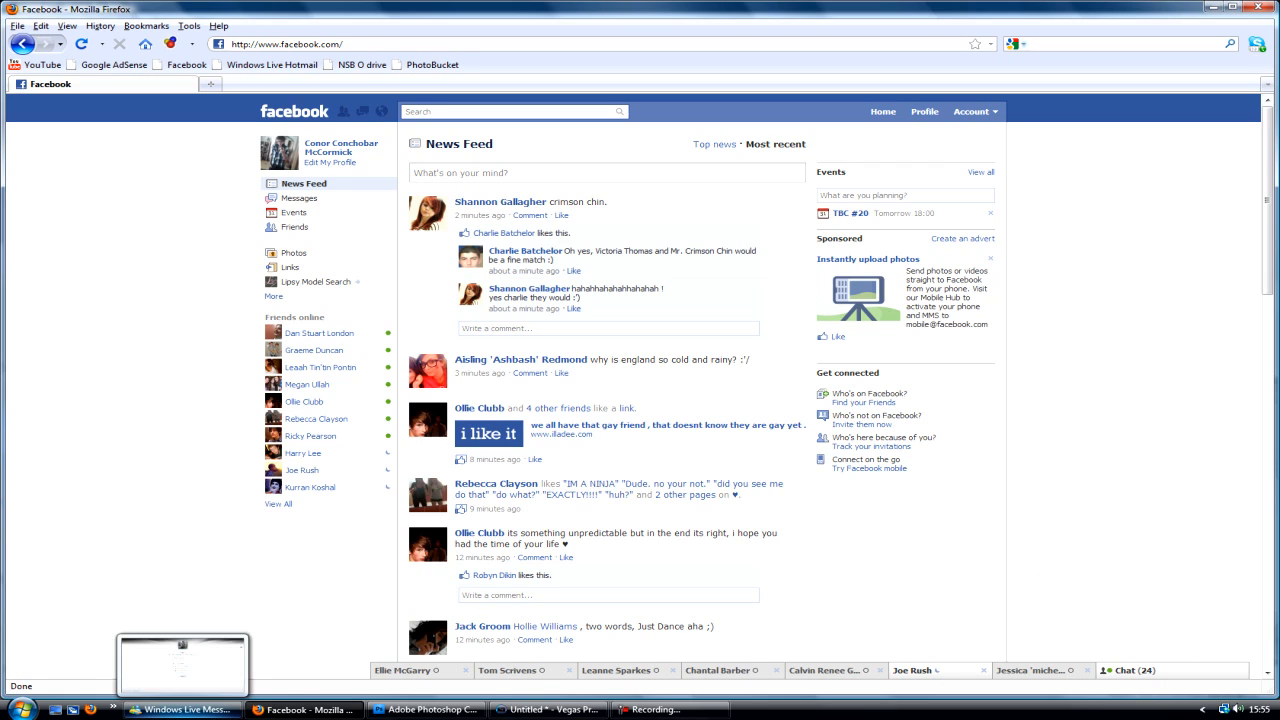
Bring up the Vegas Pro project with the gameplay clip and tag image stacked on the timeline
left_click(548, 708)
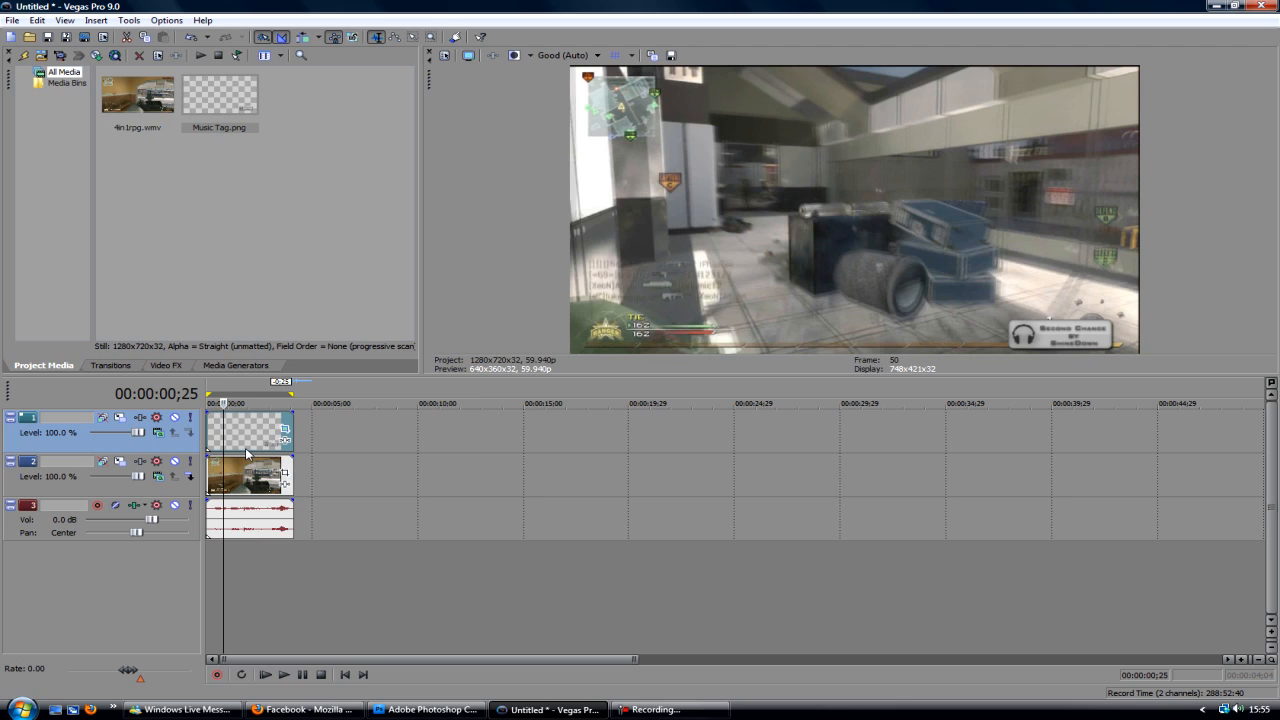
mouse_move(258, 368)
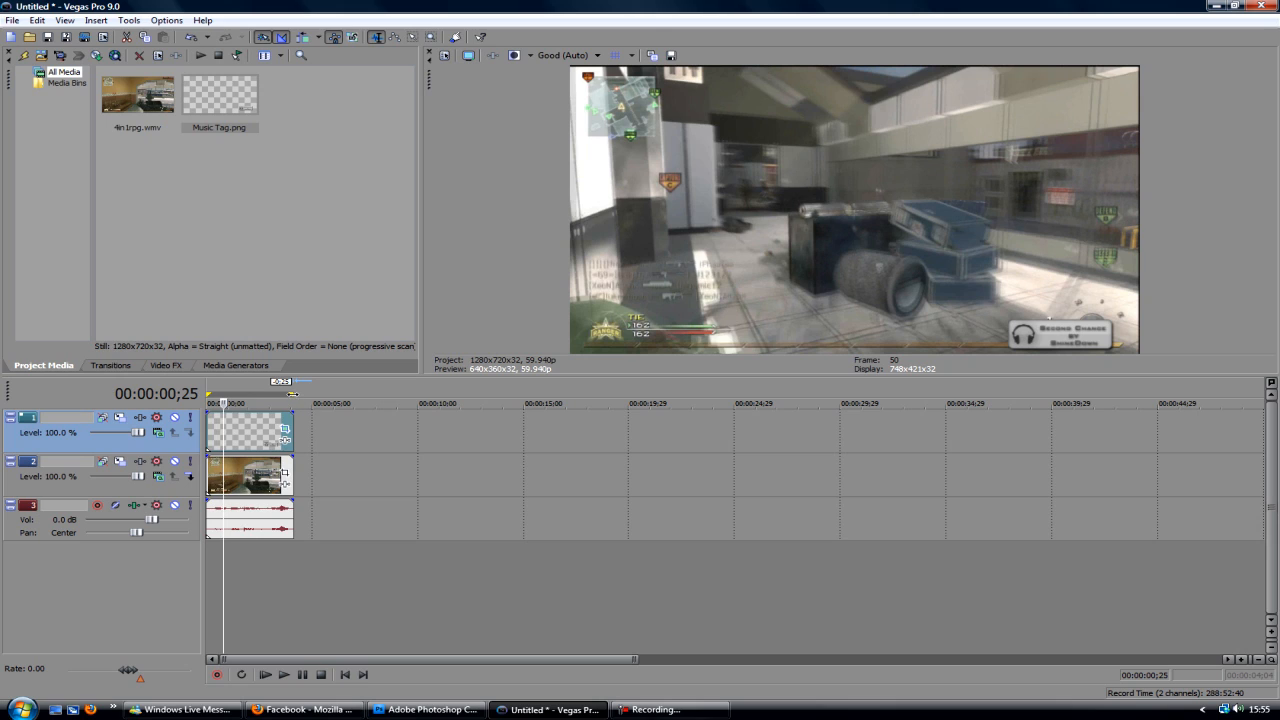
mouse_move(414, 480)
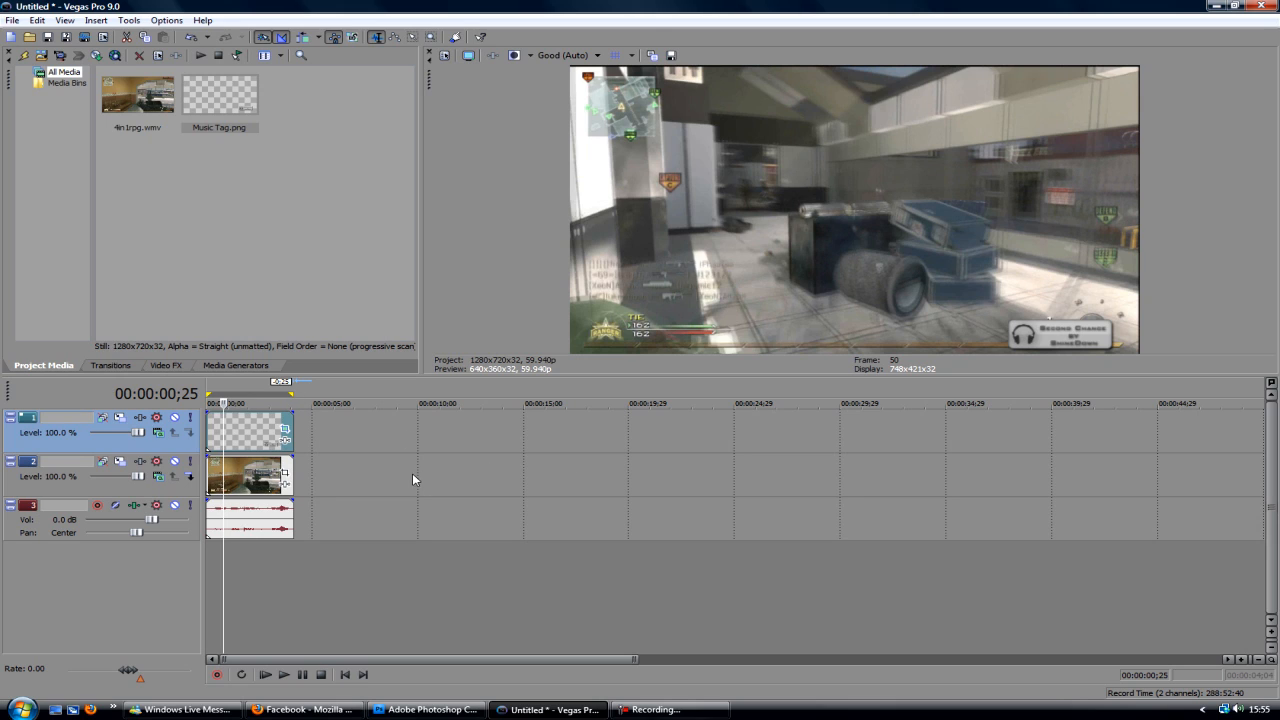
mouse_move(304, 480)
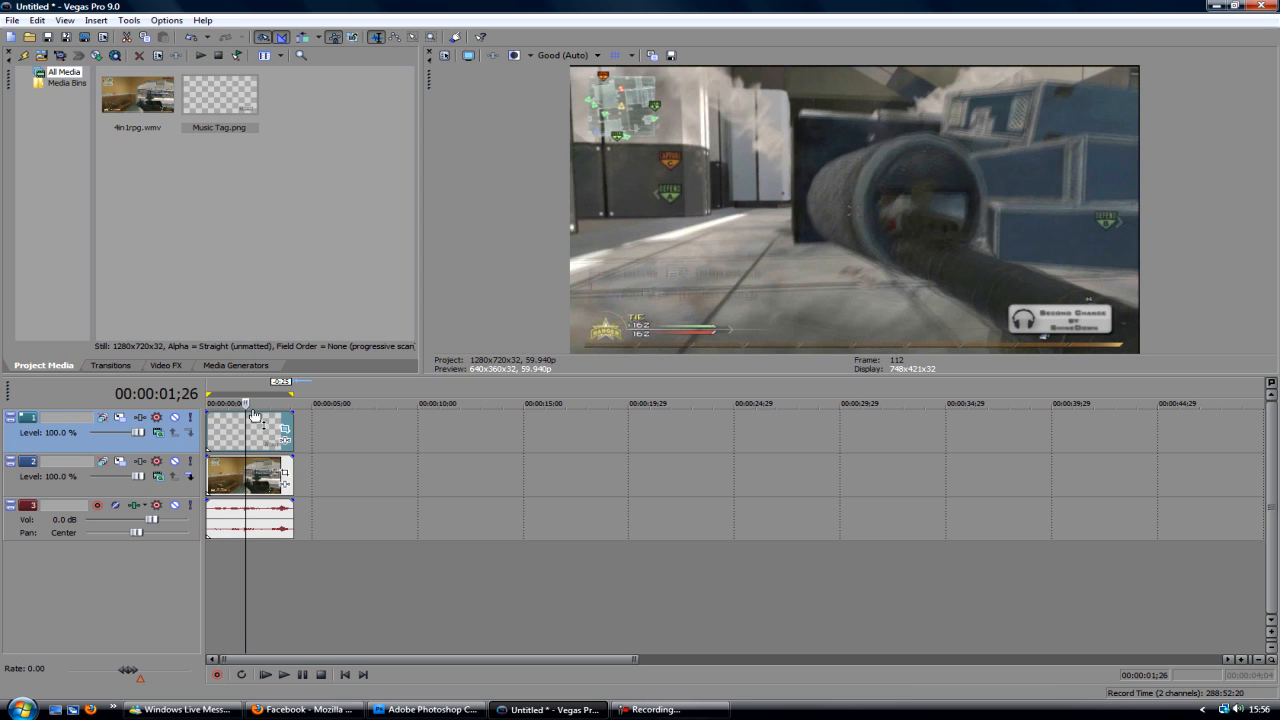
mouse_move(1216, 348)
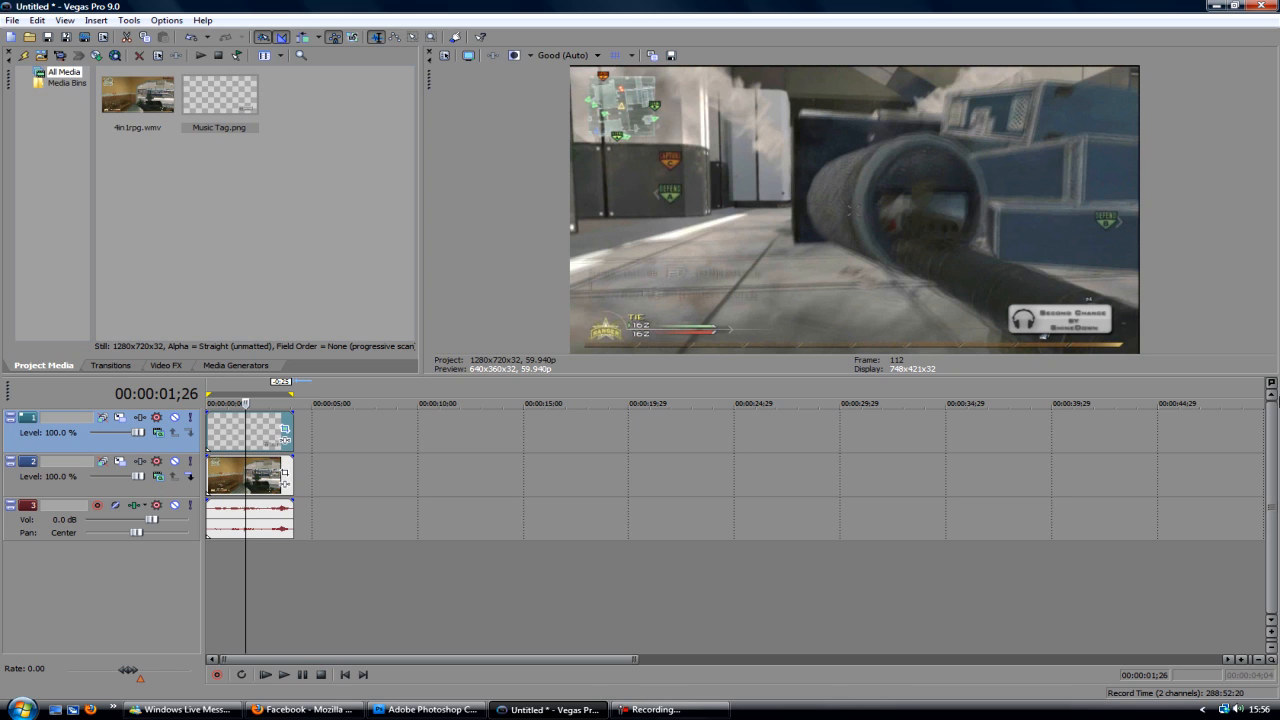
mouse_move(98, 572)
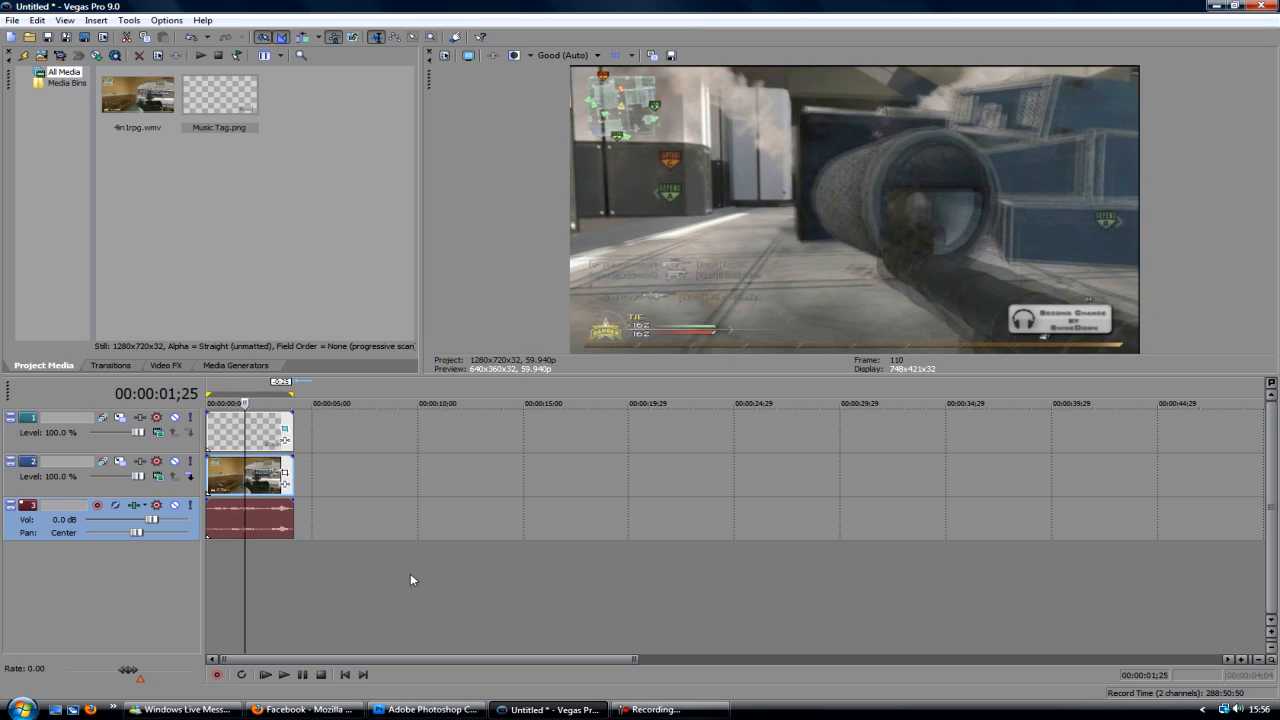
Create a new 1280×720 document named 'Name tag' with a transparent background
left_click(424, 708)
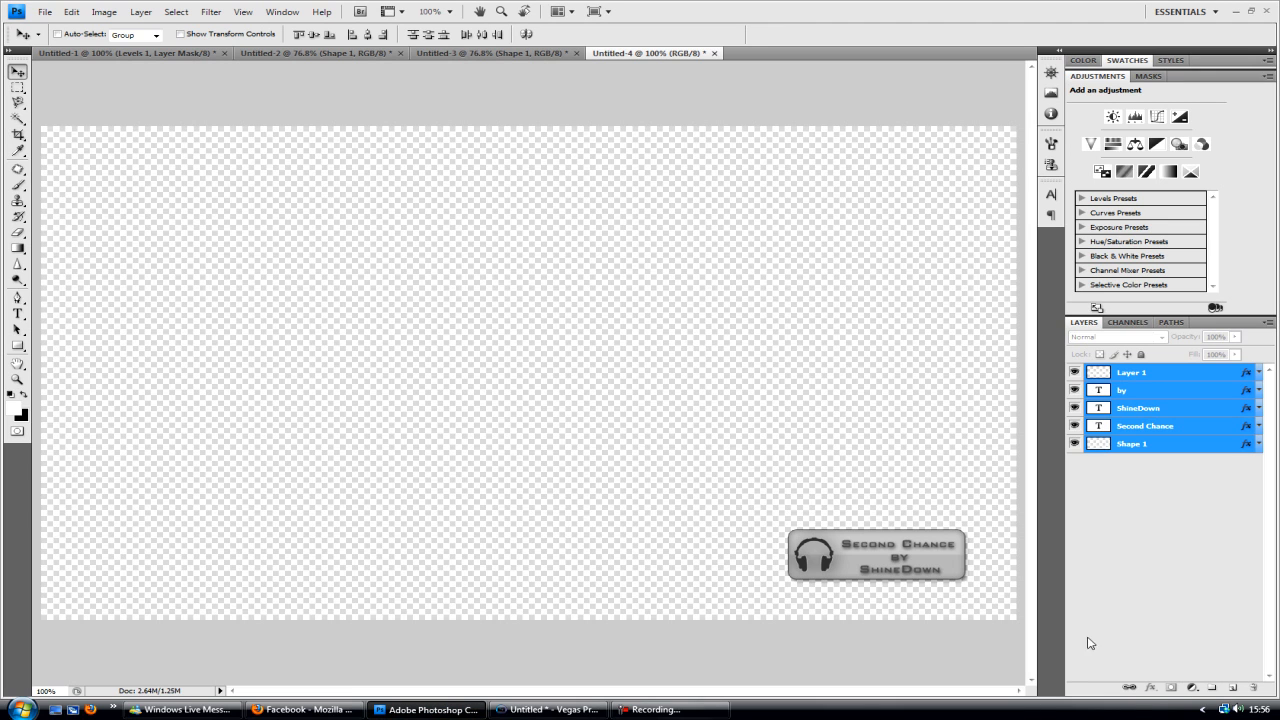
left_click(44, 12)
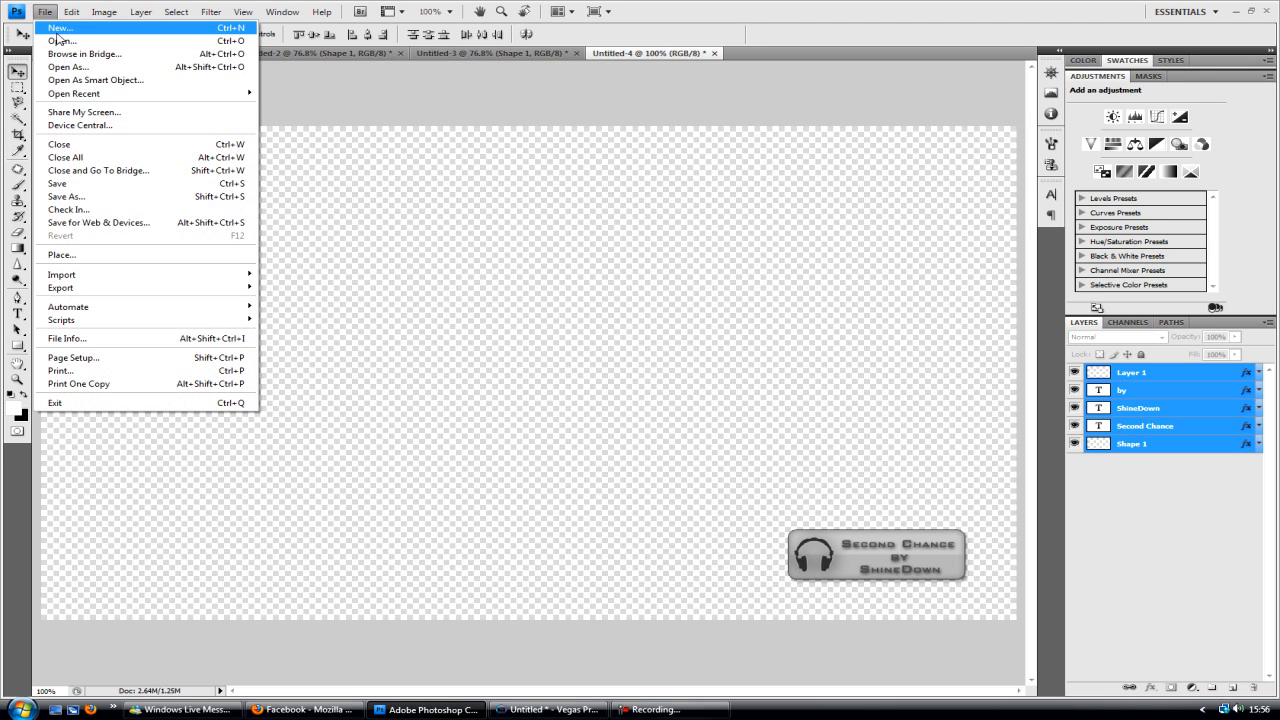
left_click(60, 28)
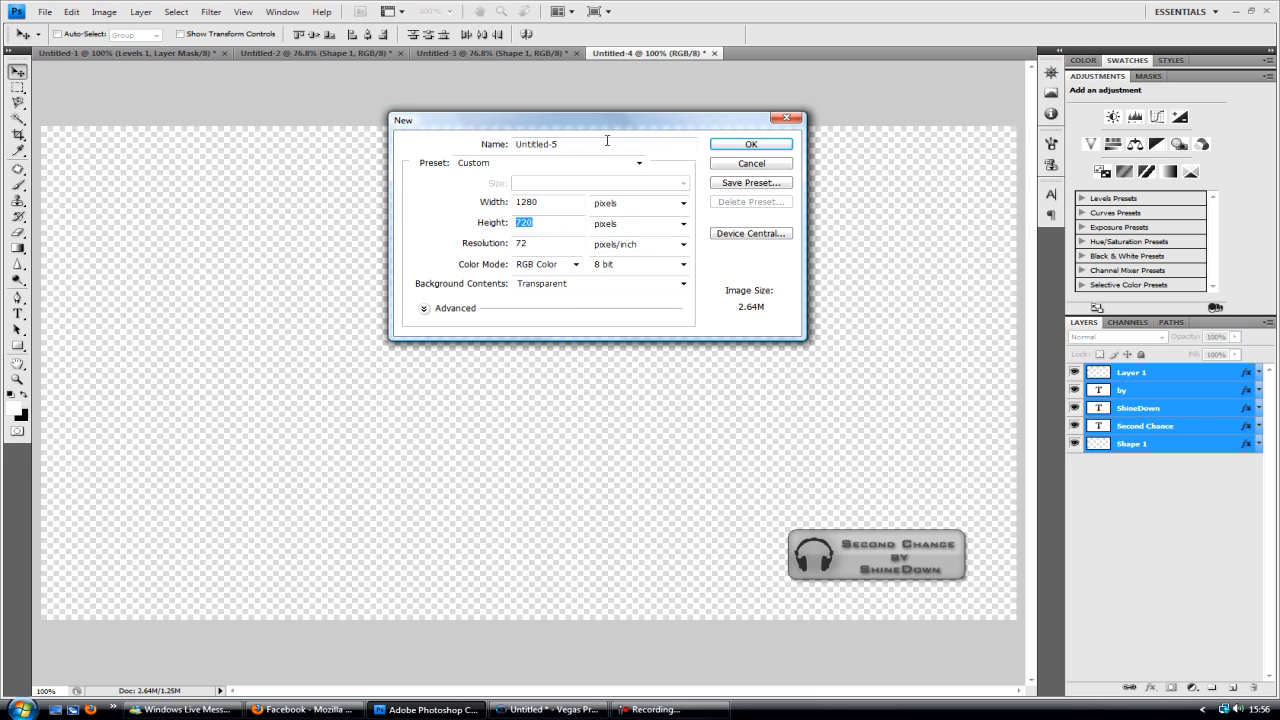
type("Name ta")
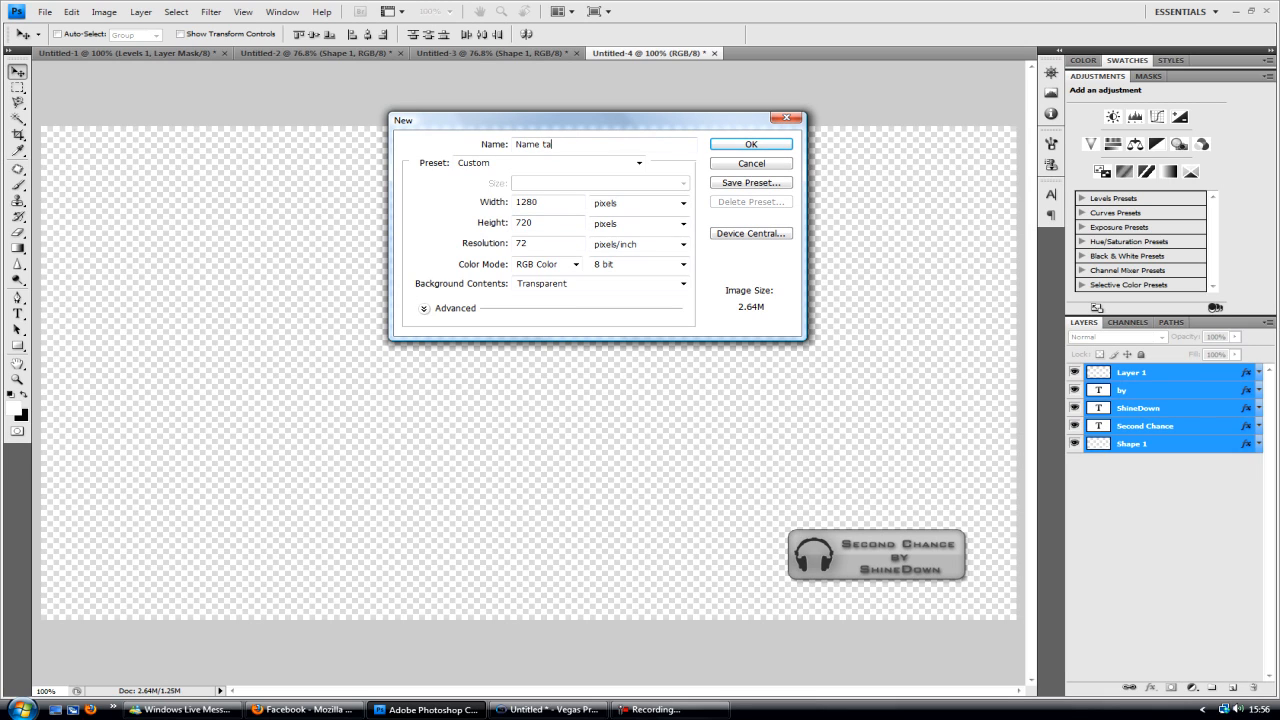
type("g")
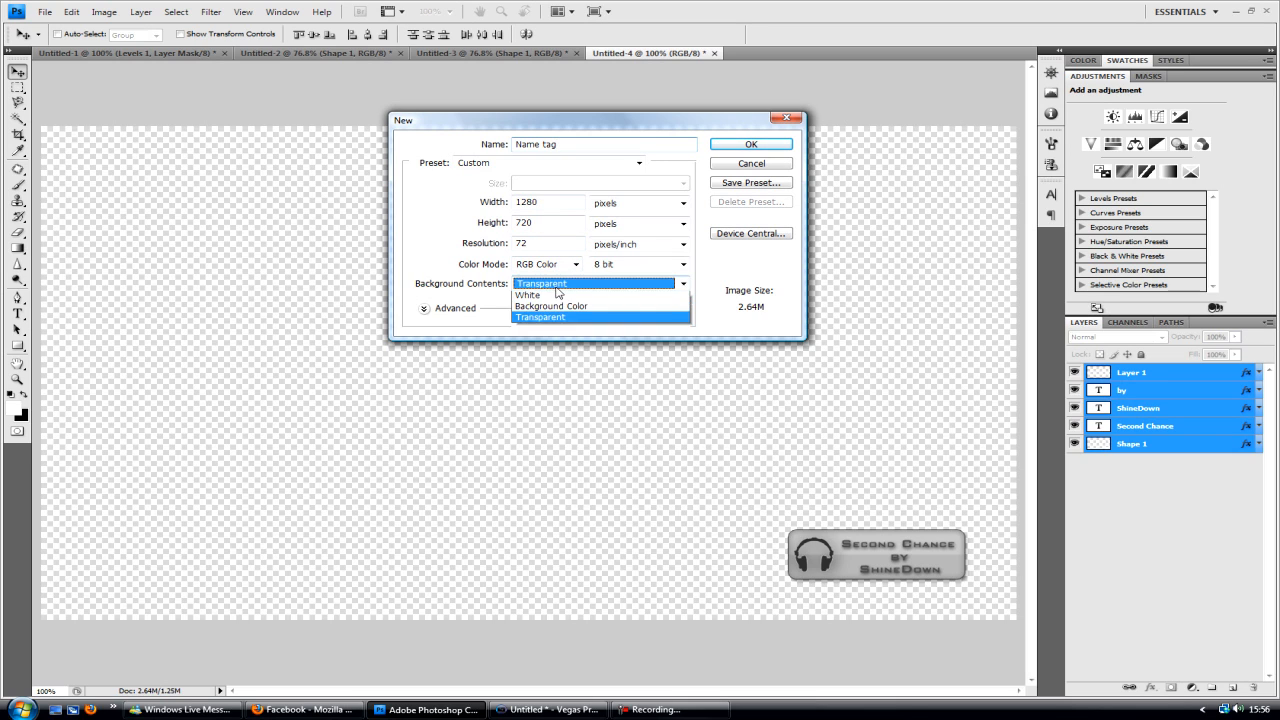
left_click(540, 316)
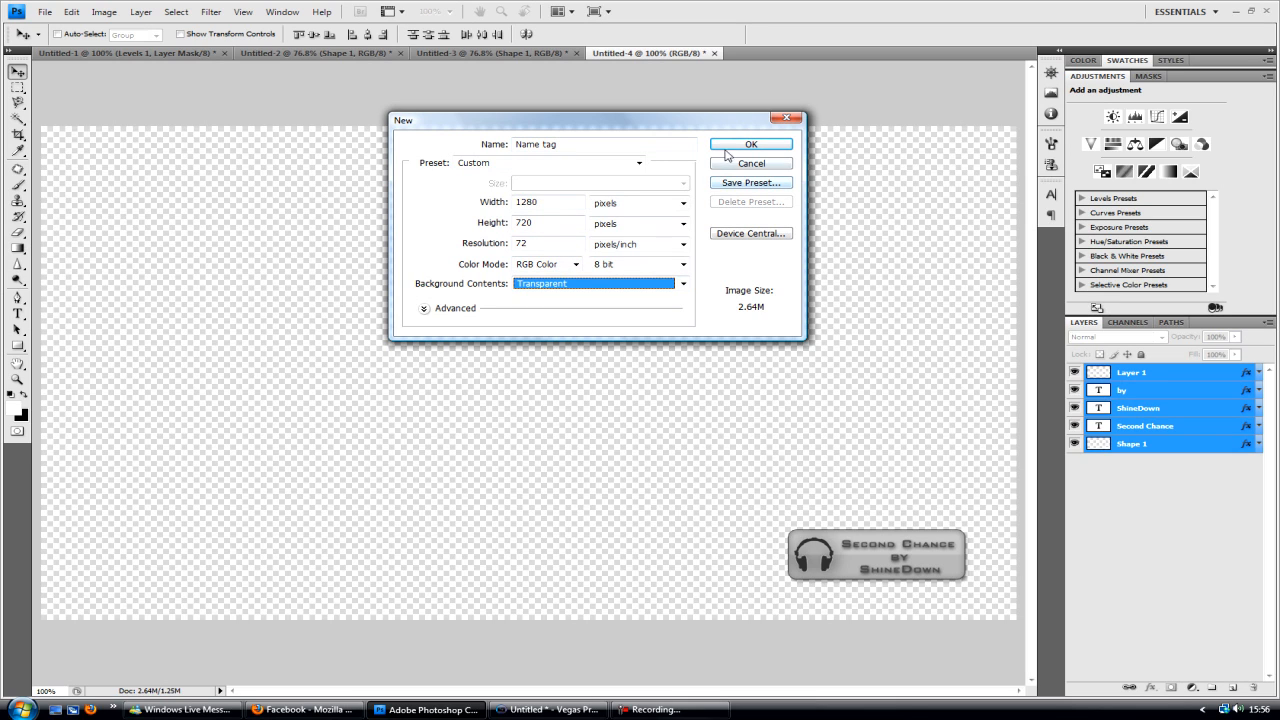
left_click(752, 144)
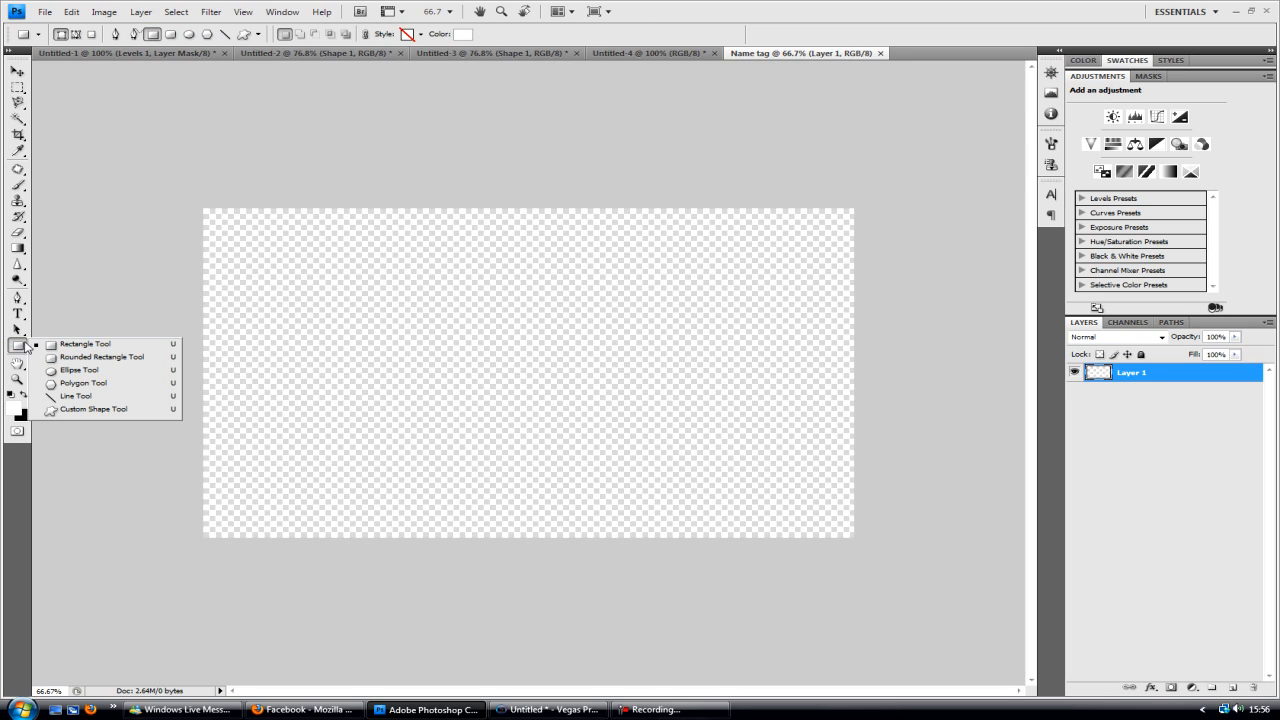
Draw a white rounded rectangle in the lower right and view the image at actual pixels
left_click(100, 356)
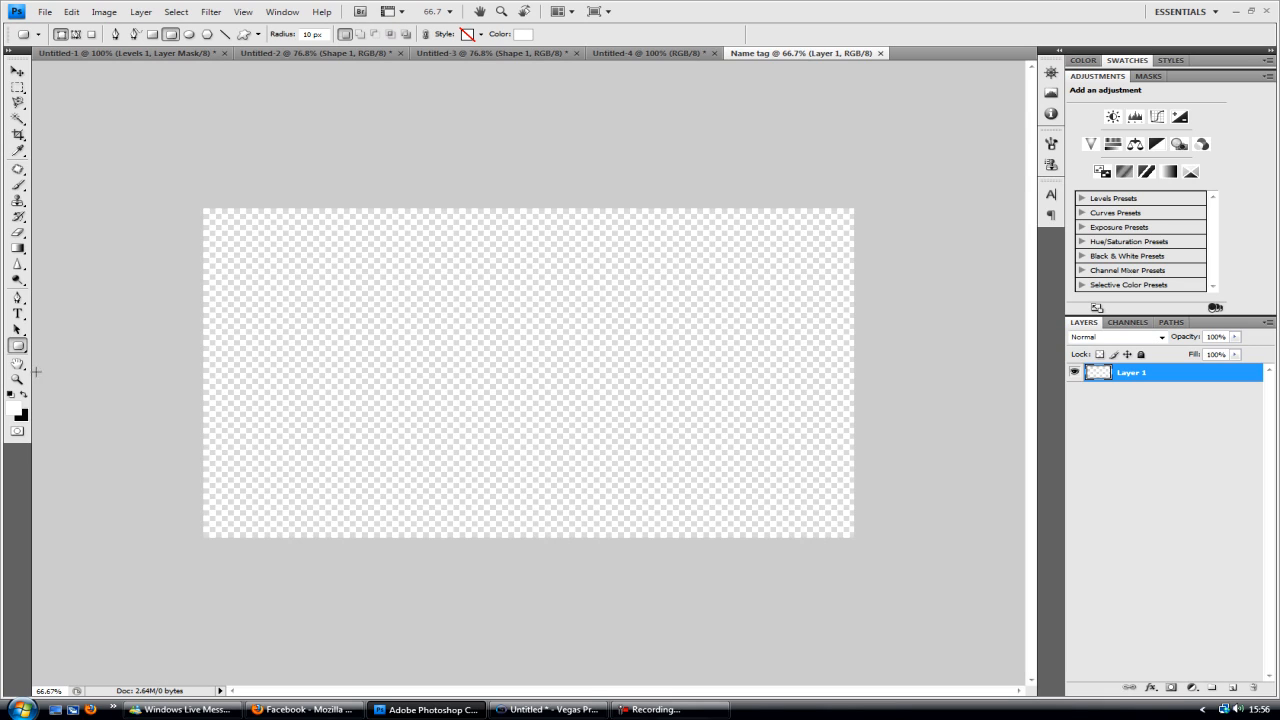
mouse_move(632, 474)
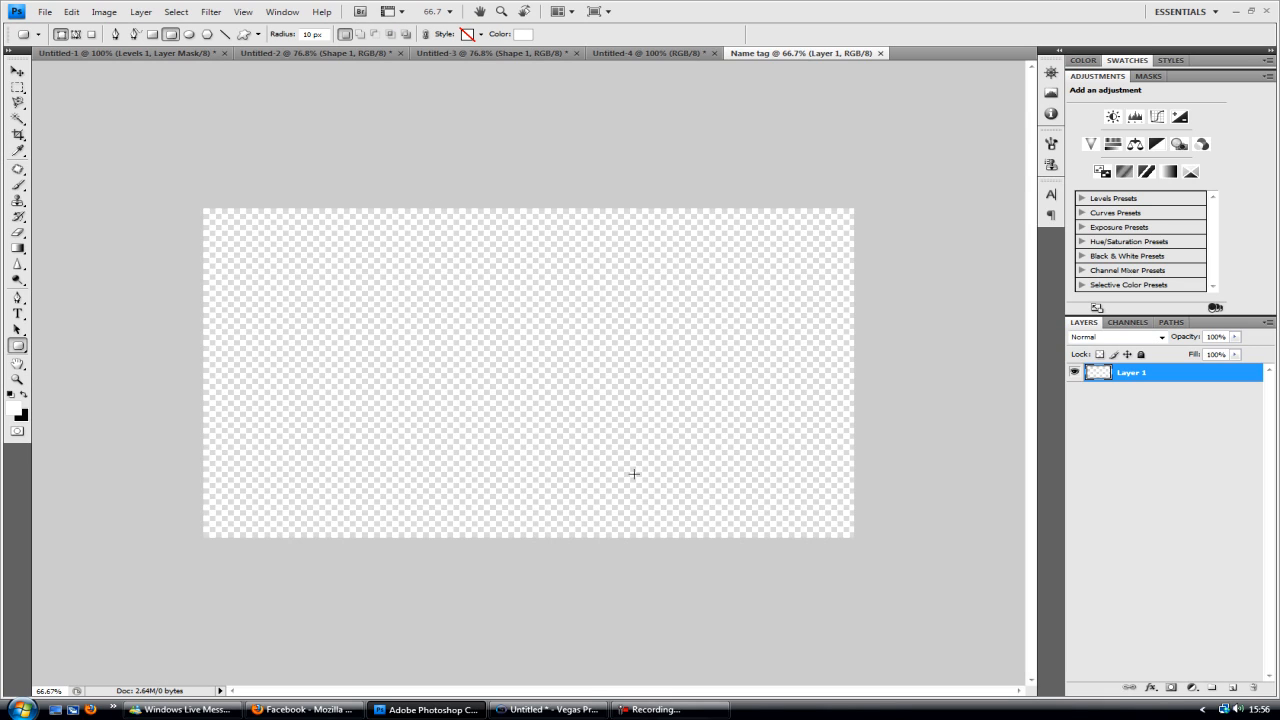
left_click_drag(632, 474, 712, 510)
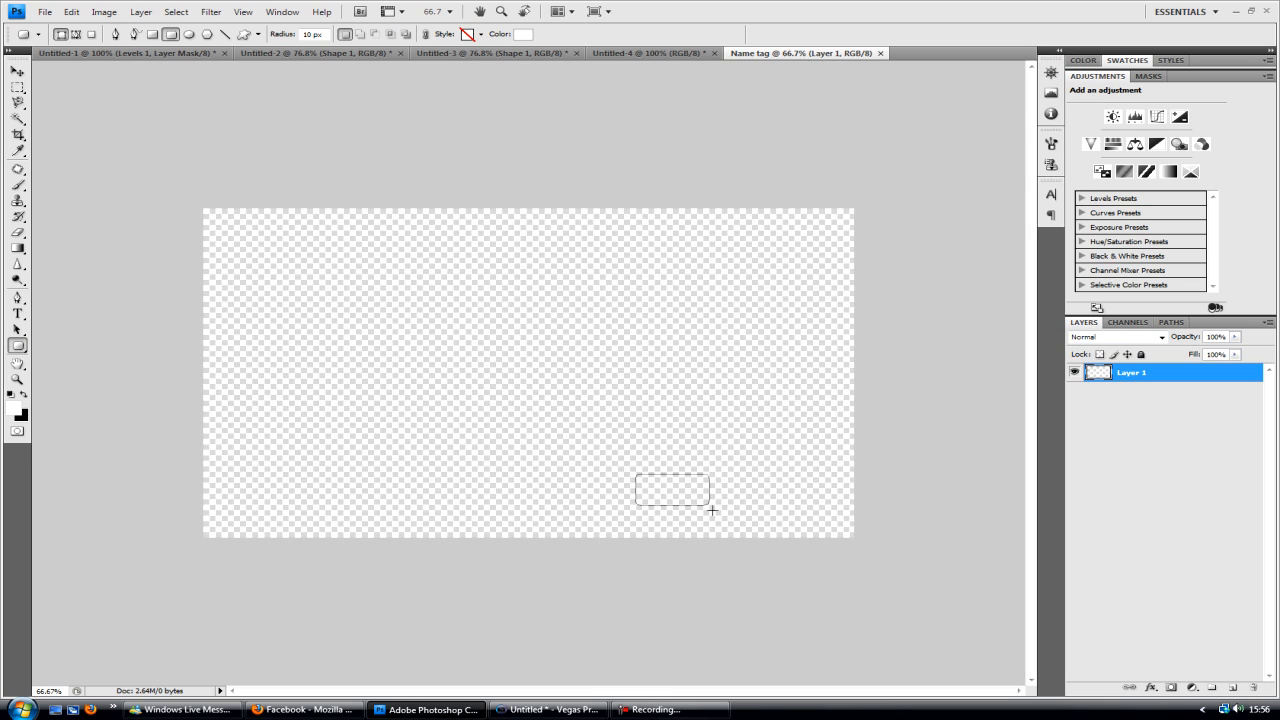
left_click_drag(632, 476, 728, 504)
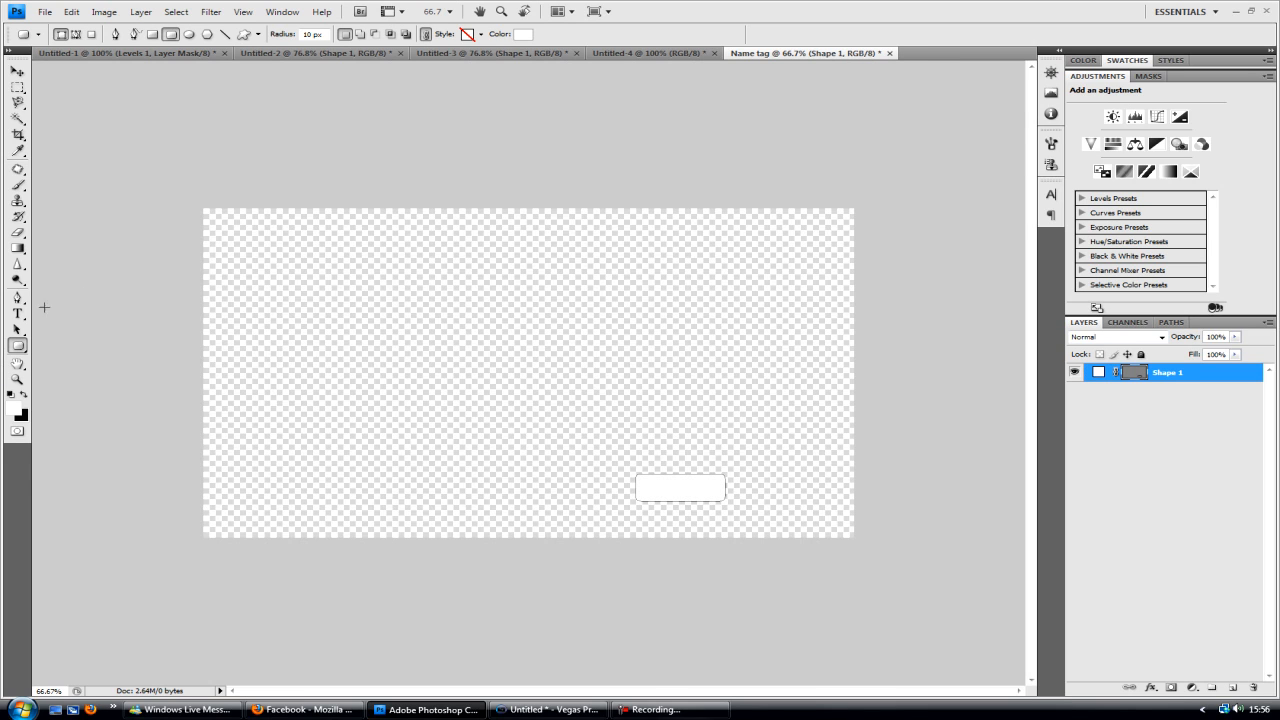
right_click(740, 456)
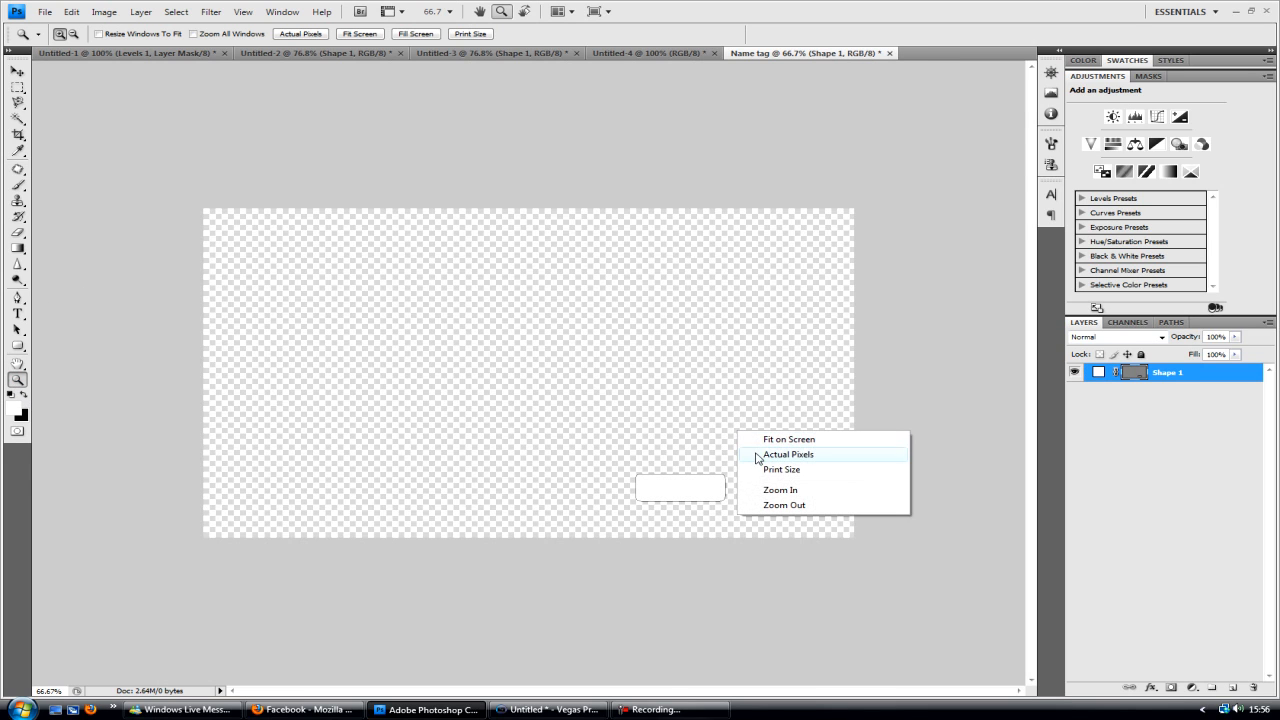
left_click(788, 454)
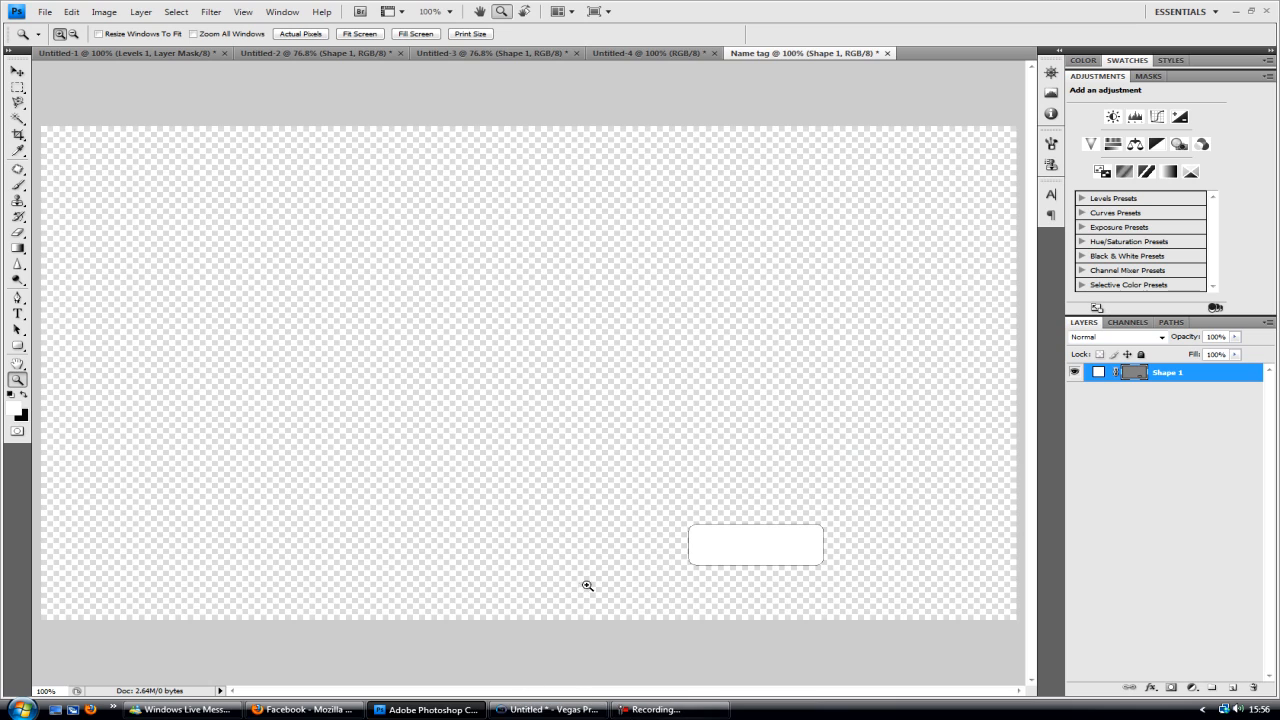
Free Transform the rectangle to stretch it slightly wider and taller
left_click(16, 72)
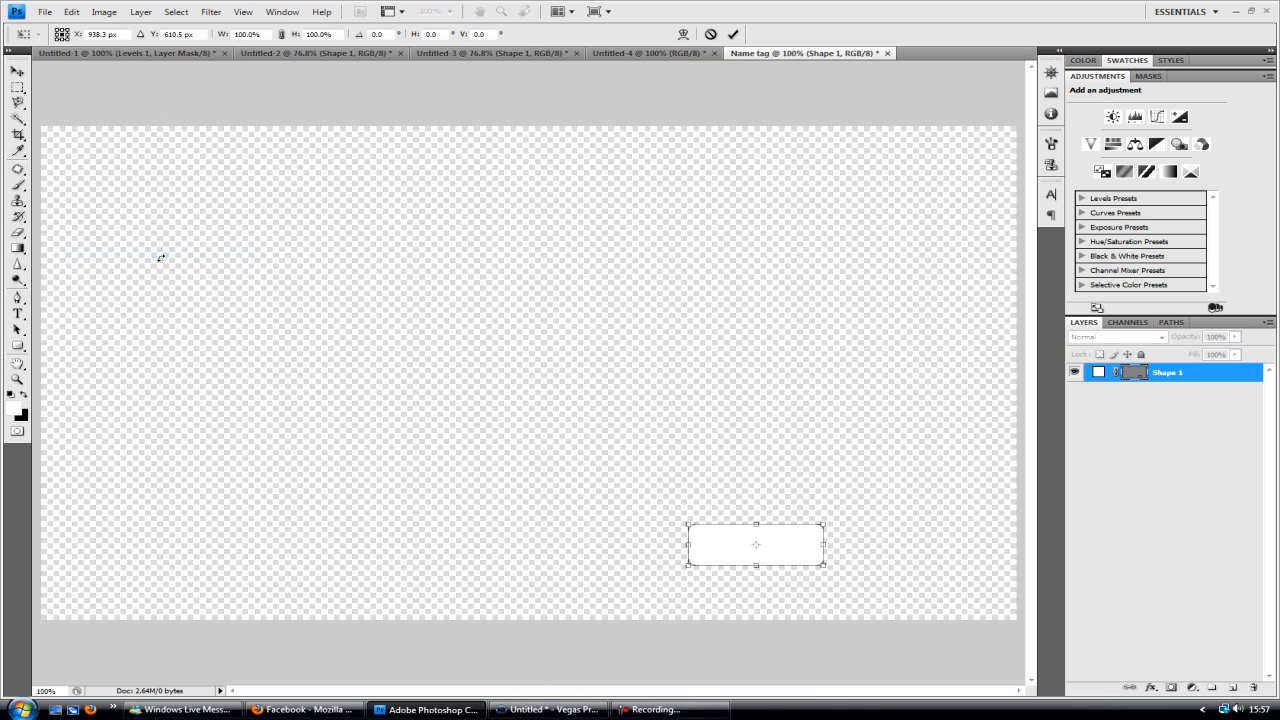
left_click_drag(824, 544, 840, 544)
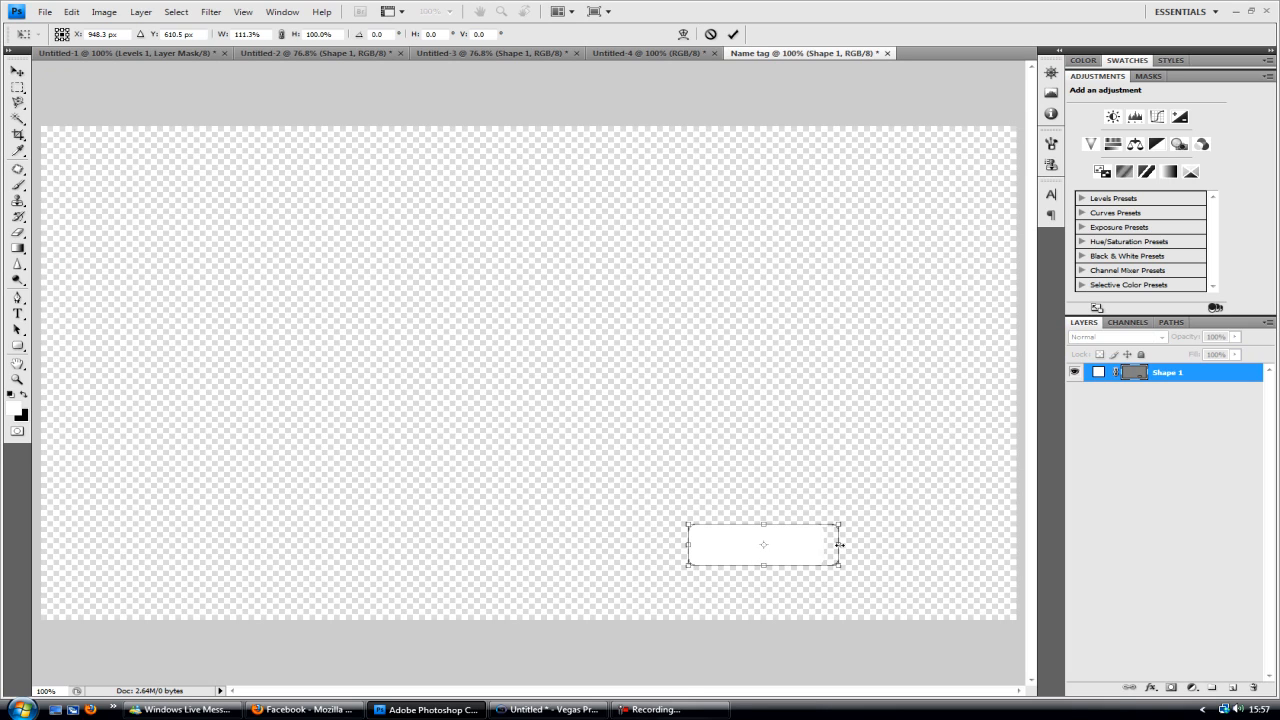
left_click_drag(764, 530, 764, 516)
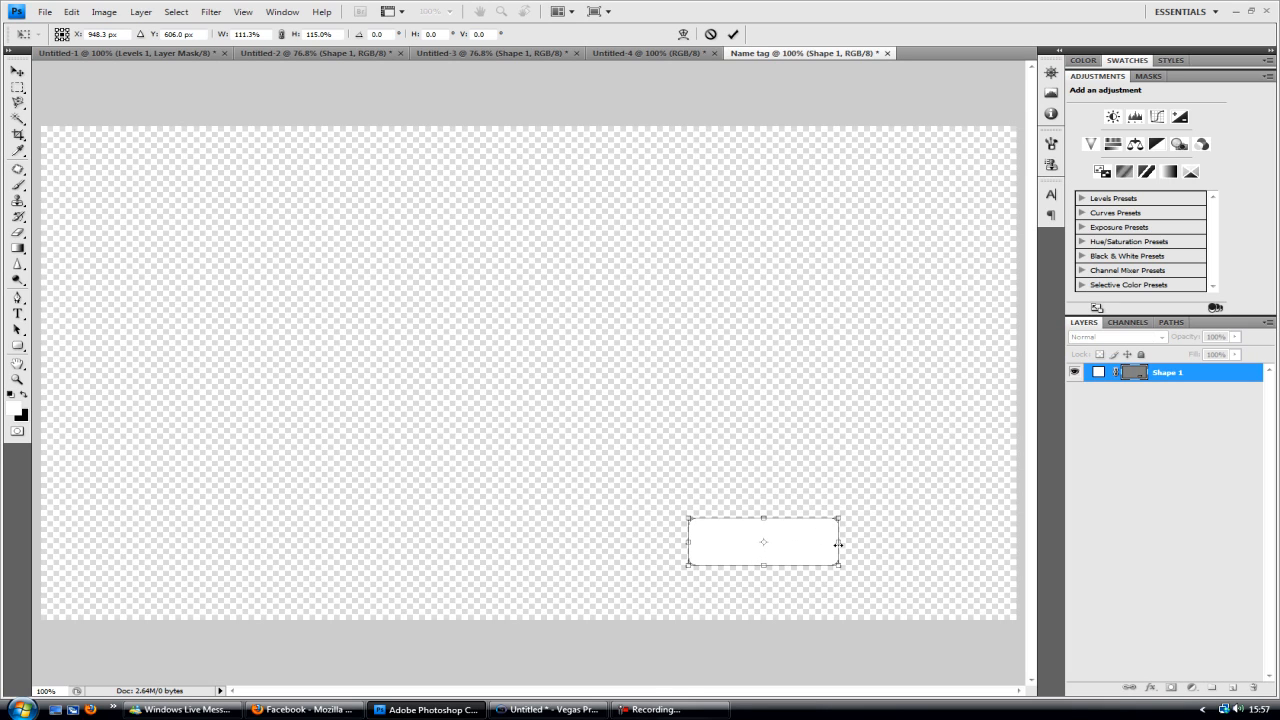
left_click_drag(838, 544, 860, 544)
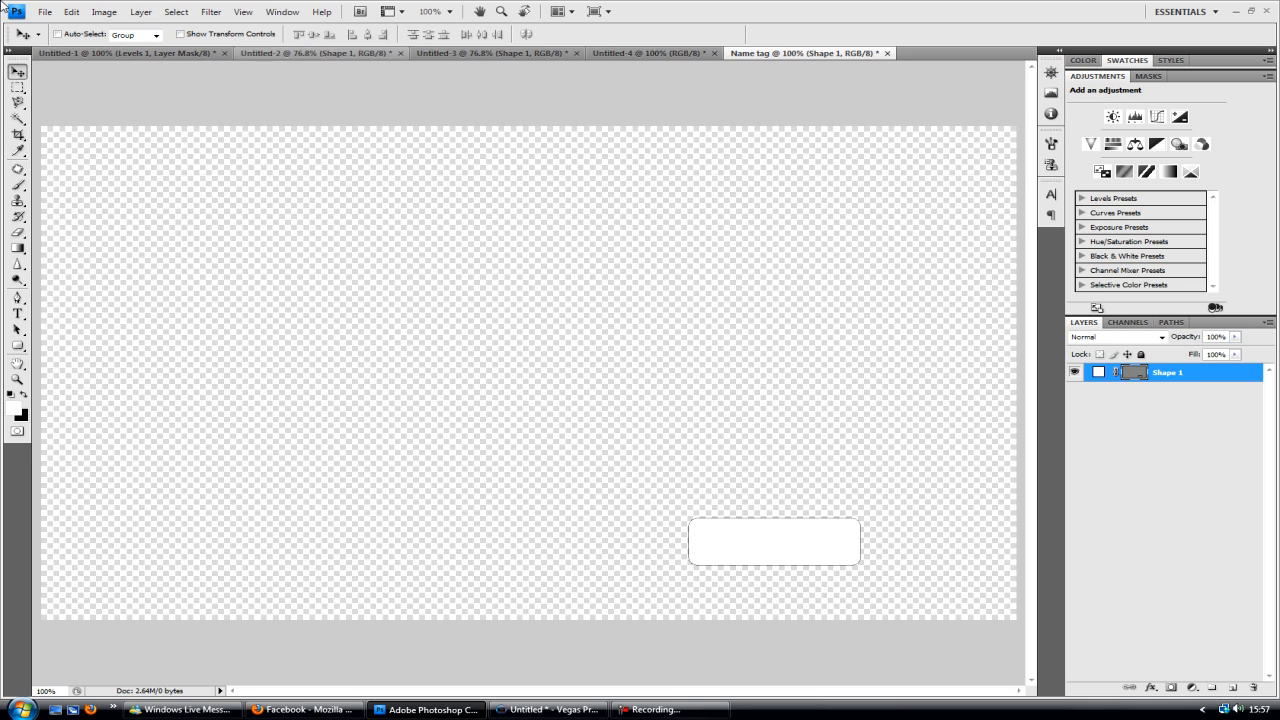
Move the rounded rectangle into place near the bottom-right corner
left_click_drag(776, 540, 850, 286)
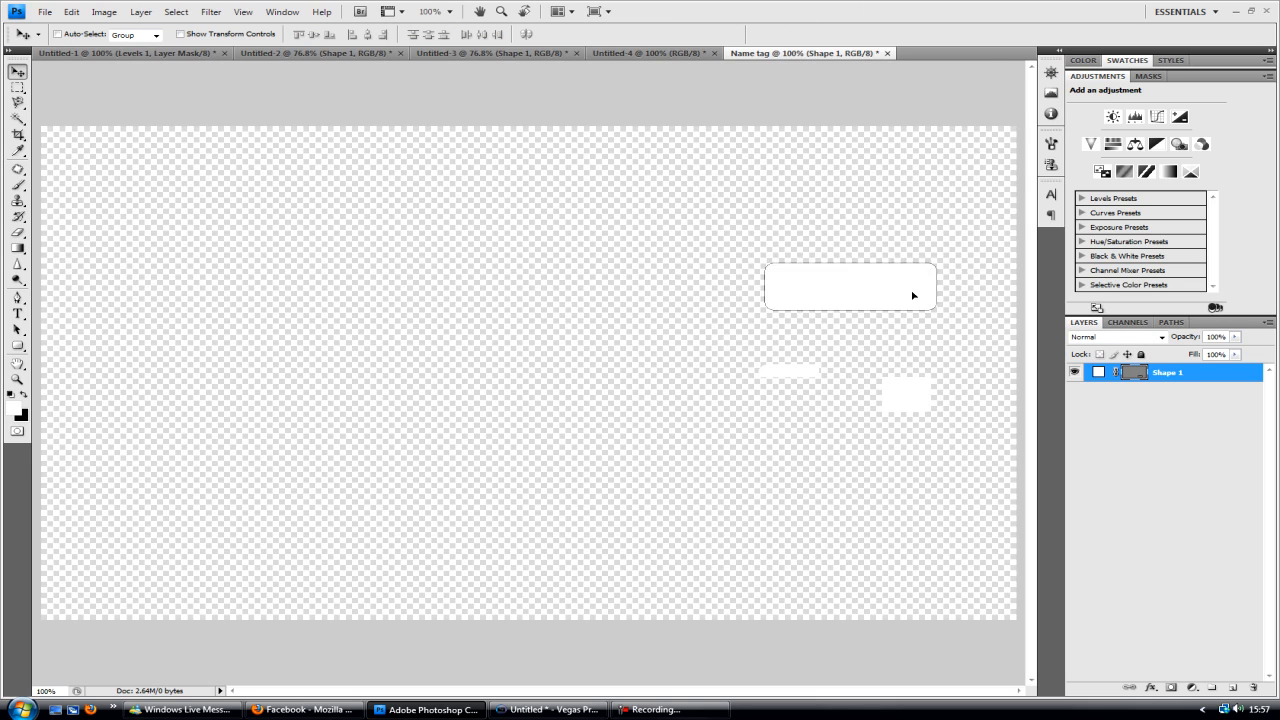
left_click_drag(850, 286, 440, 440)
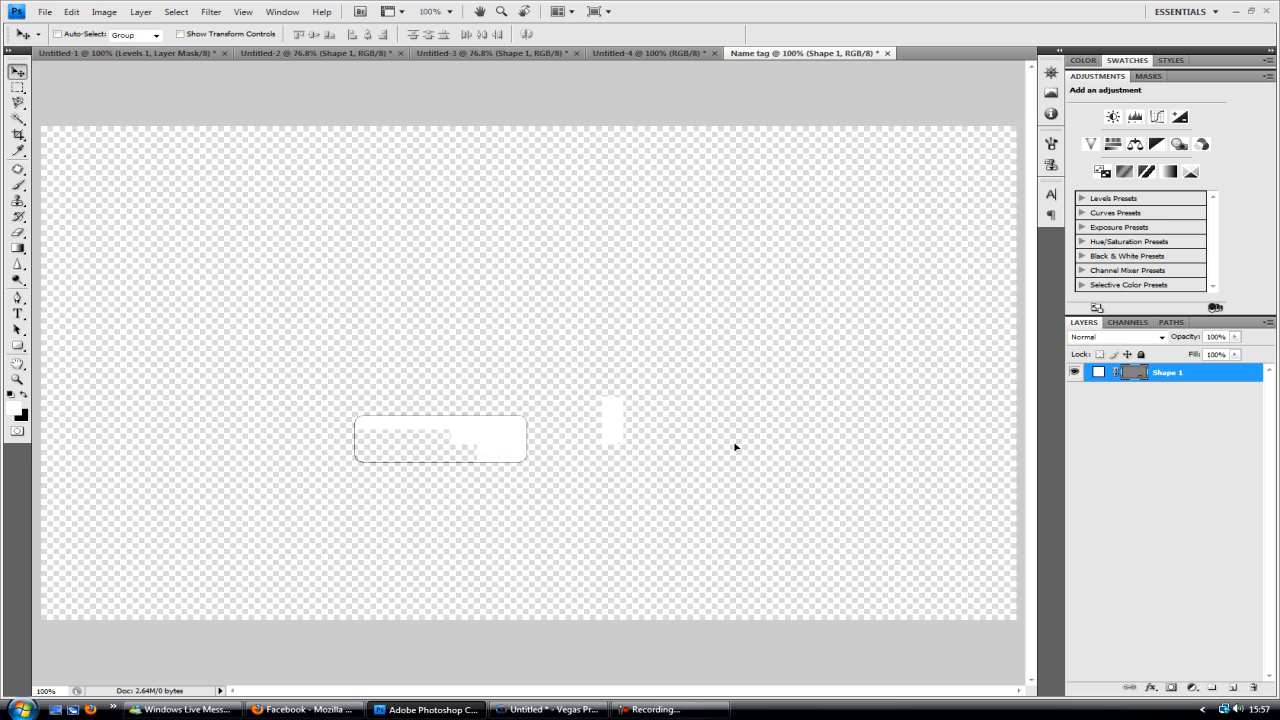
left_click_drag(440, 438, 876, 552)
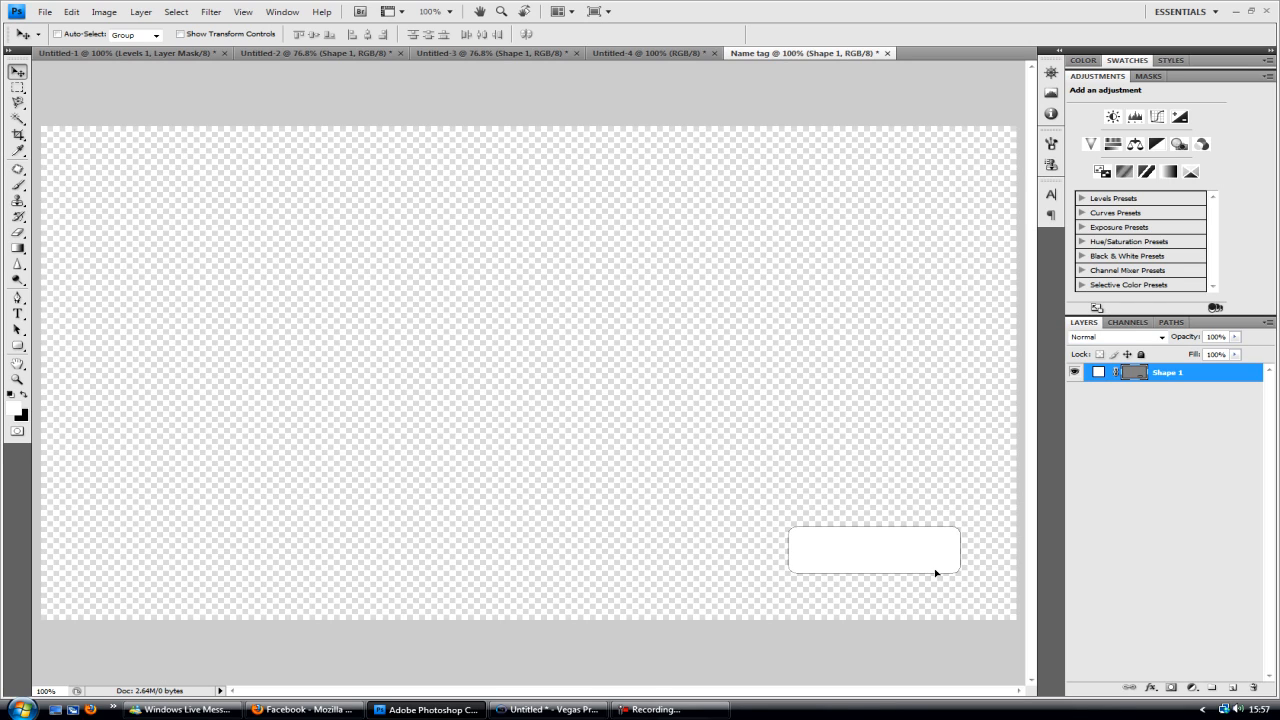
left_click_drag(872, 548, 884, 552)
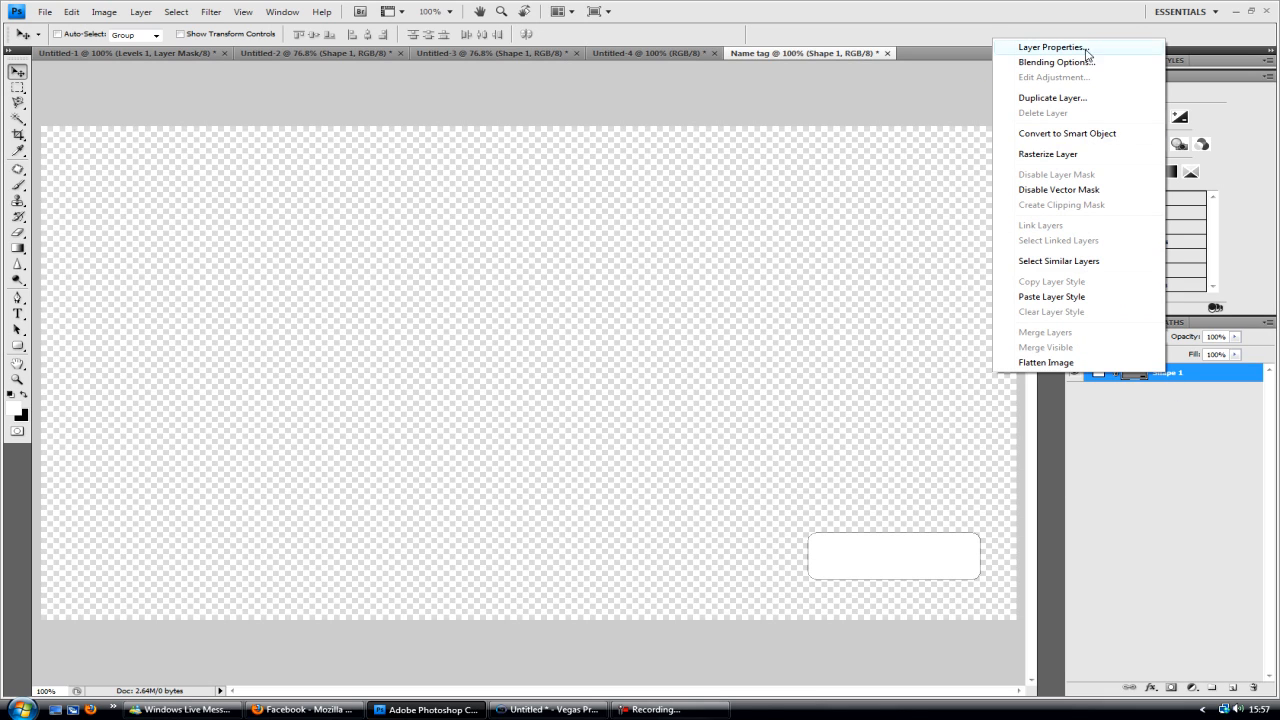
Give the shape layer a drop shadow and a thin dark gray stroke outline
left_click(1056, 60)
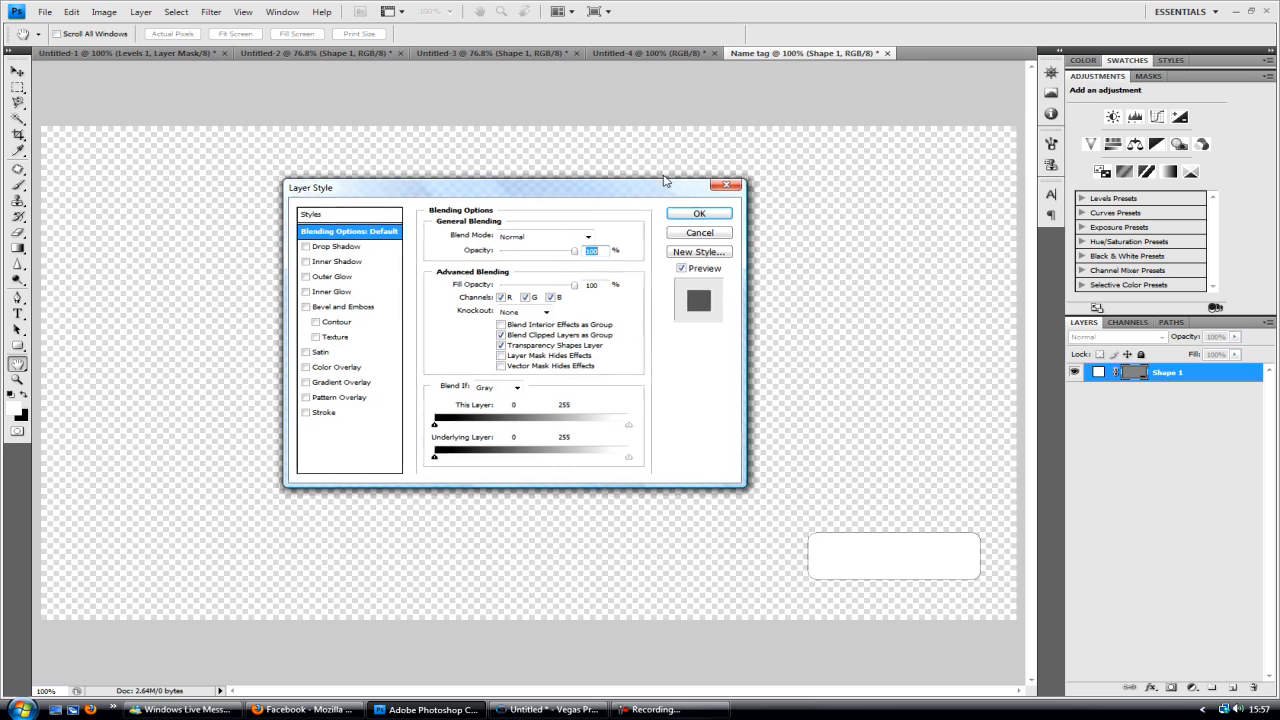
left_click(336, 246)
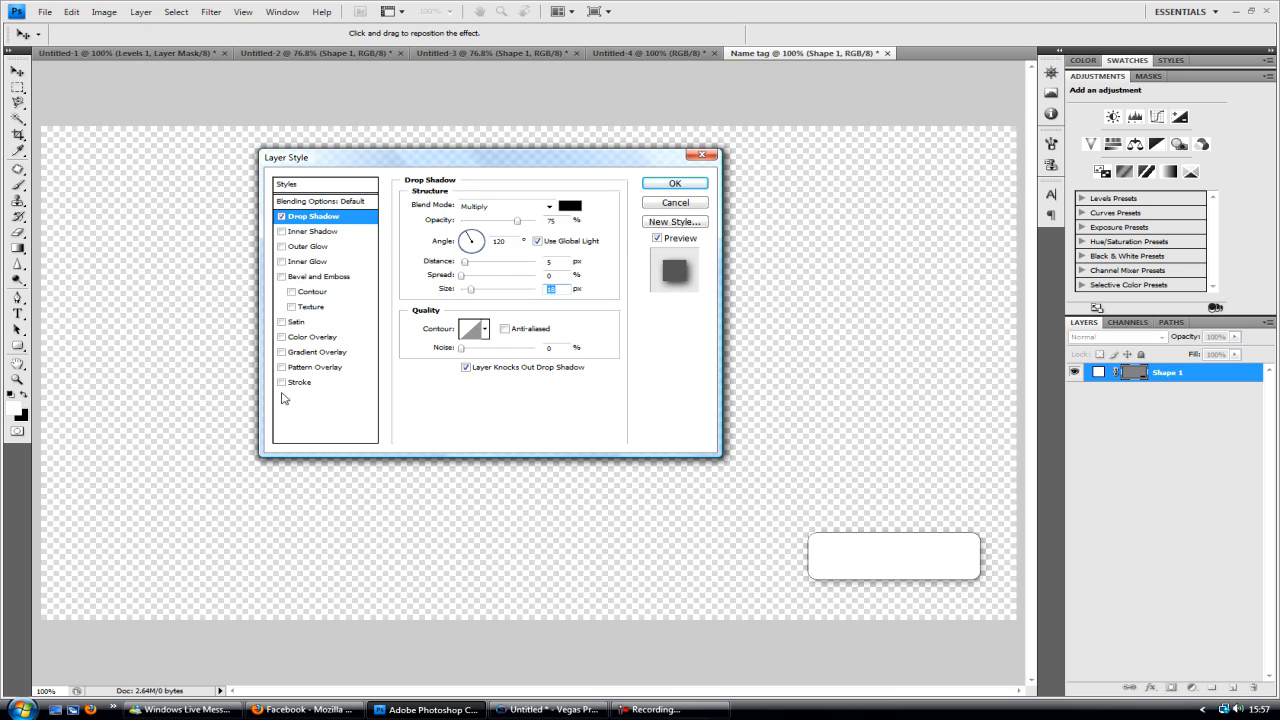
left_click(300, 382)
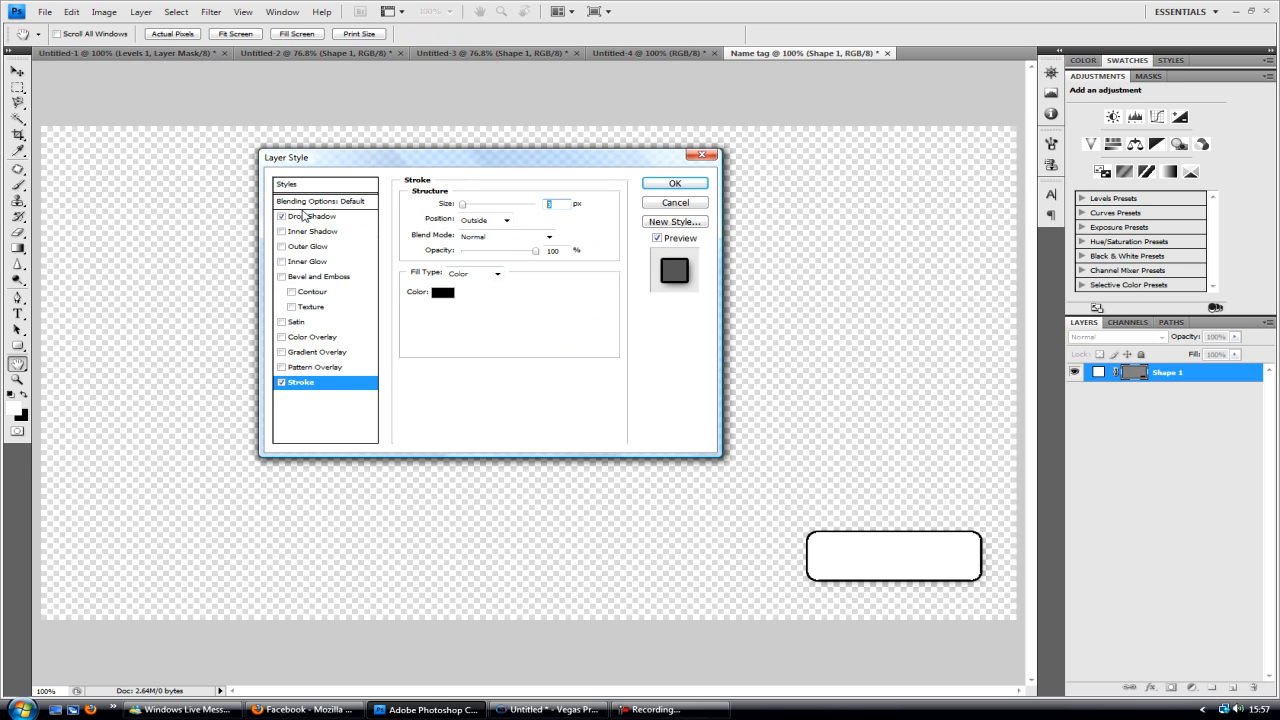
left_click(444, 292)
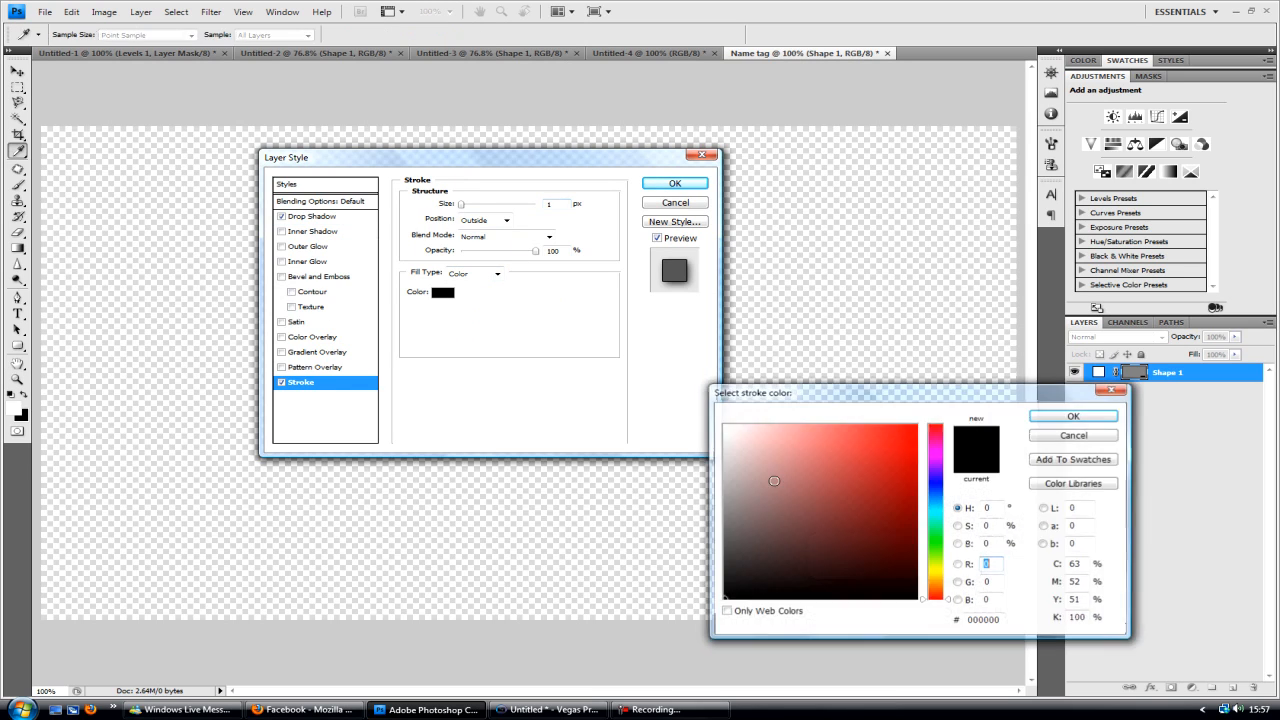
left_click(724, 528)
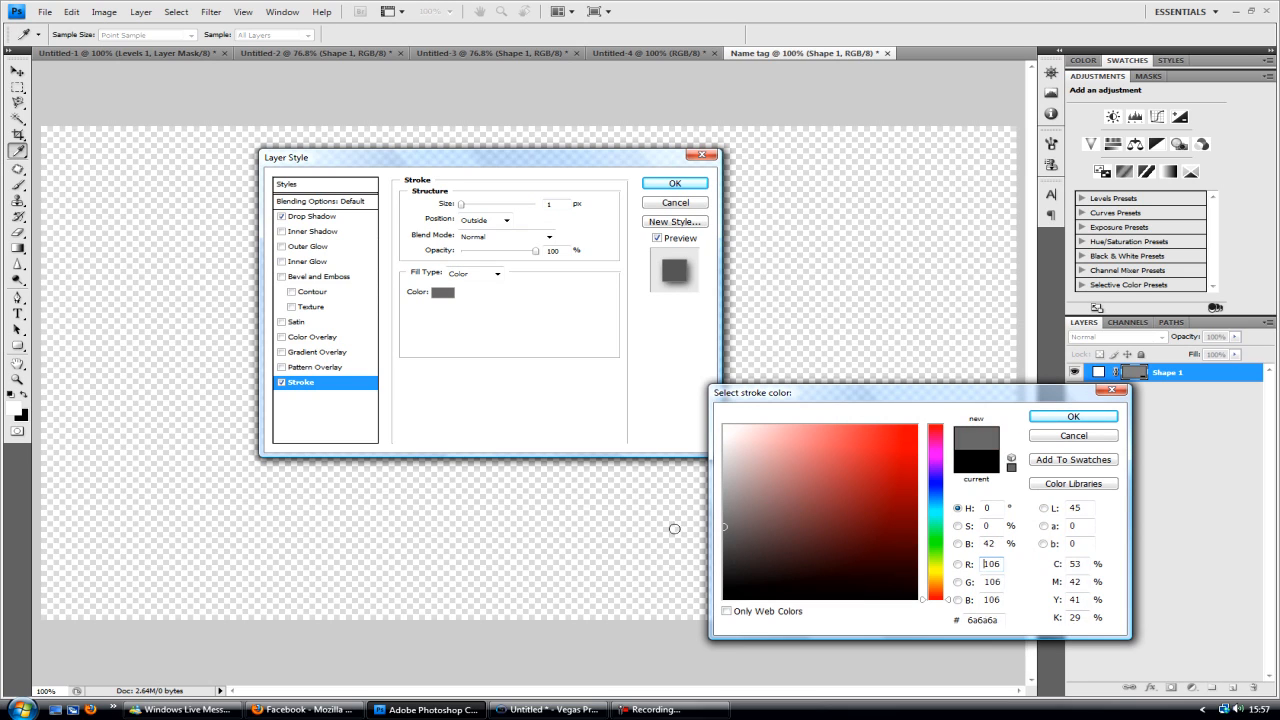
left_click(1072, 416)
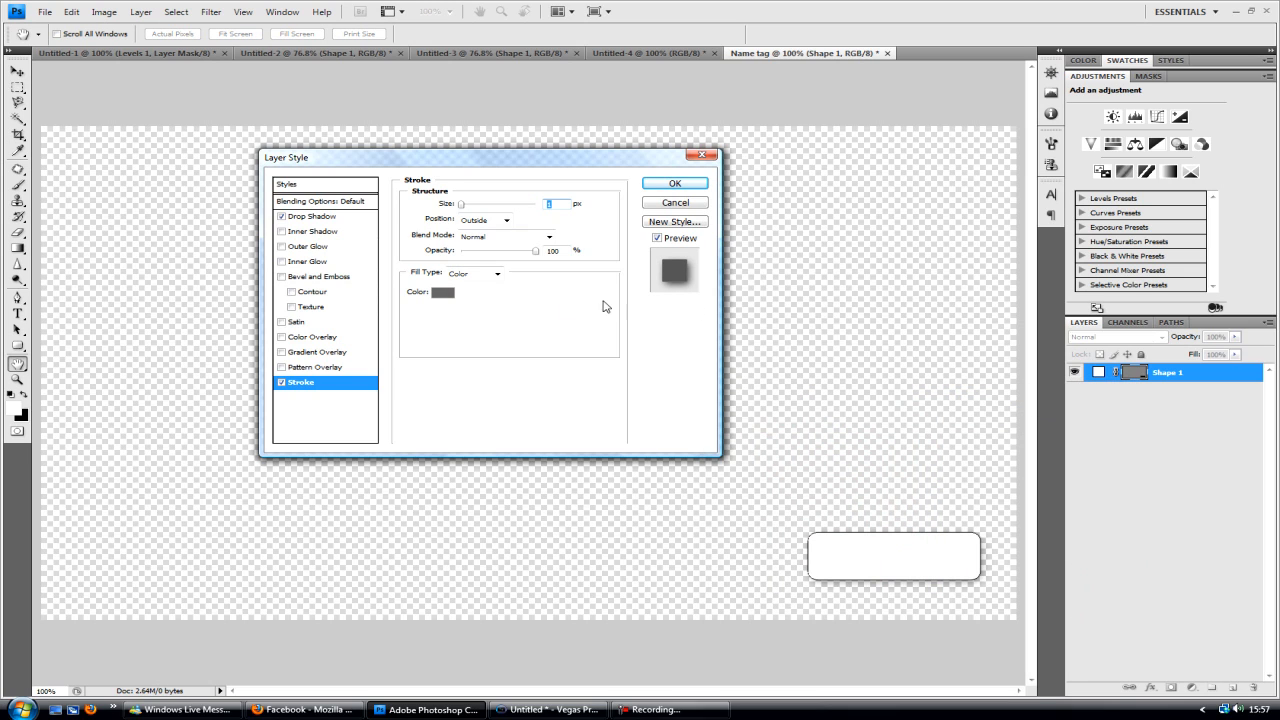
Add a gradient overlay with a gray stop and a new stop placed at the midpoint
left_click(282, 352)
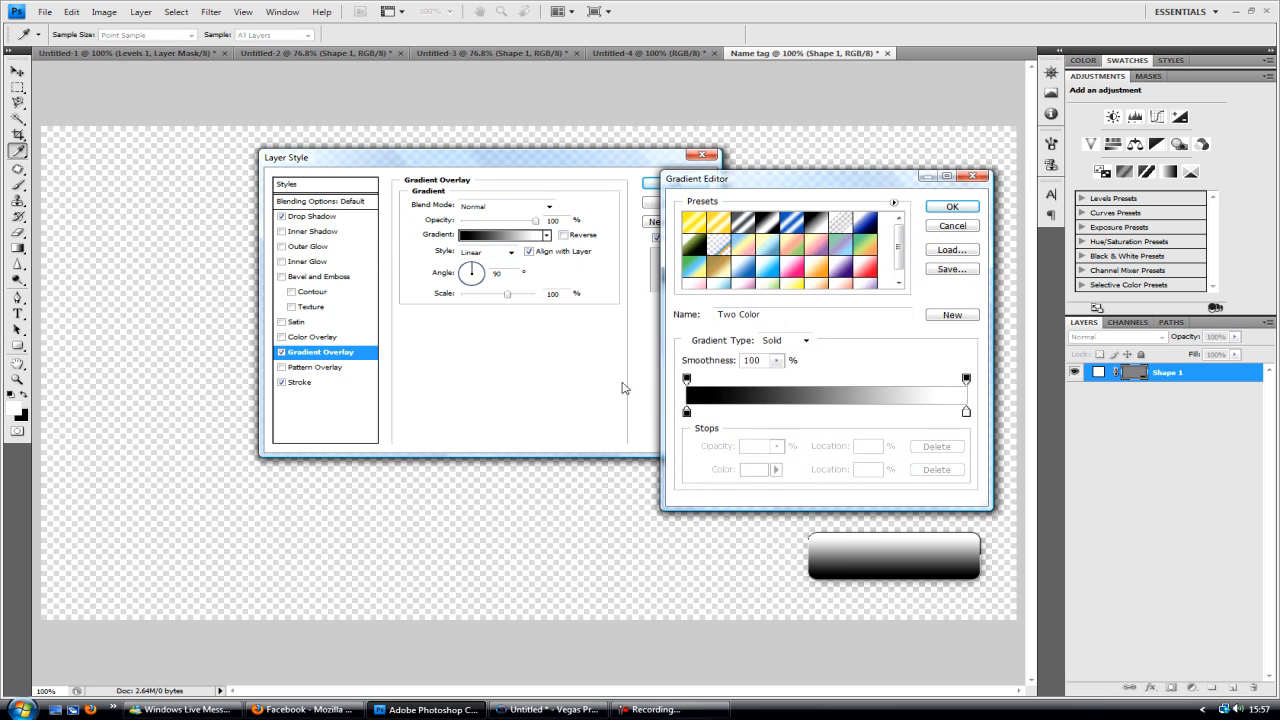
double_click(686, 410)
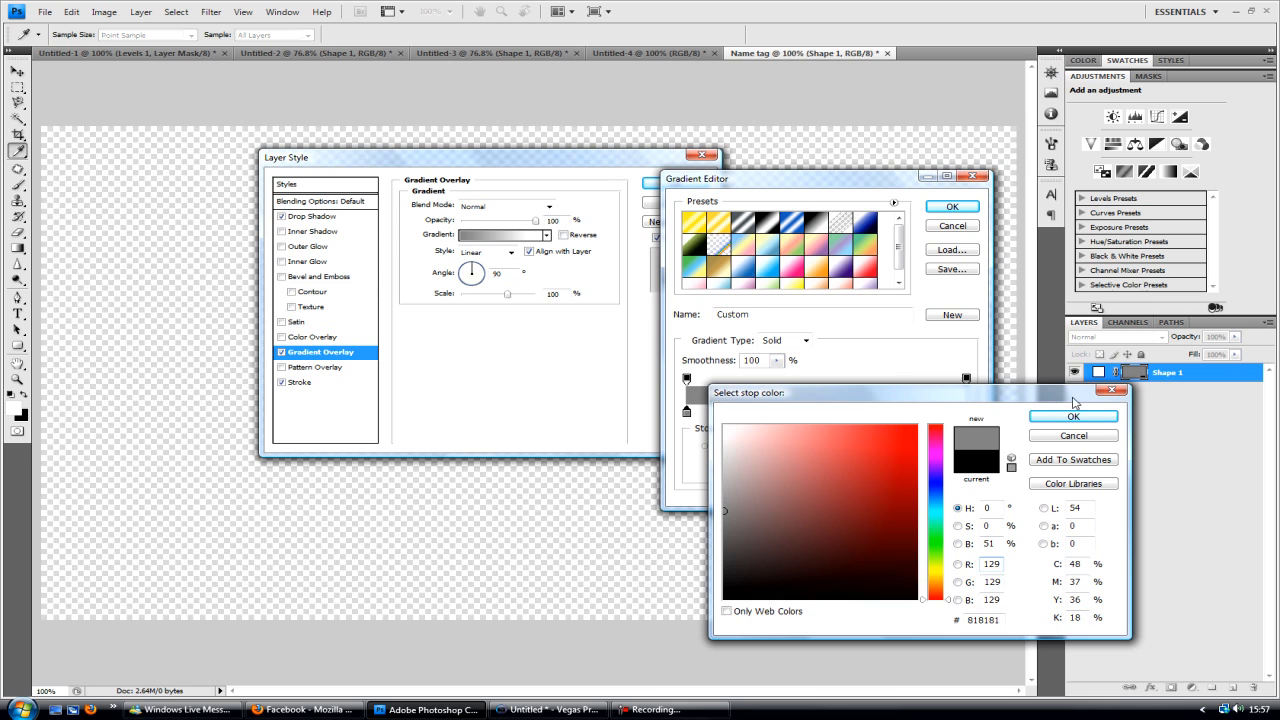
left_click(1072, 416)
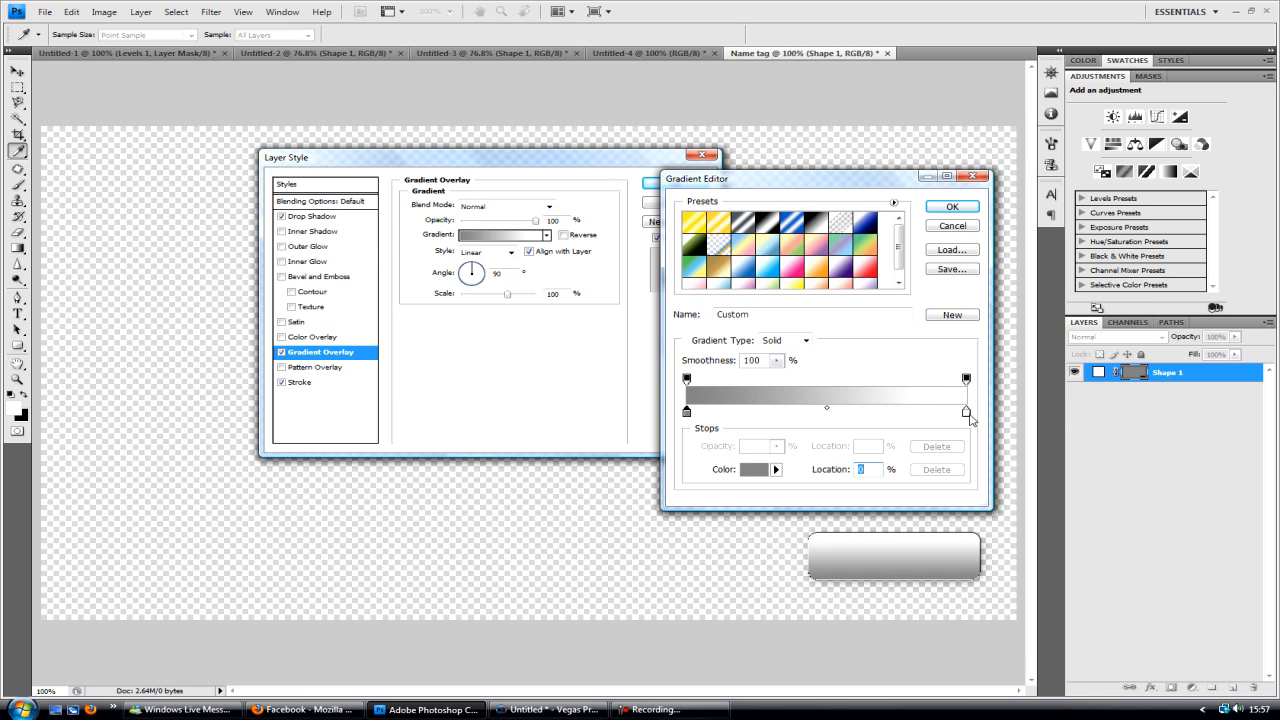
left_click(768, 470)
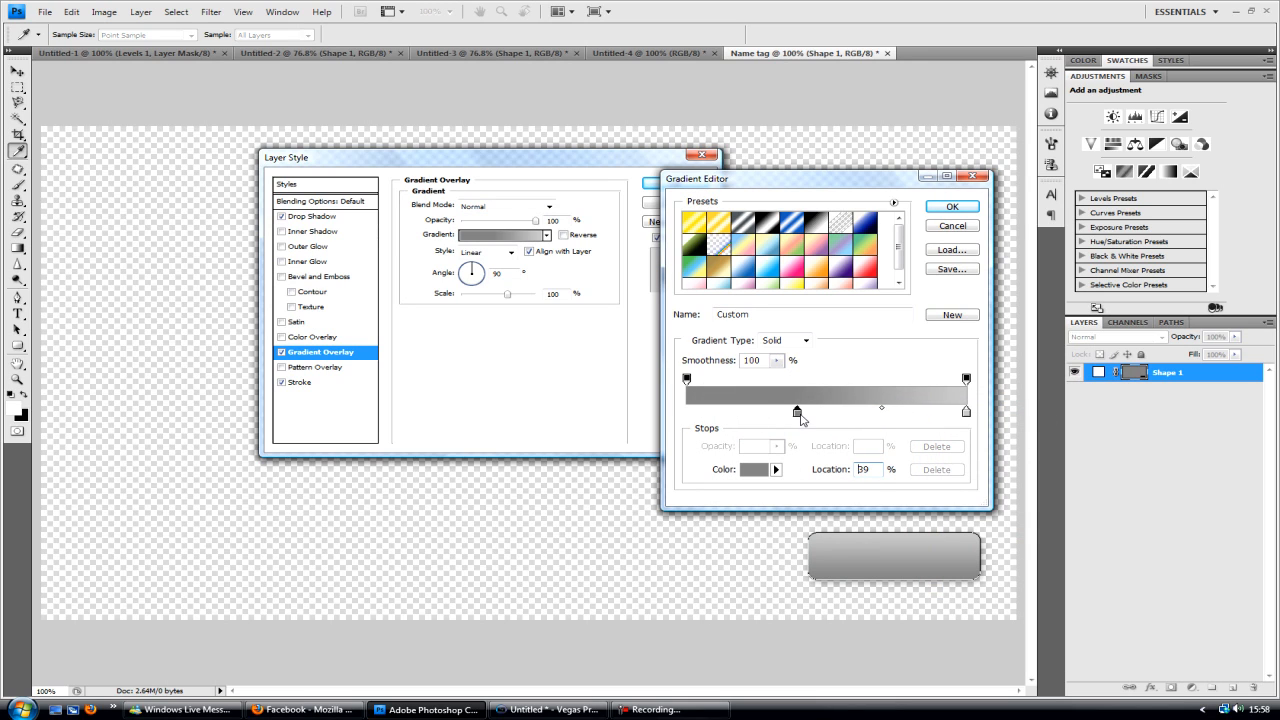
left_click_drag(796, 412, 820, 412)
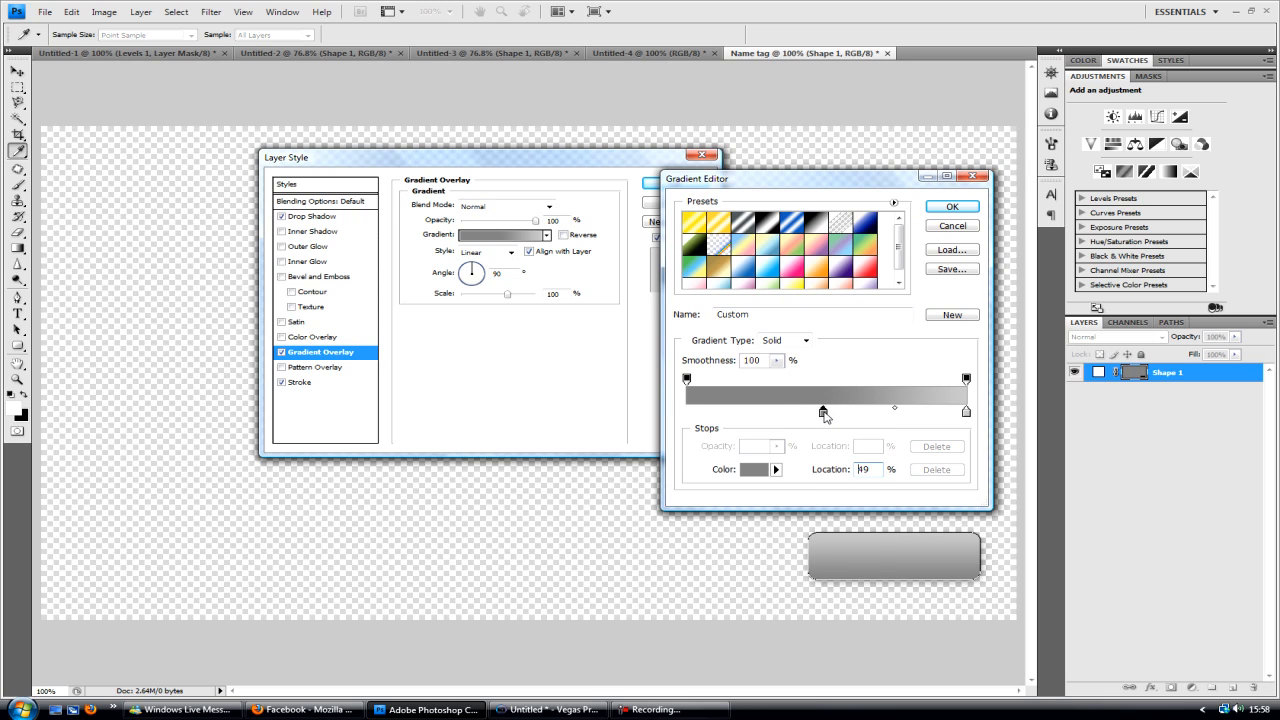
left_click_drag(824, 412, 954, 412)
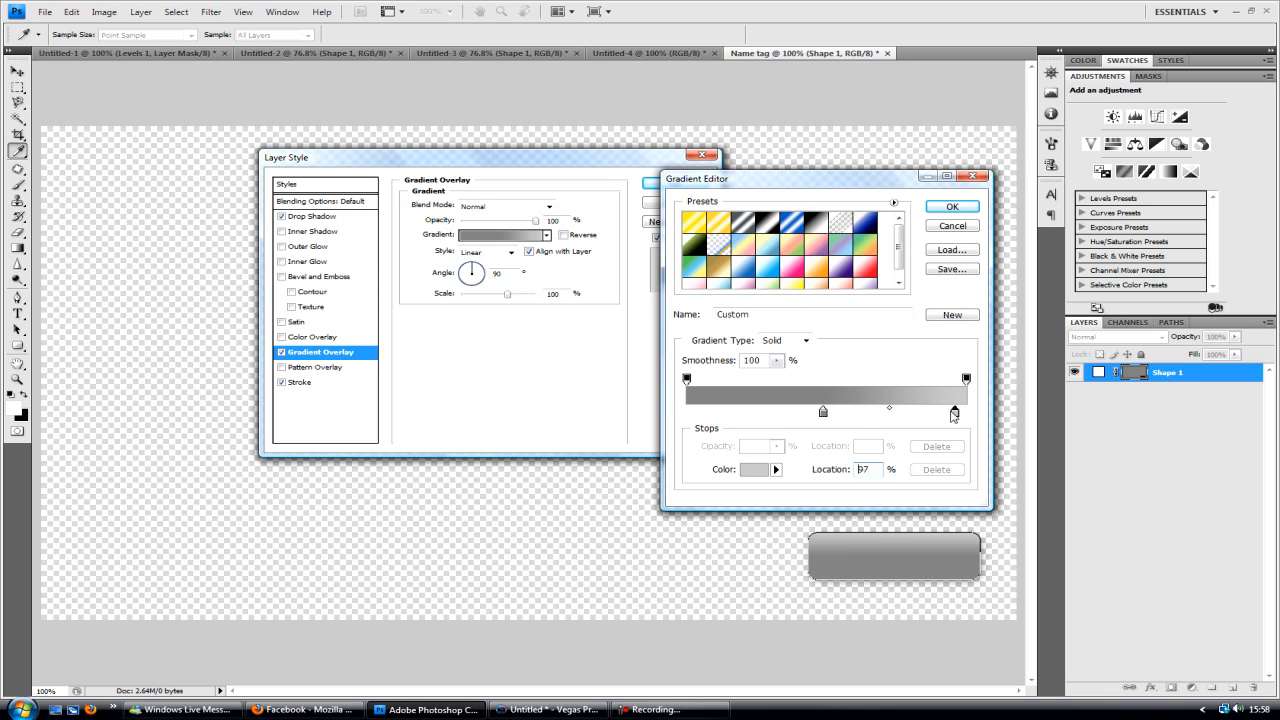
left_click_drag(952, 412, 824, 412)
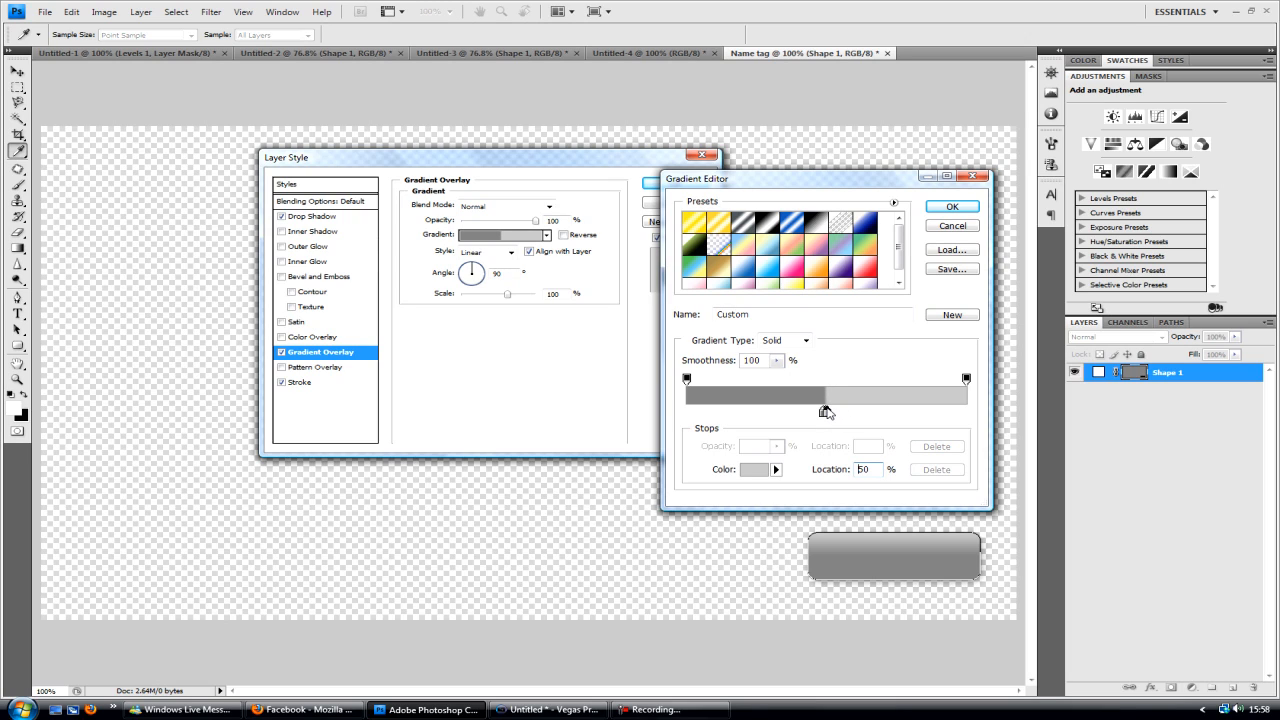
Set the gradient stops to light gray shades and accept the finished gray gradient
triple_click(864, 468)
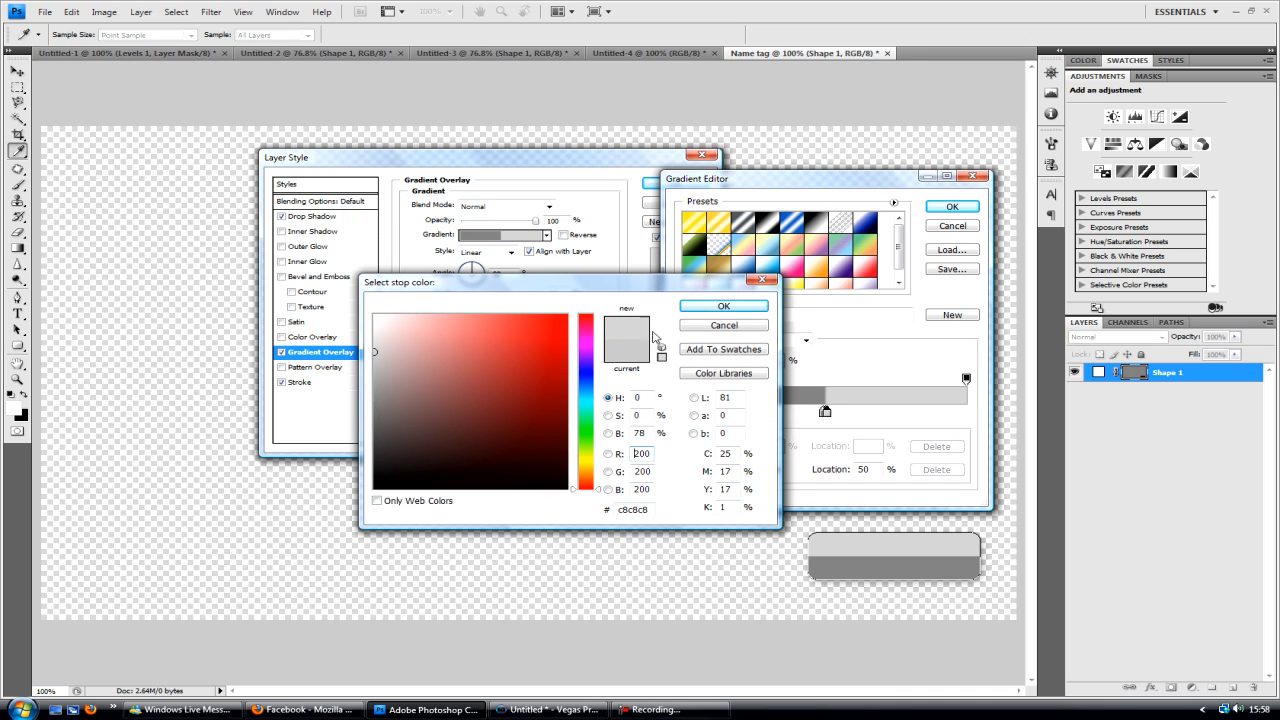
left_click(724, 306)
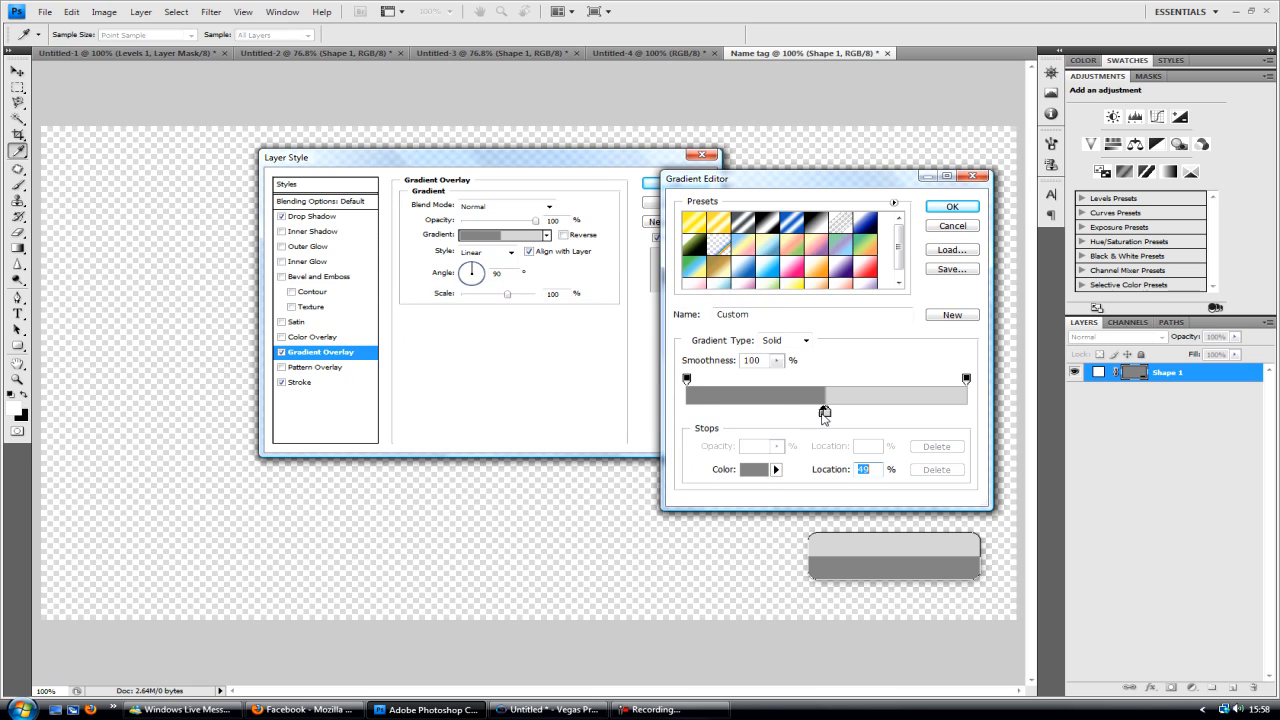
left_click(768, 468)
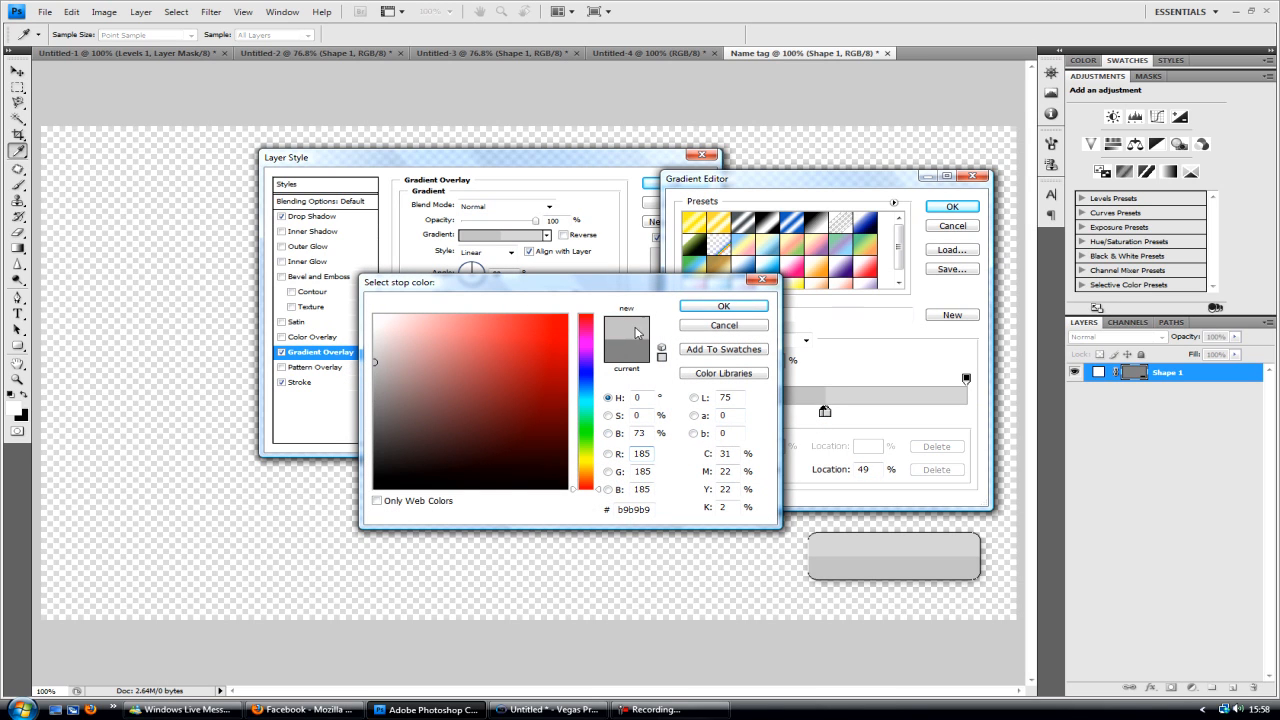
left_click(724, 306)
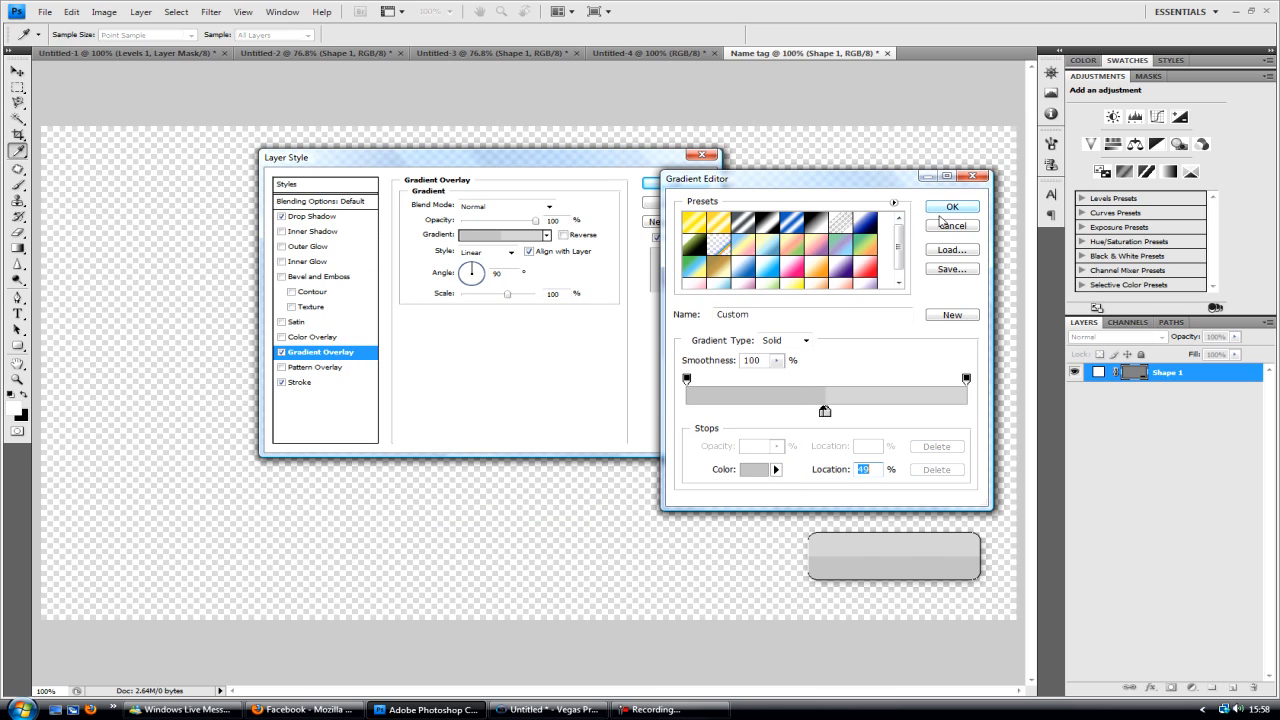
left_click(952, 206)
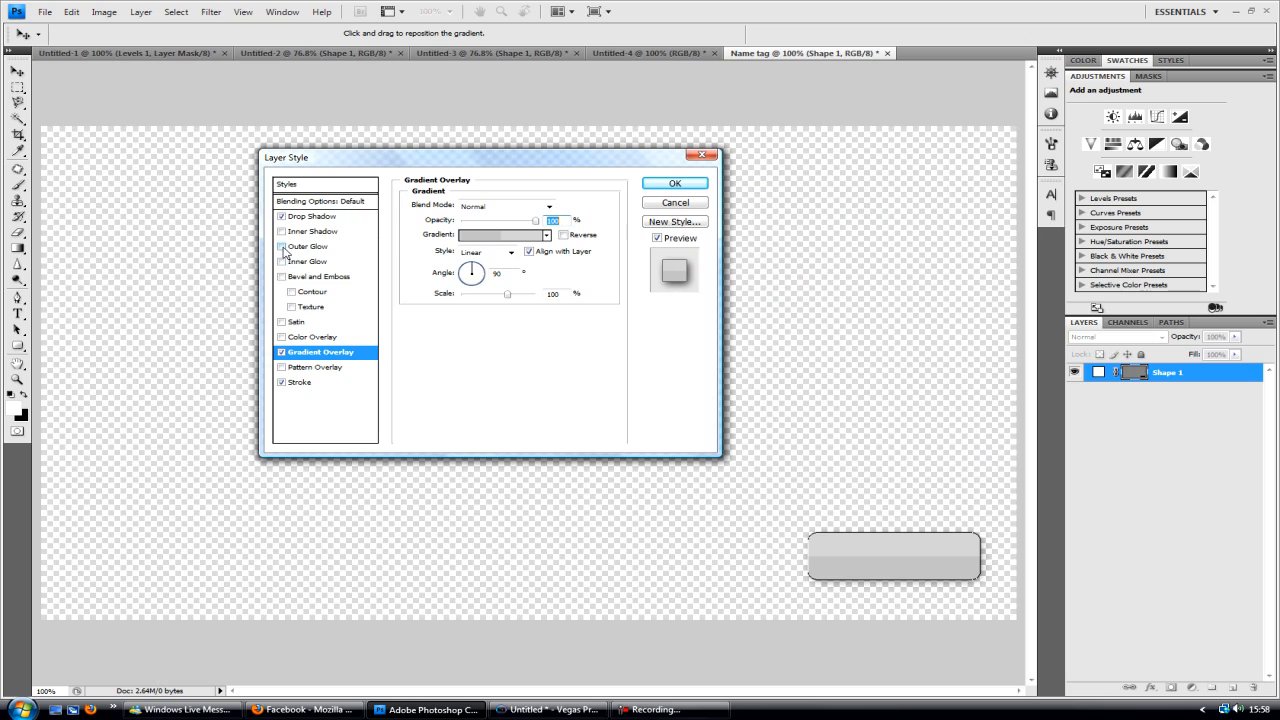
Enable an inner shadow on the tag shape and apply all the layer effects
left_click(282, 232)
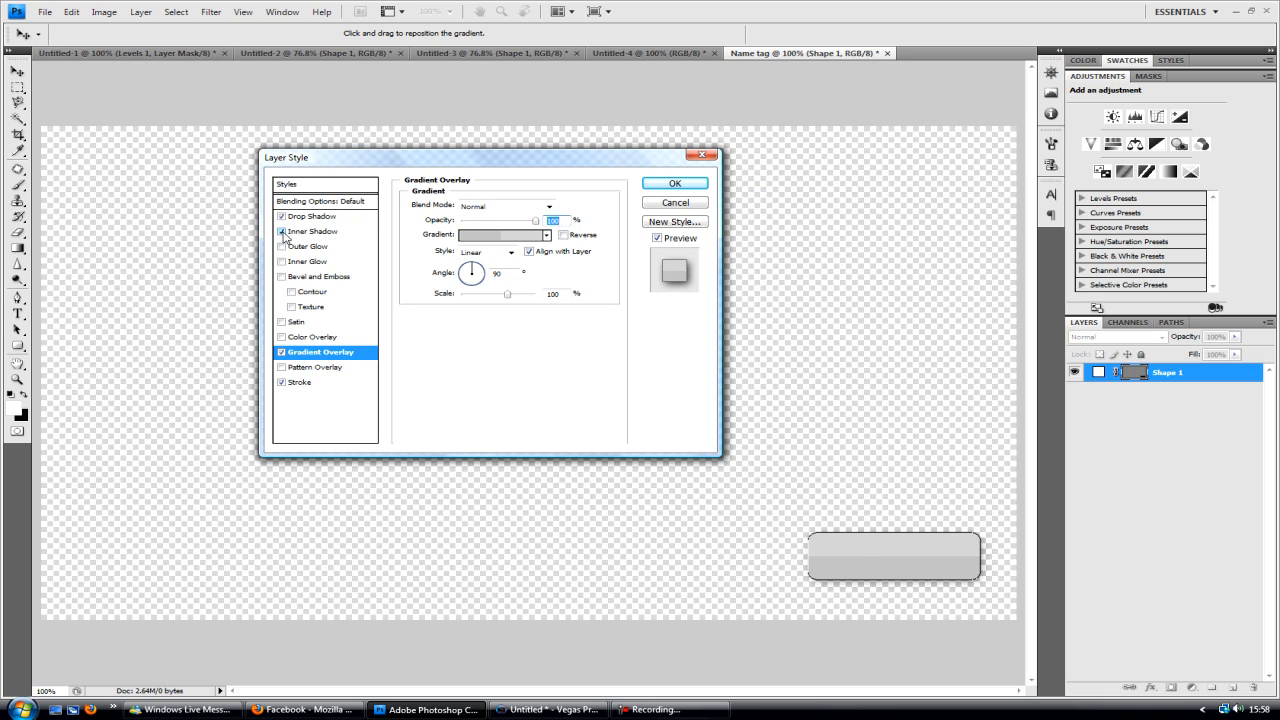
left_click(312, 232)
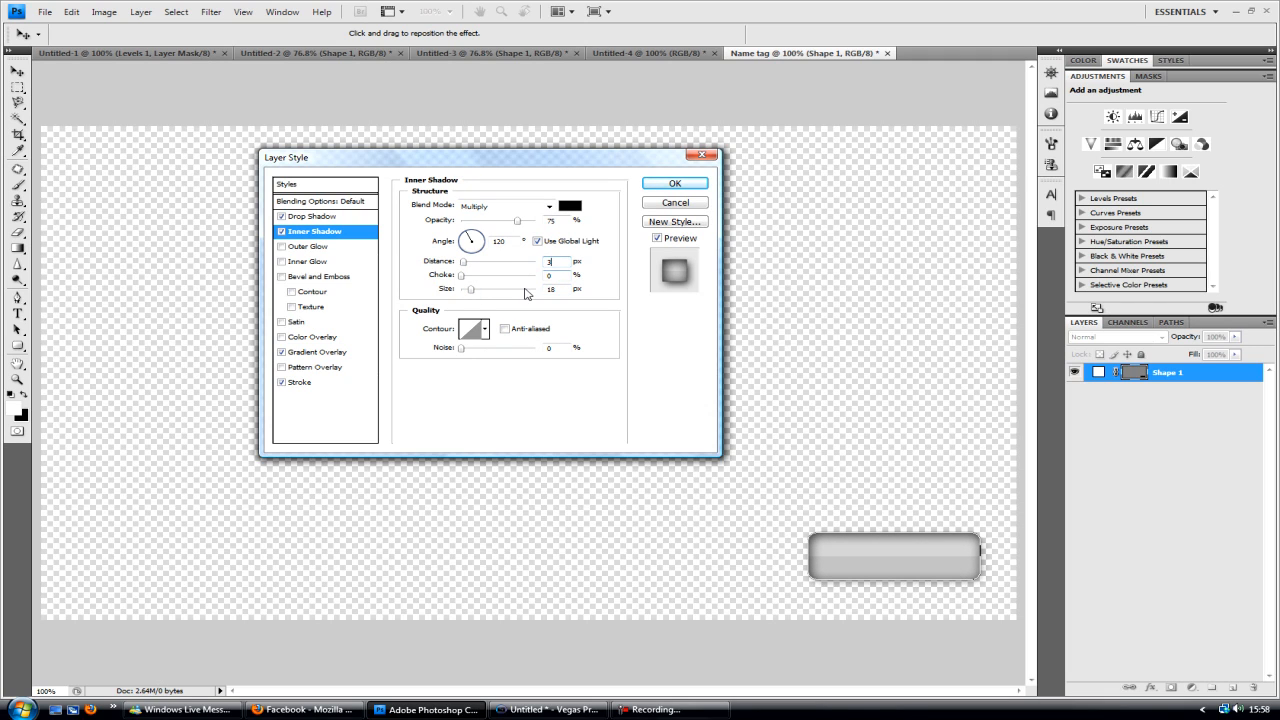
left_click(674, 184)
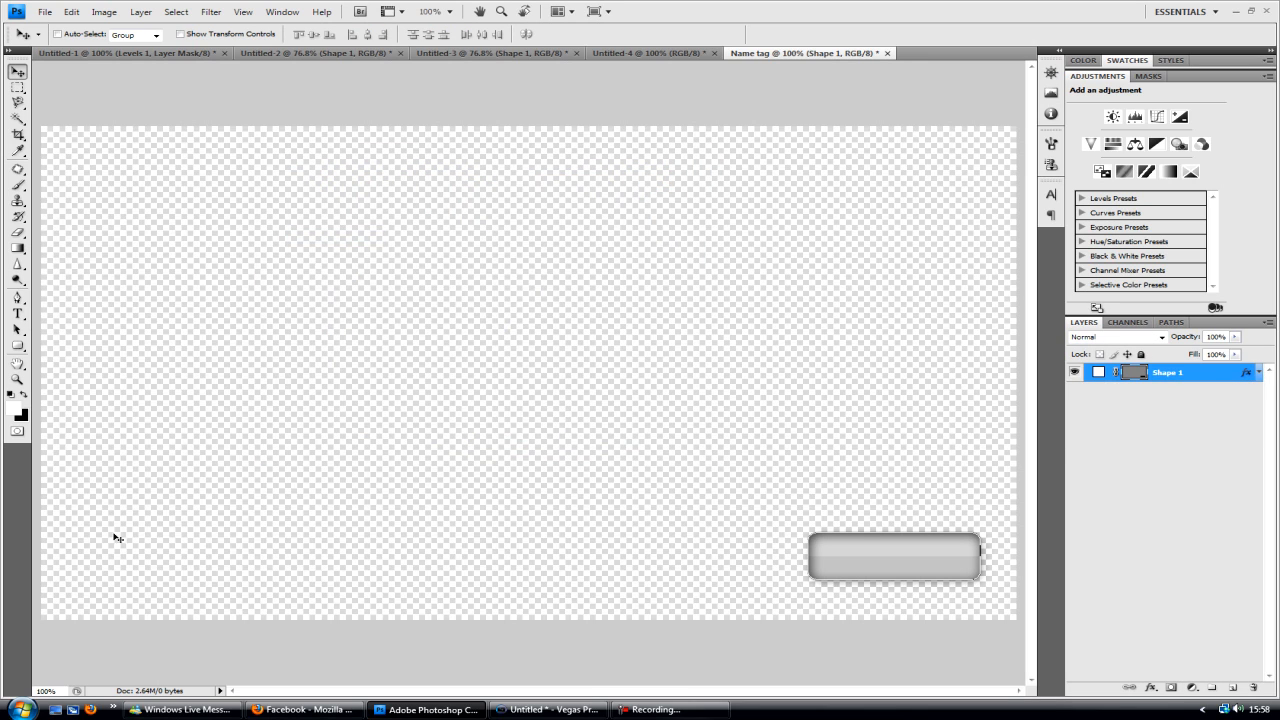
Add a 'Second Chance' type layer on the canvas and shrink it to a small font size
left_click(18, 314)
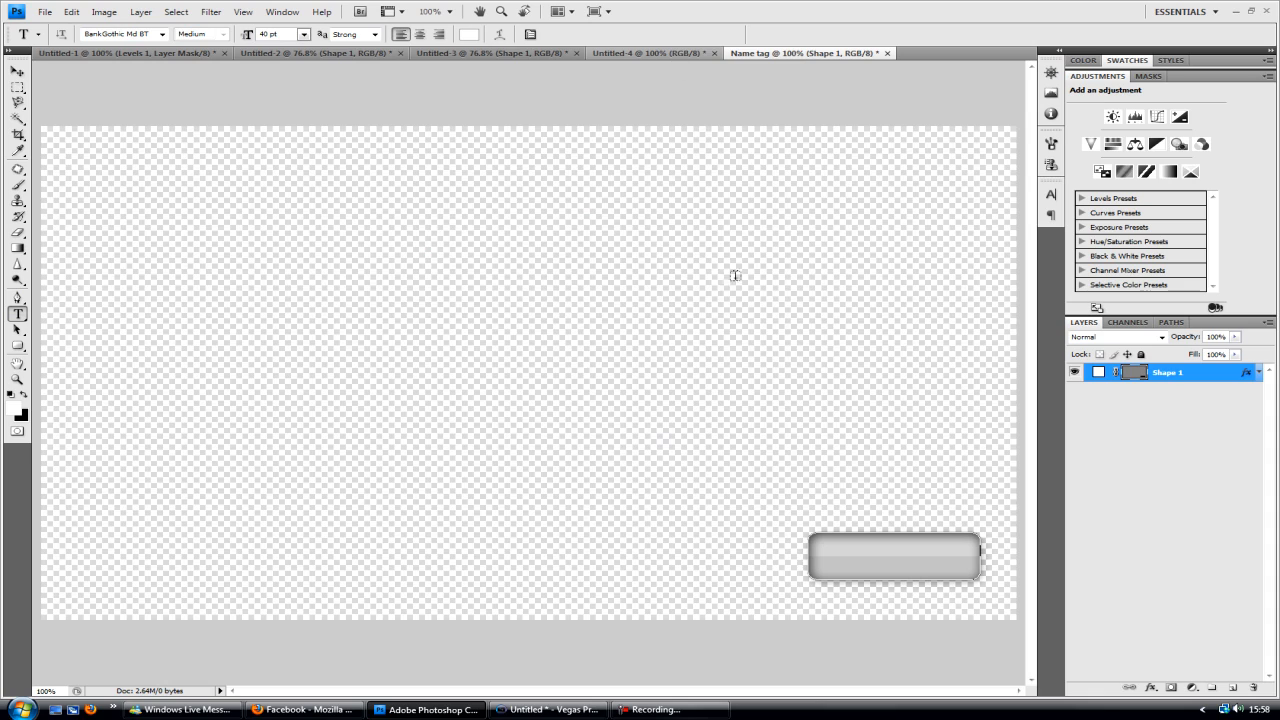
left_click(892, 556)
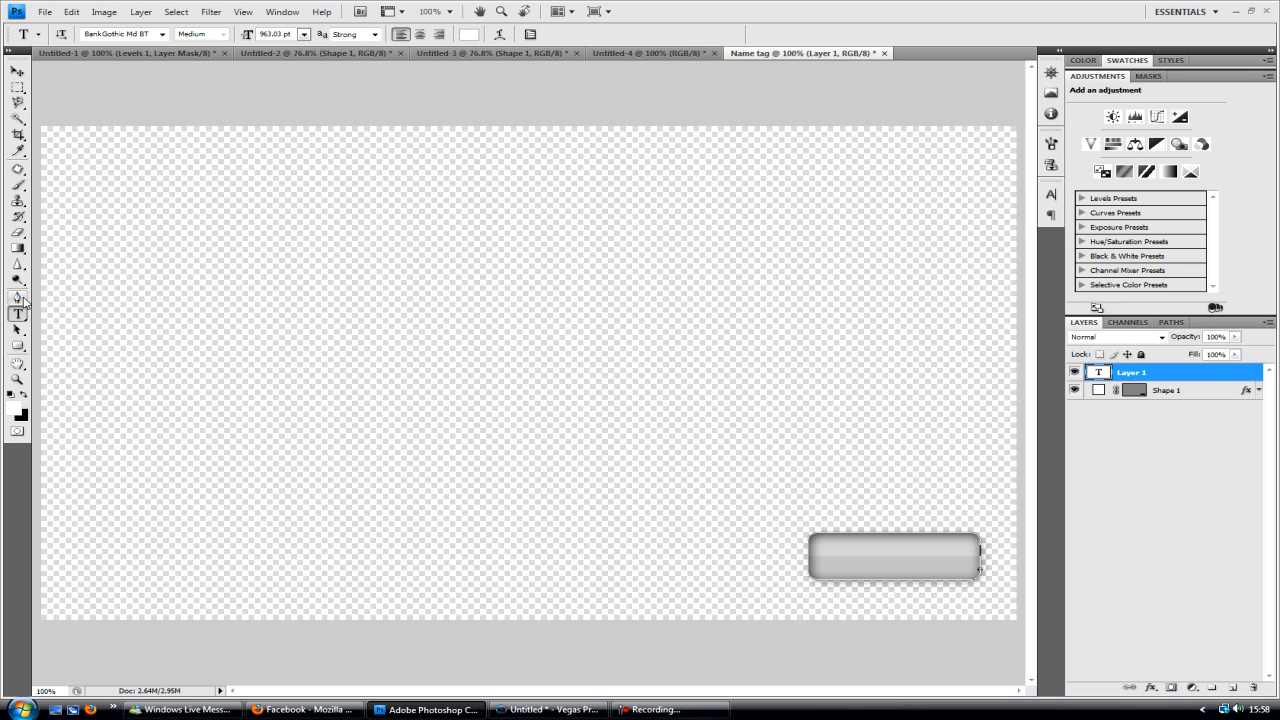
left_click(288, 338)
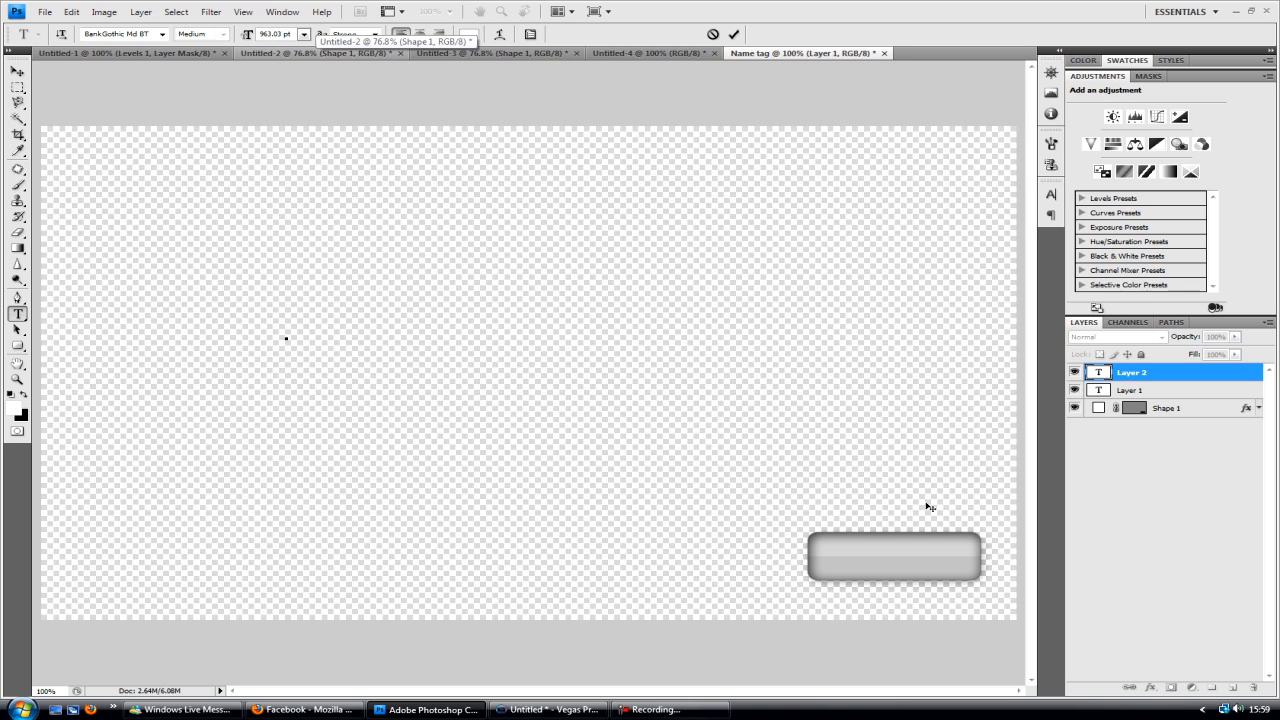
mouse_move(924, 500)
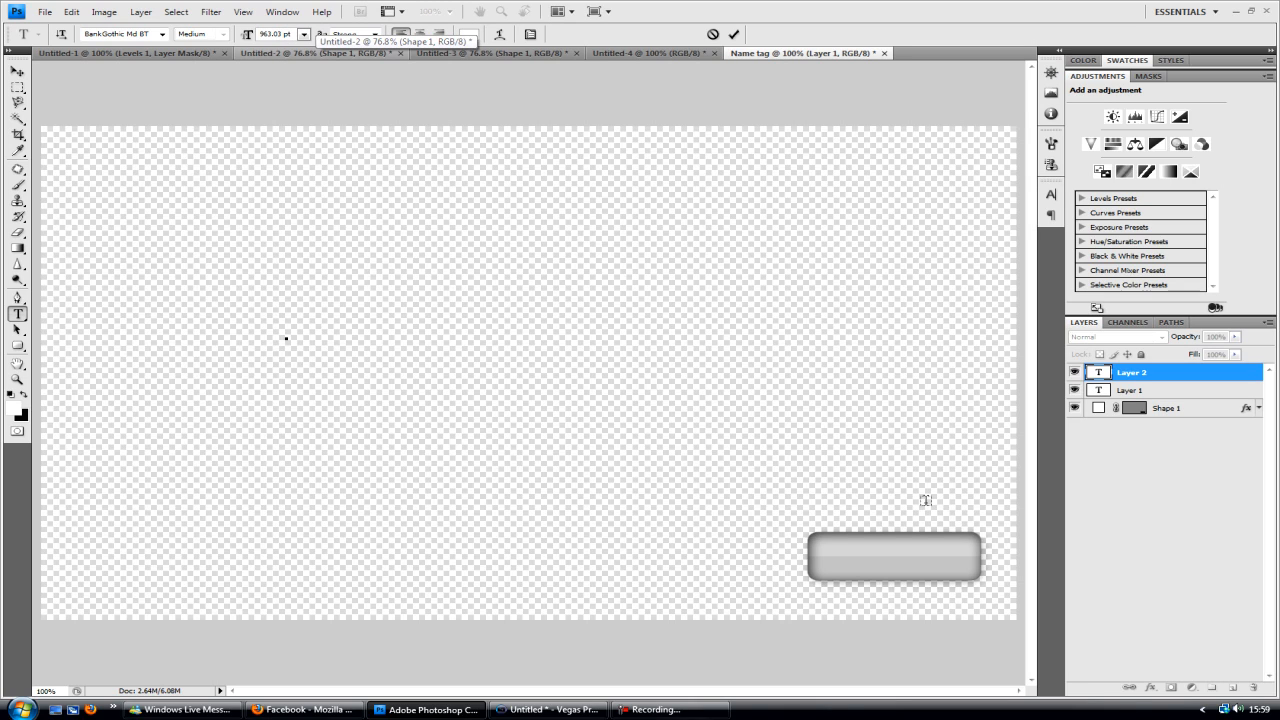
type("SEC")
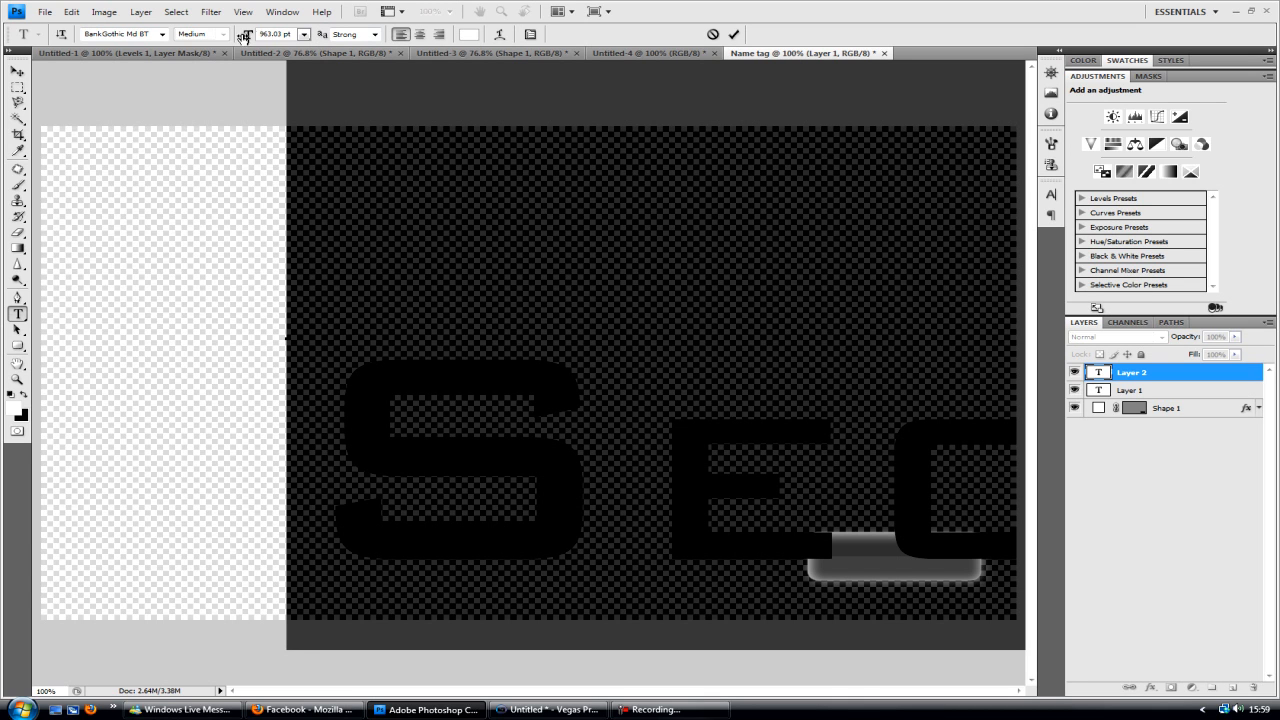
left_click(304, 34)
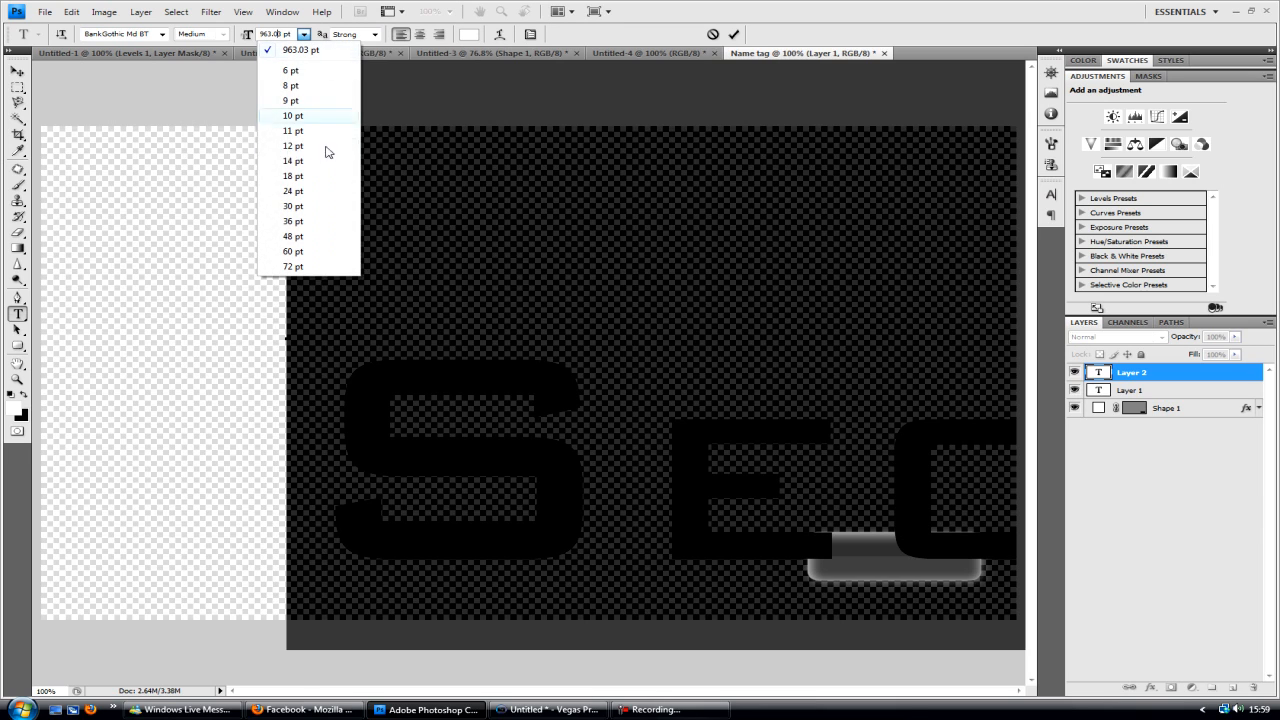
left_click(292, 176)
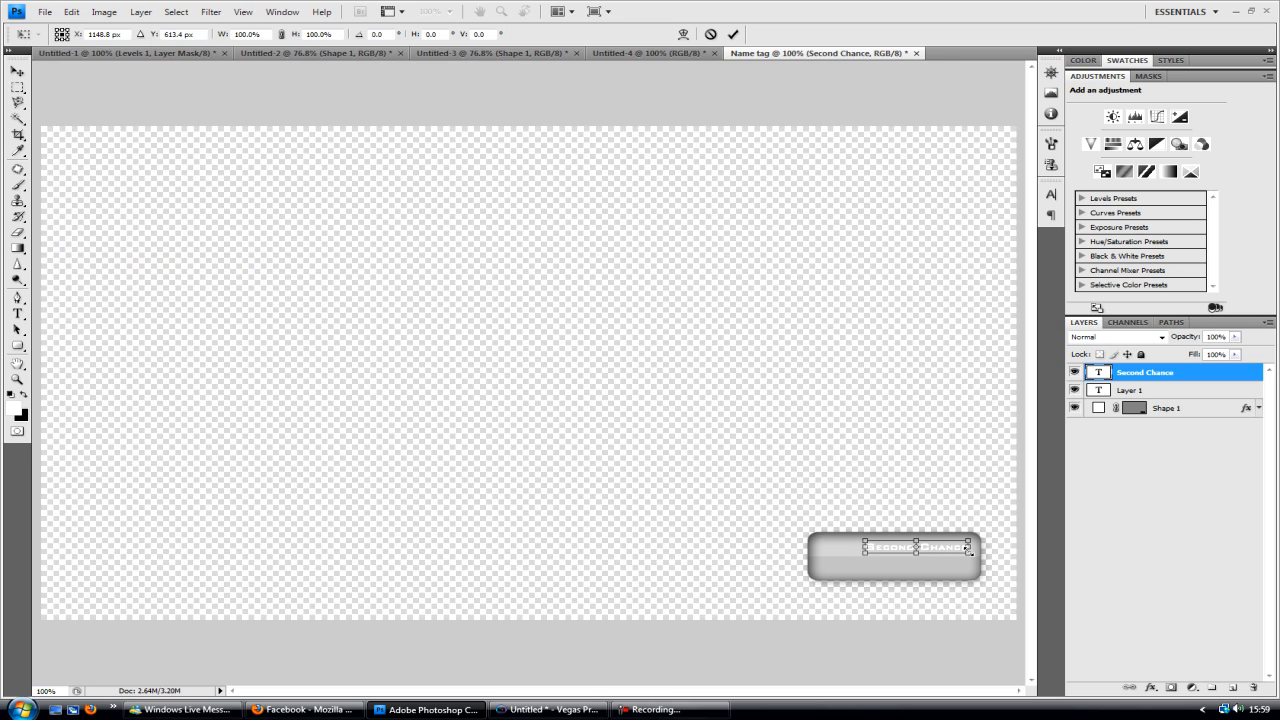
Scale the Second Chance text up and wider across the tag and commit the transform
left_click_drag(968, 548, 996, 570)
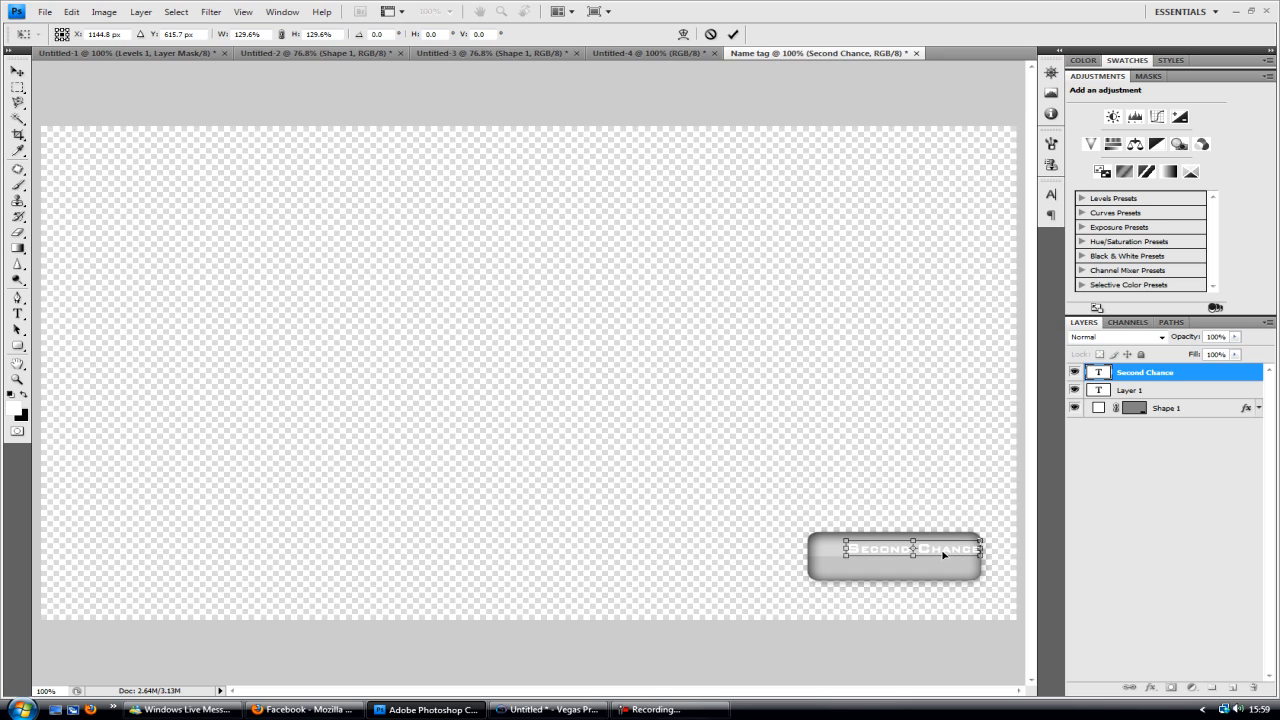
left_click_drag(912, 556, 908, 542)
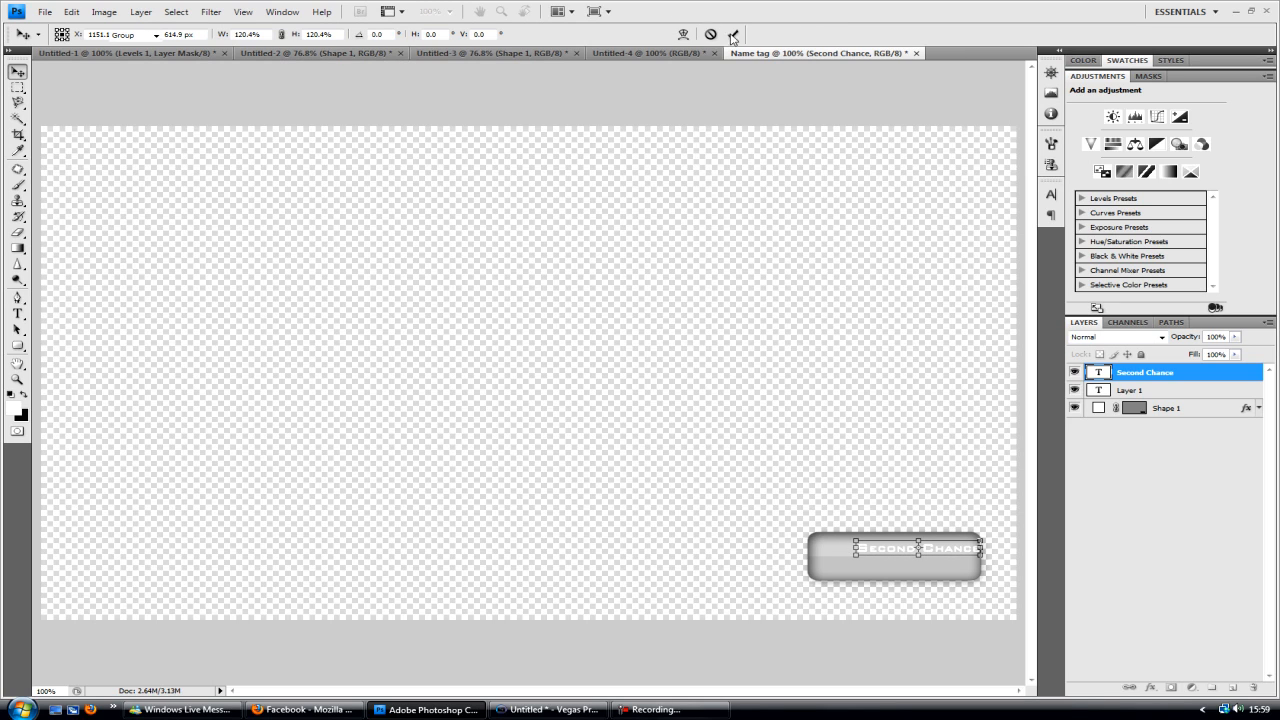
left_click(16, 72)
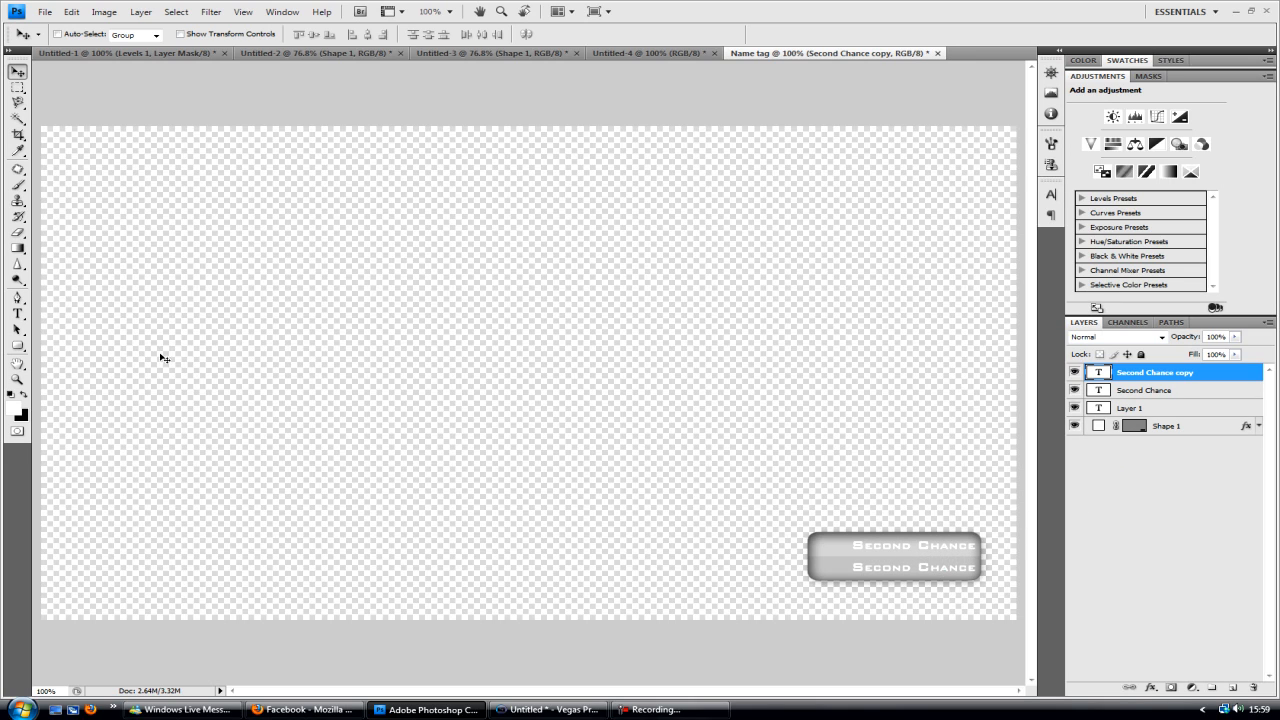
Rearrange the layers beneath the Shape 1 background and select the Second Chance text layer
left_click(16, 314)
type("ShinceDown")
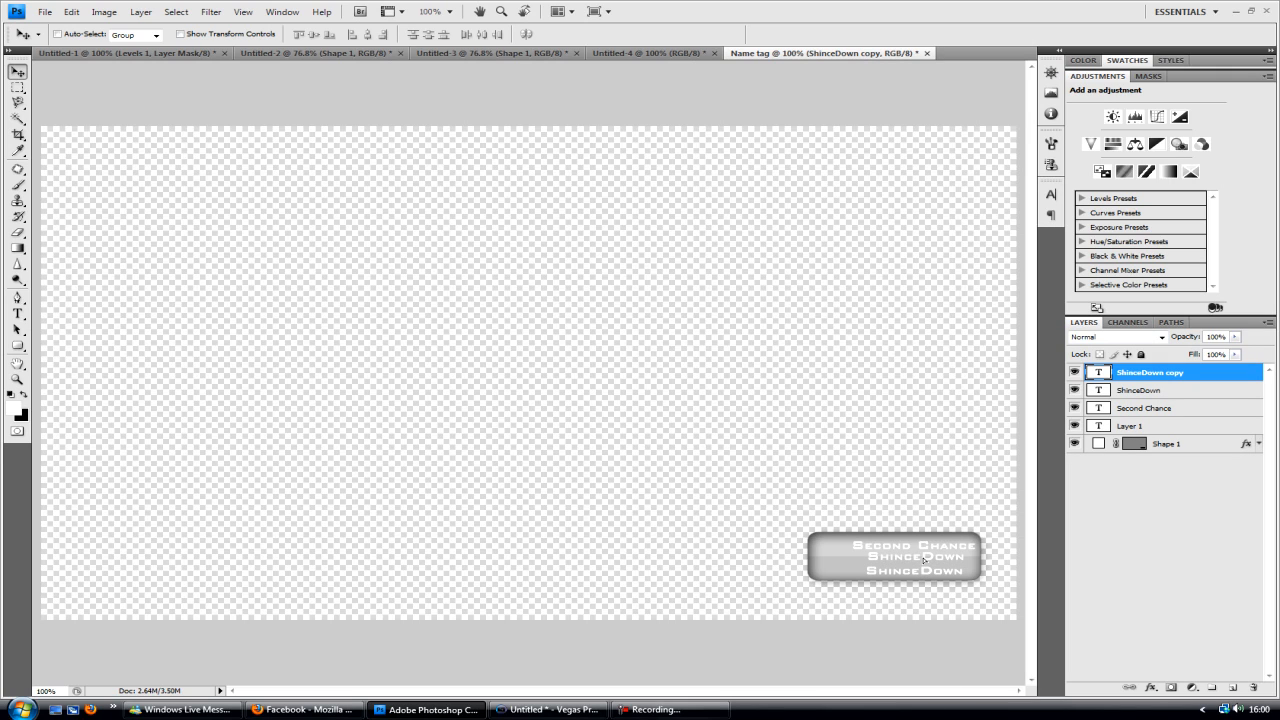
left_click(16, 314)
type("BY")
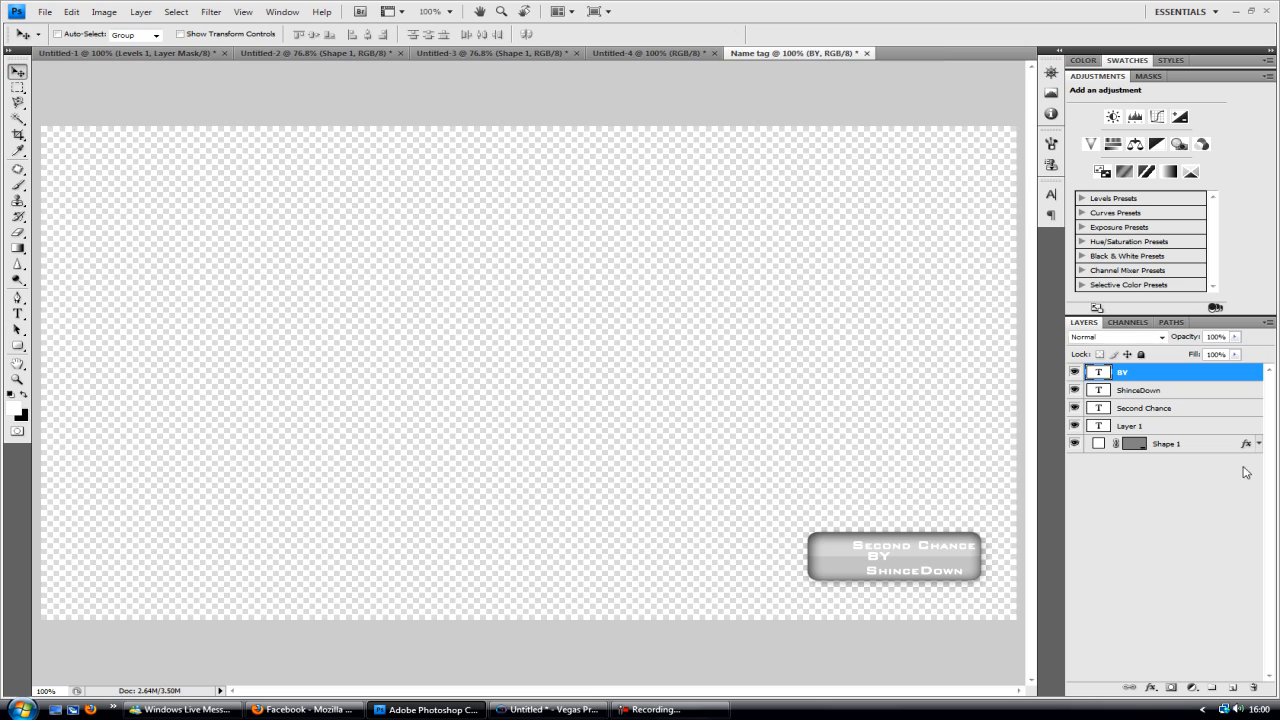
mouse_move(878, 560)
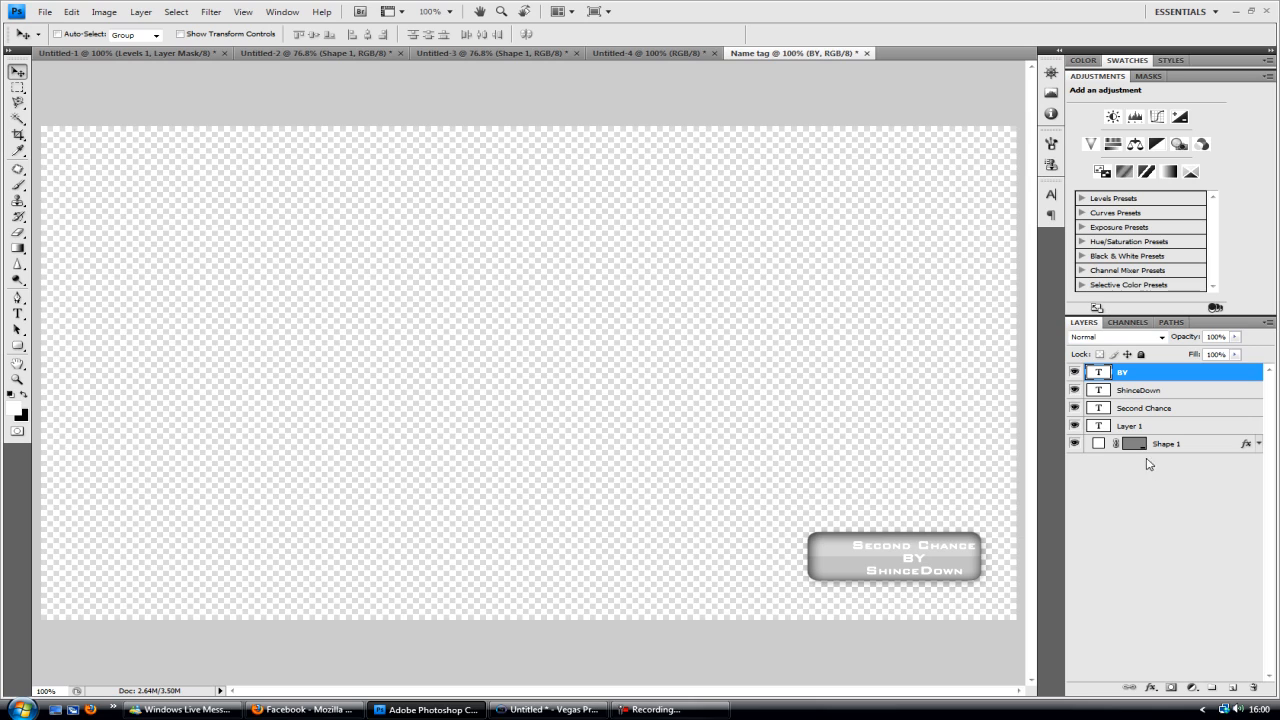
left_click(1130, 424)
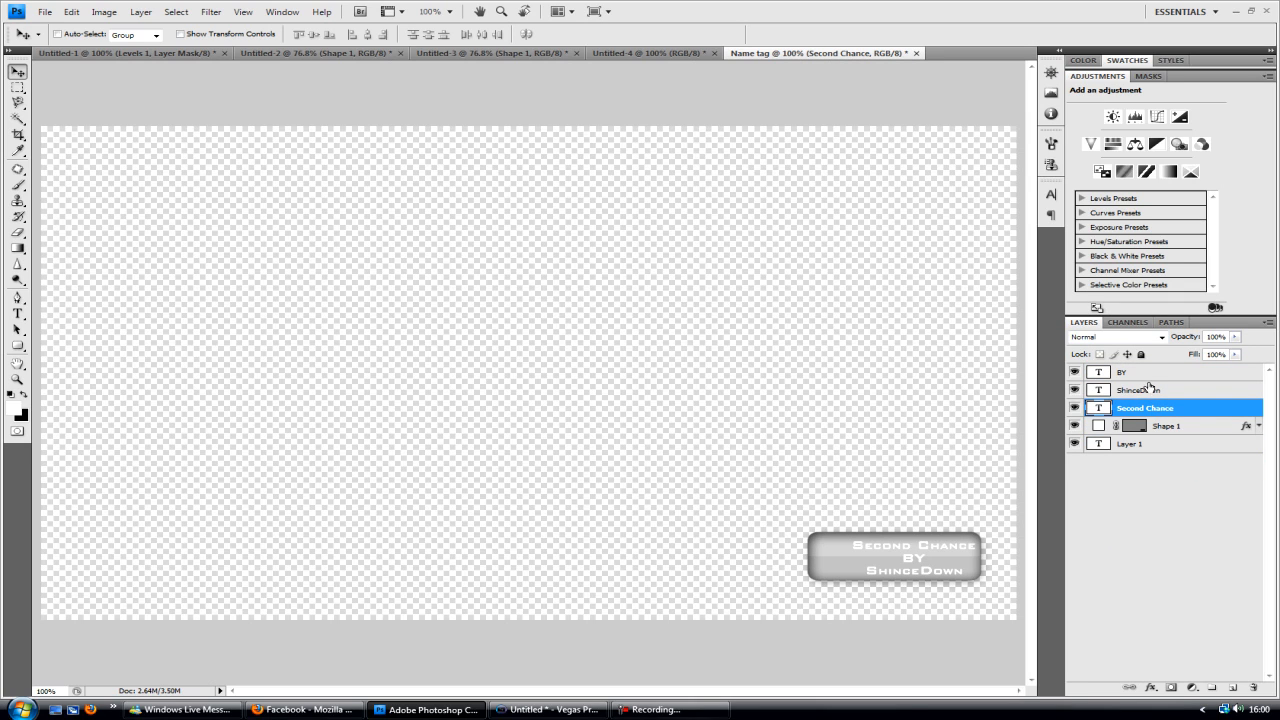
Give the Second Chance text a dark grey colour overlay
right_click(1144, 408)
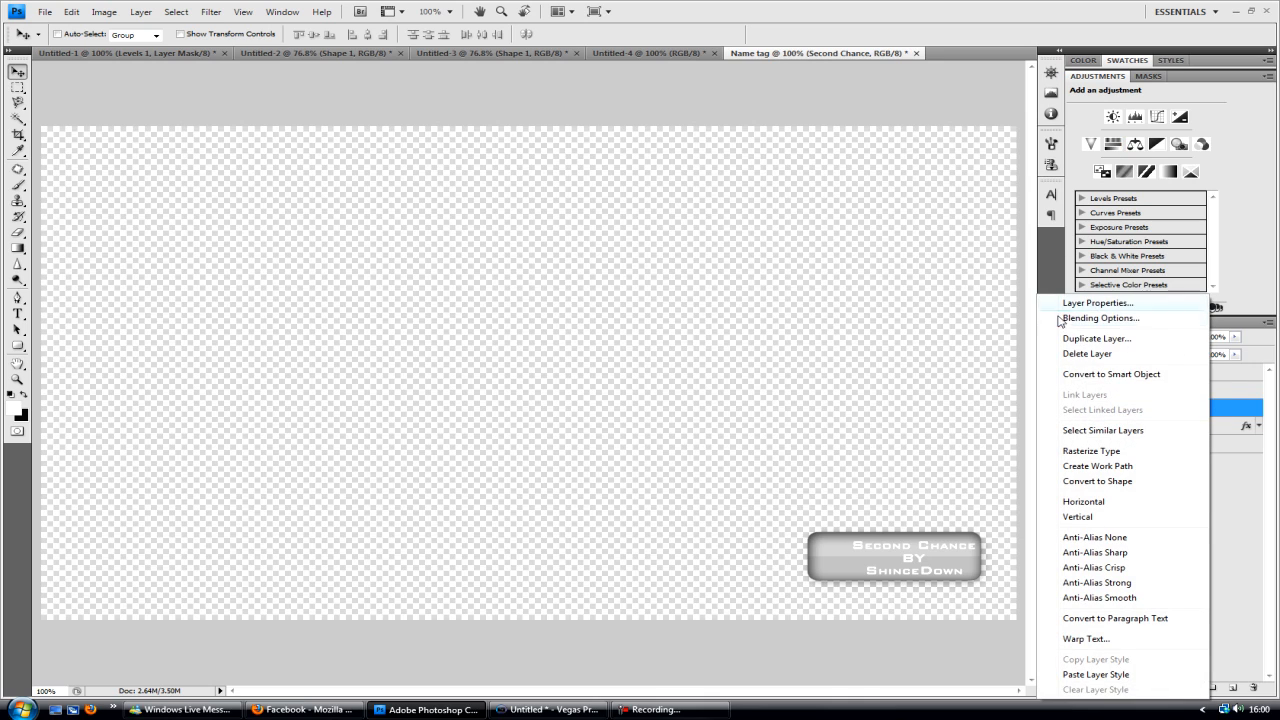
left_click(1100, 318)
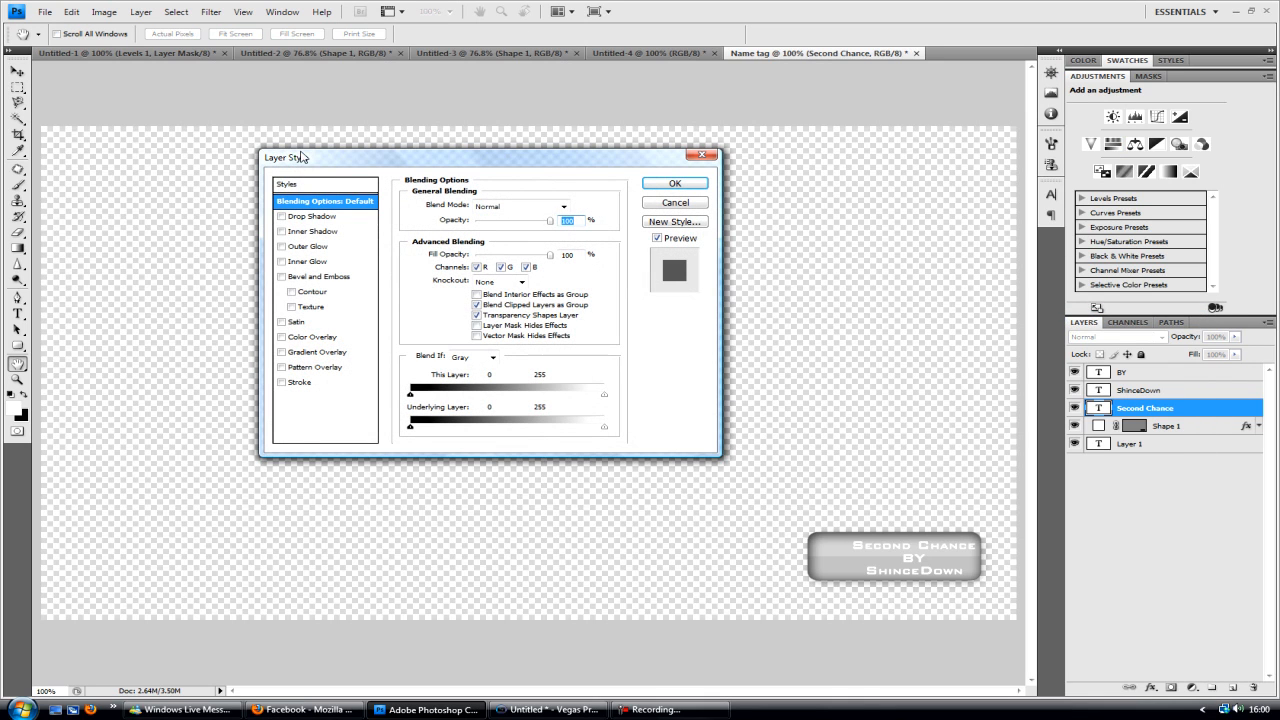
left_click(314, 336)
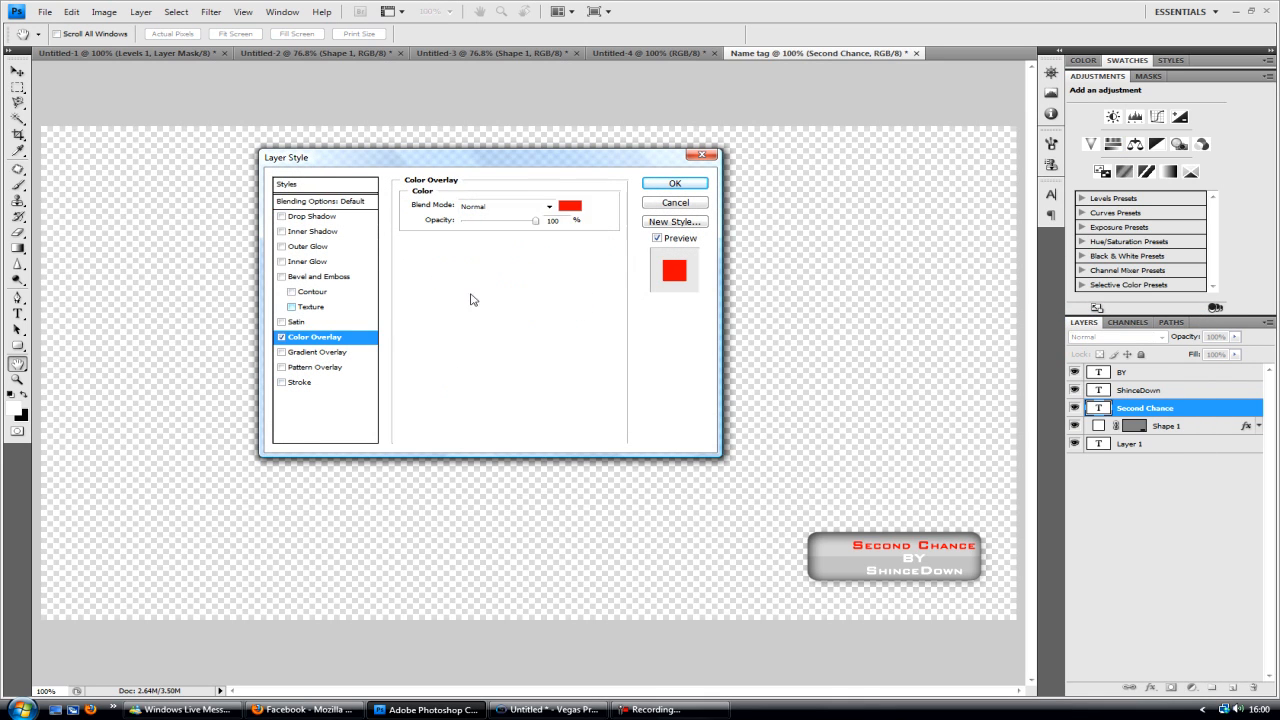
left_click(568, 206)
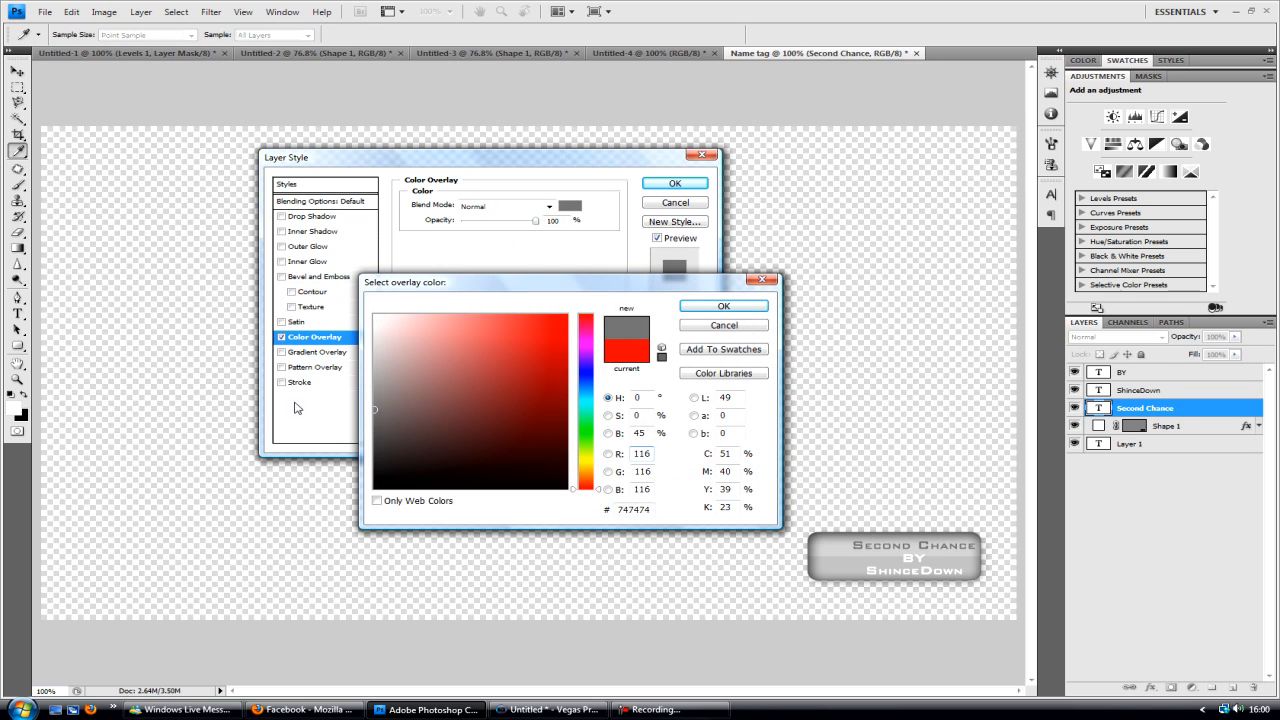
left_click_drag(374, 408, 326, 448)
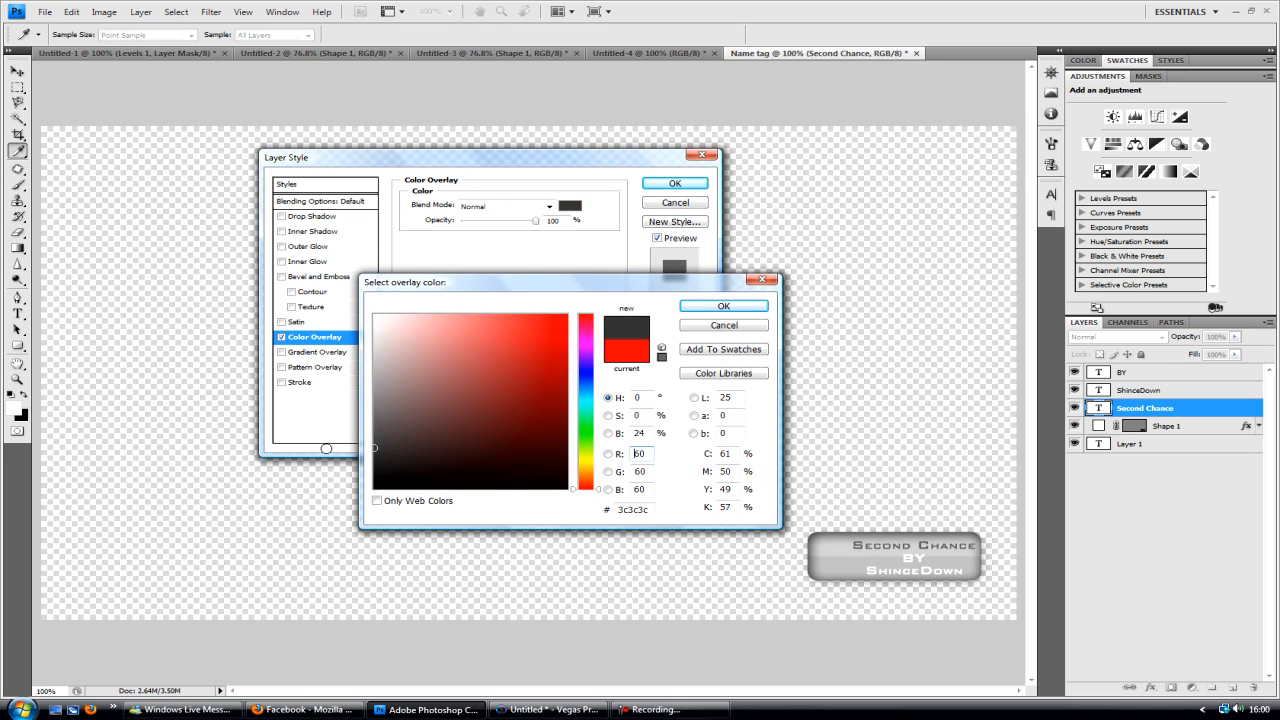
left_click(374, 454)
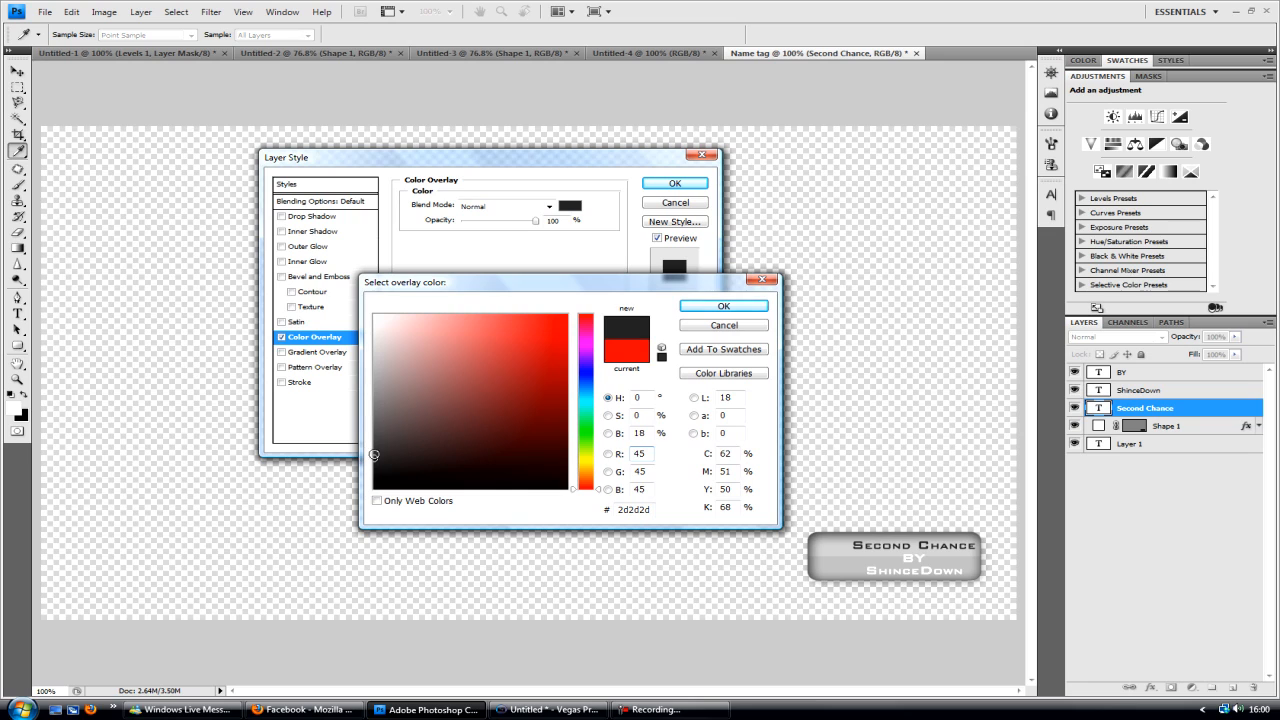
left_click(724, 304)
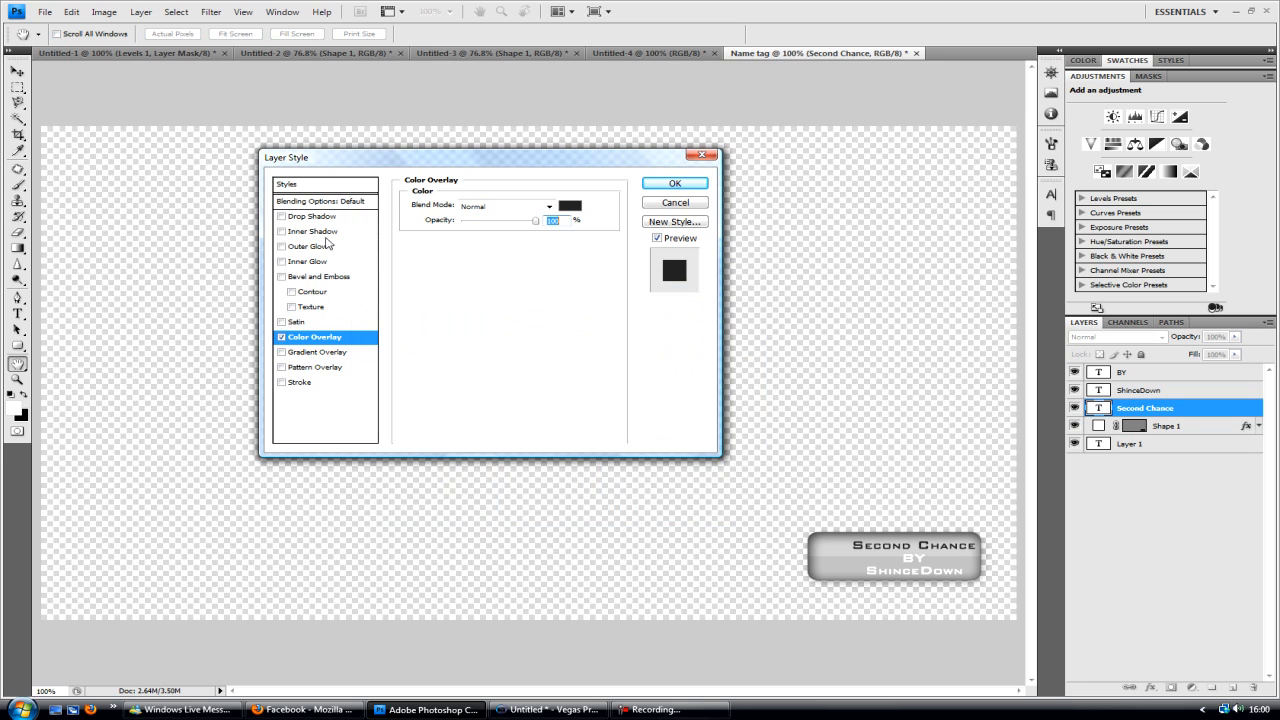
Add a drop shadow to the text and apply the layer style
left_click(282, 246)
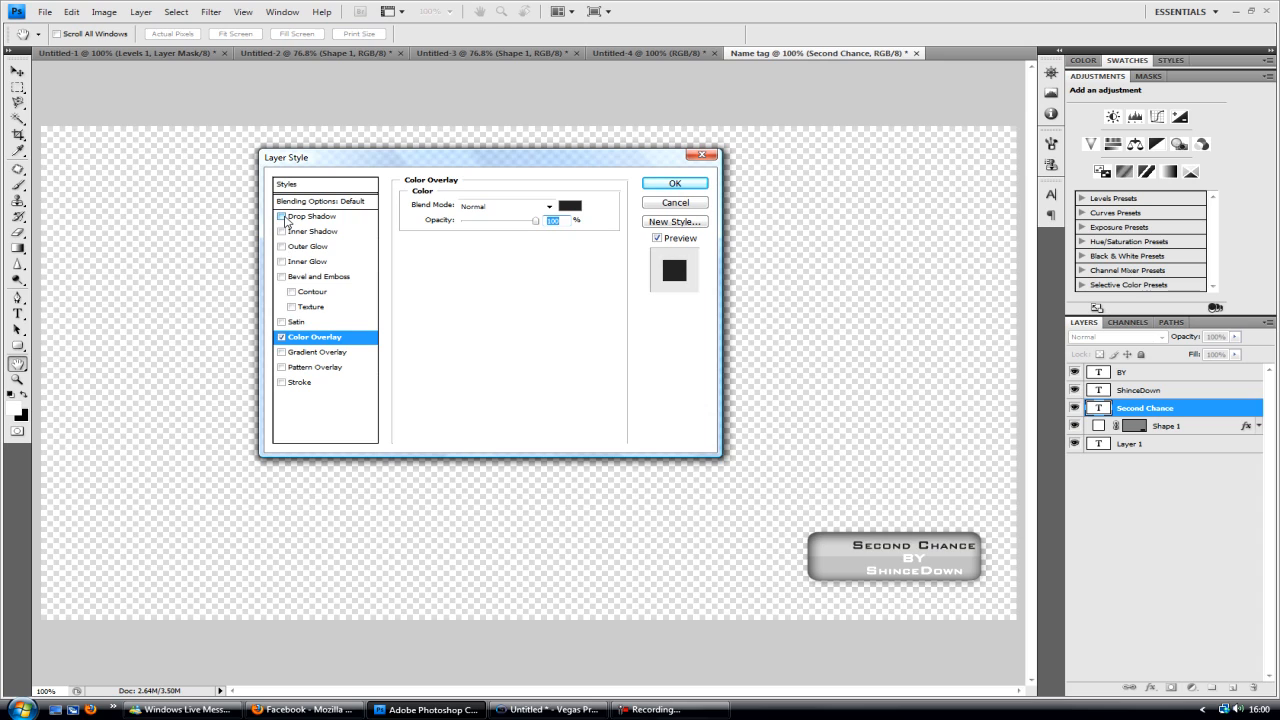
left_click(282, 216)
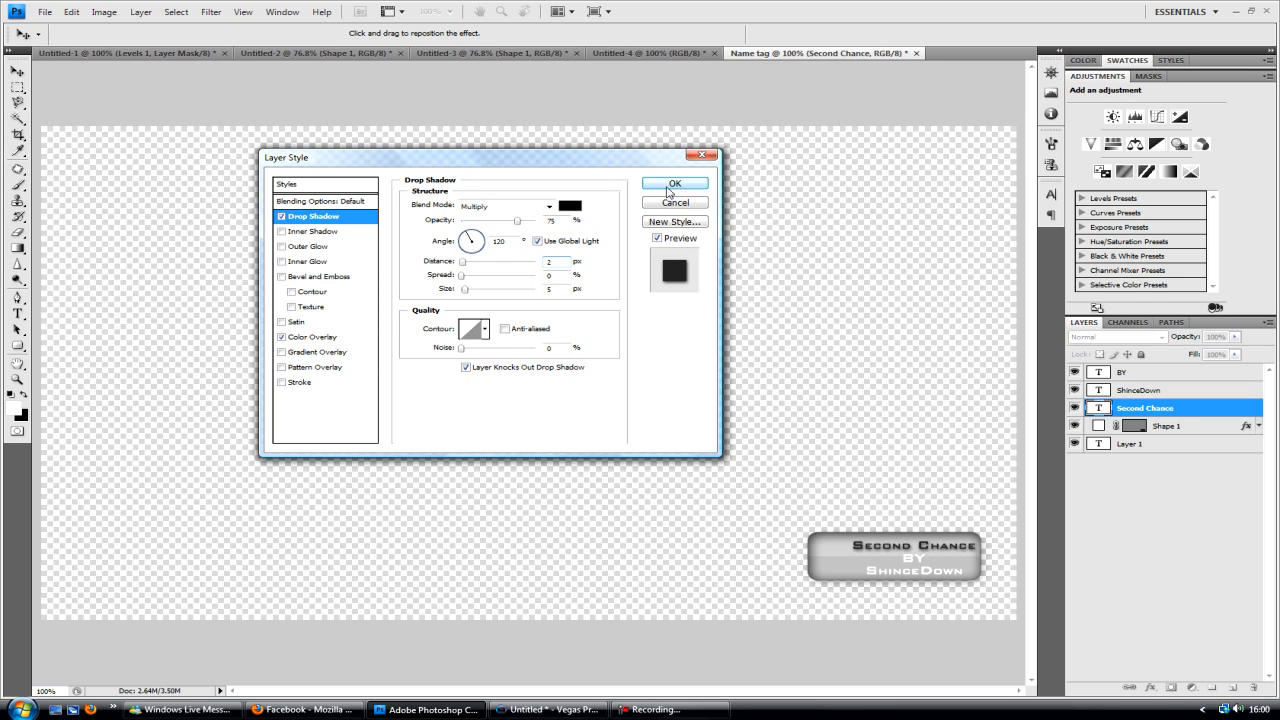
left_click(674, 184)
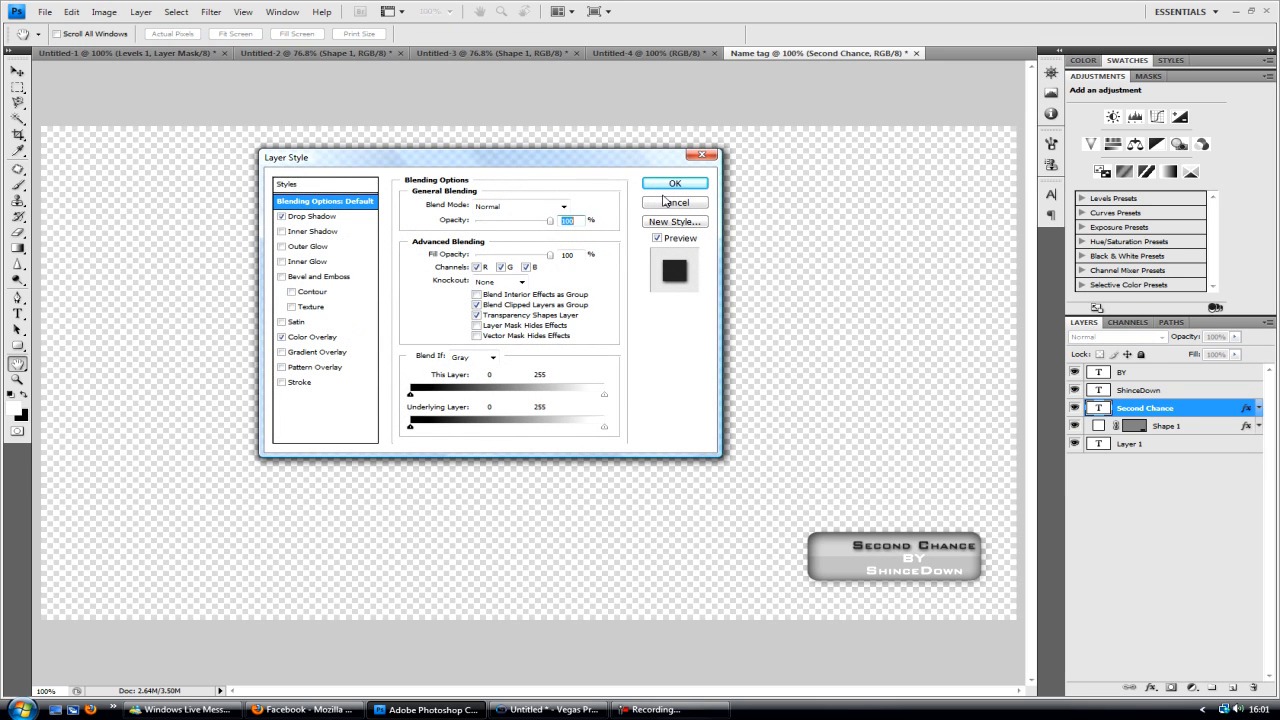
left_click(674, 202)
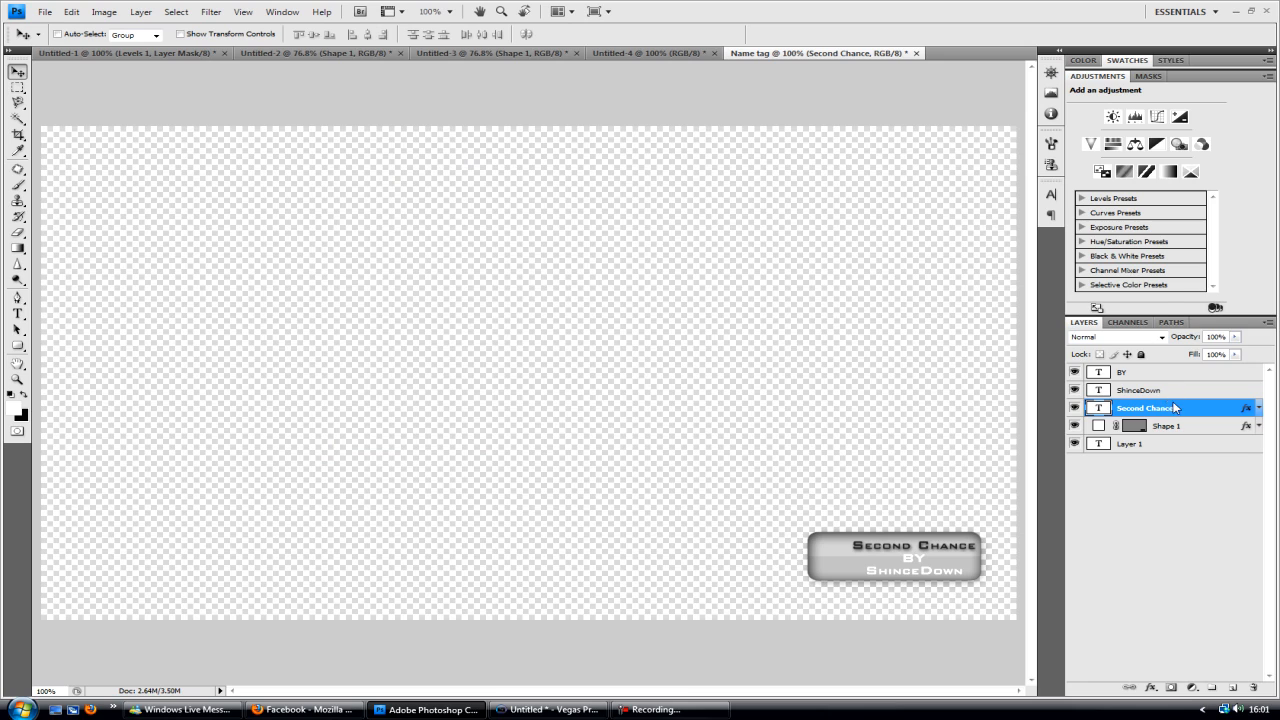
mouse_move(1070, 668)
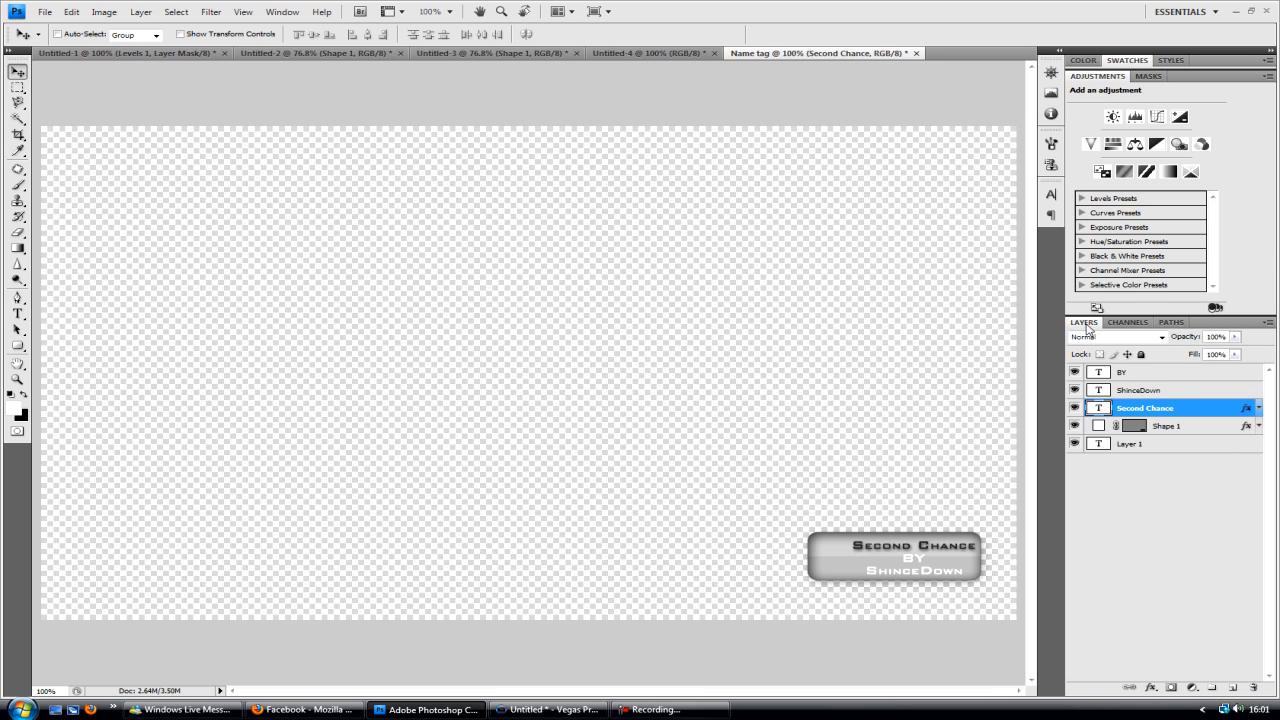
mouse_move(1188, 462)
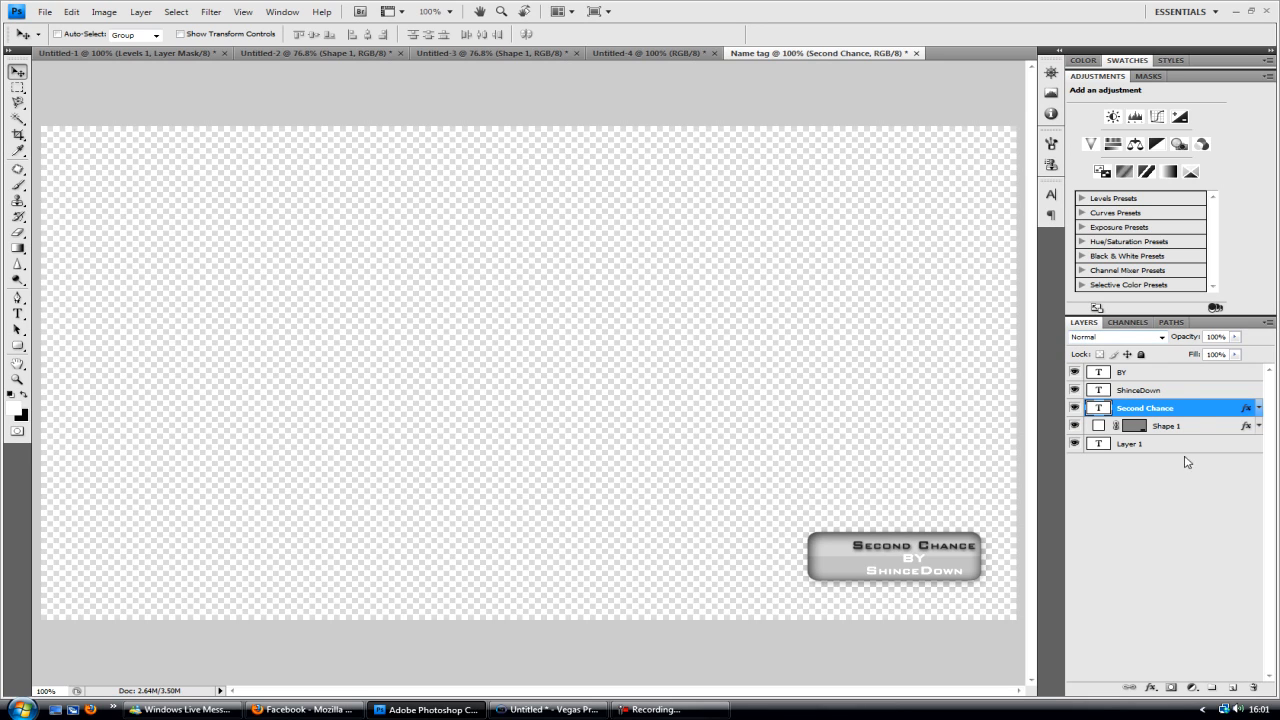
Paste the copied text style onto the ShinedDown layer so the lines match
right_click(1144, 408)
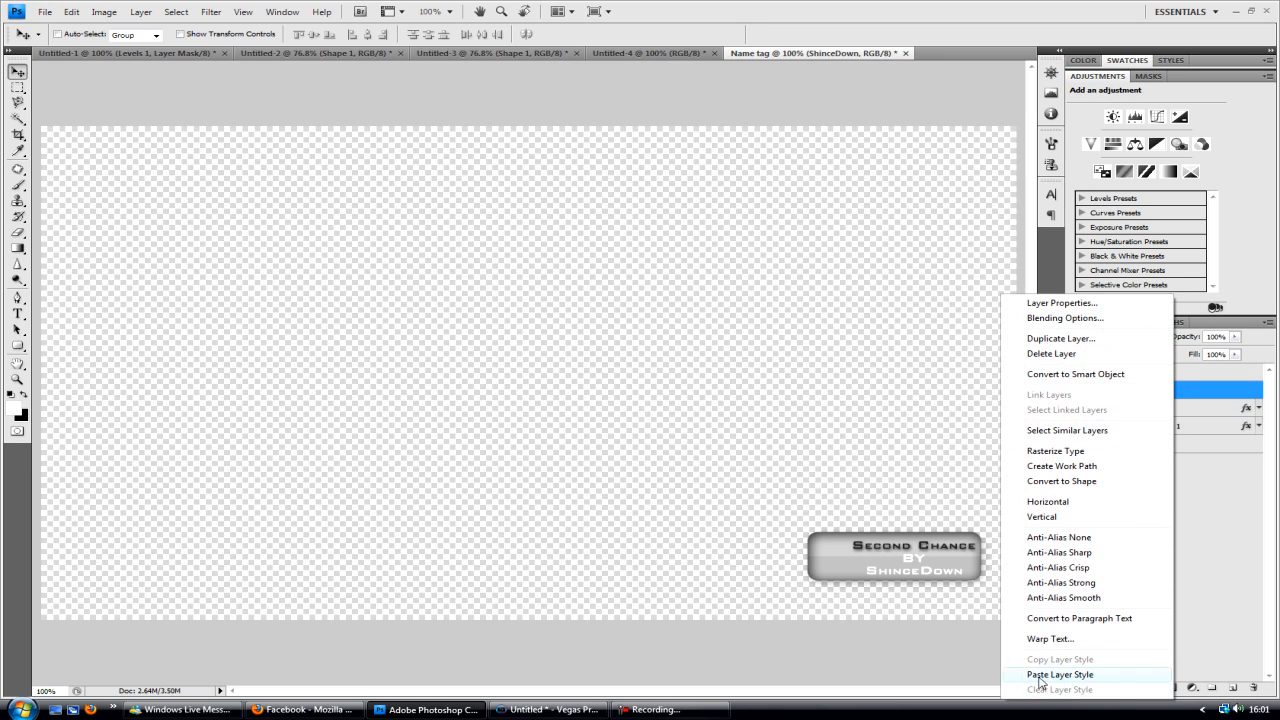
left_click(1060, 674)
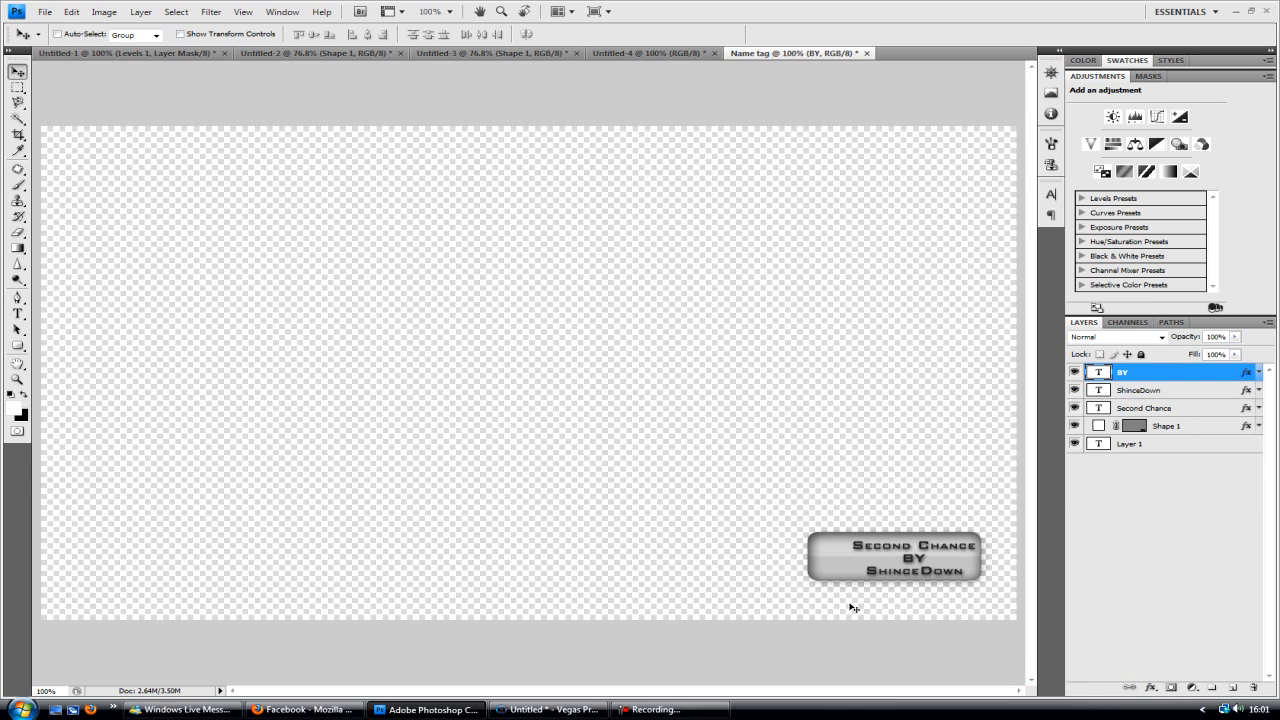
mouse_move(984, 560)
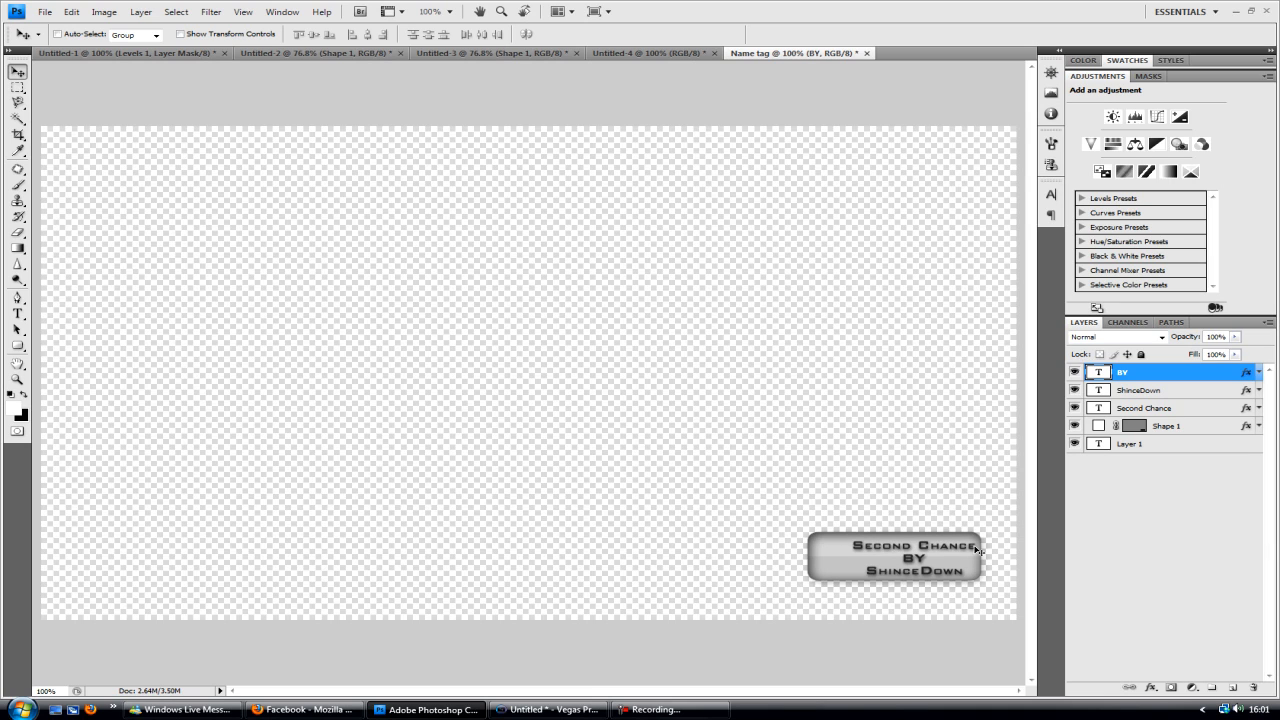
mouse_move(1226, 440)
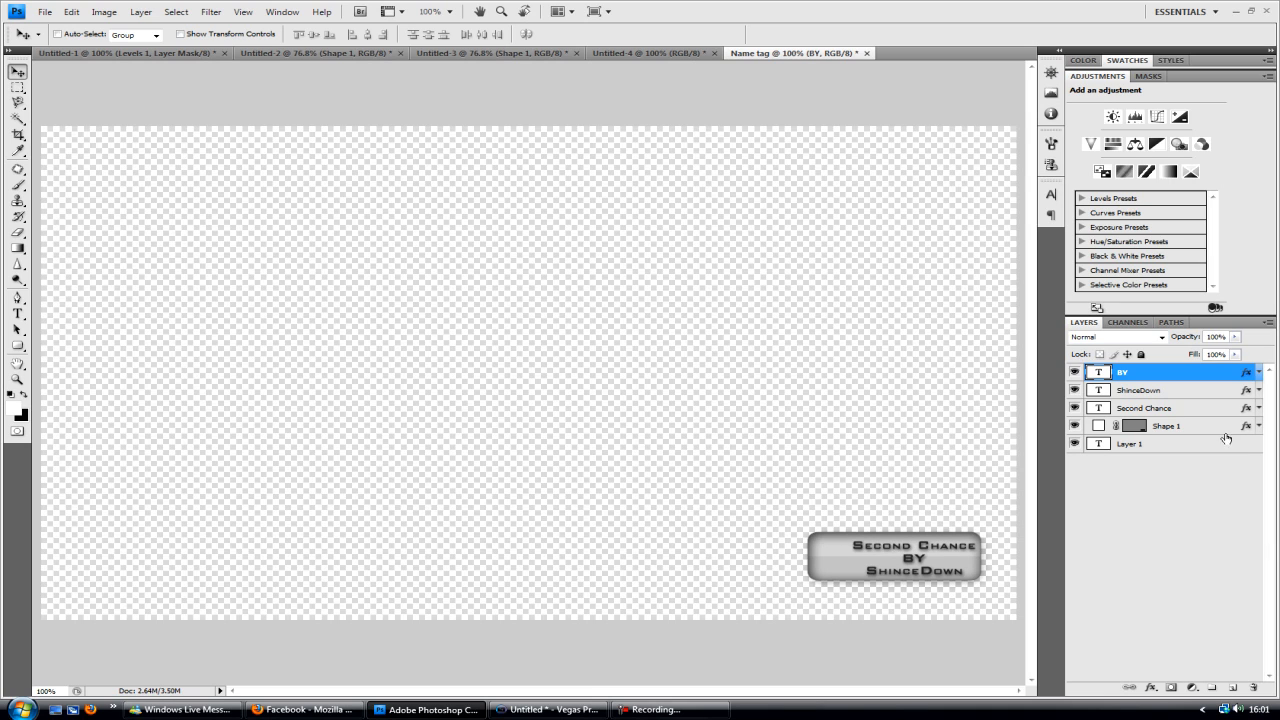
left_click(72, 12)
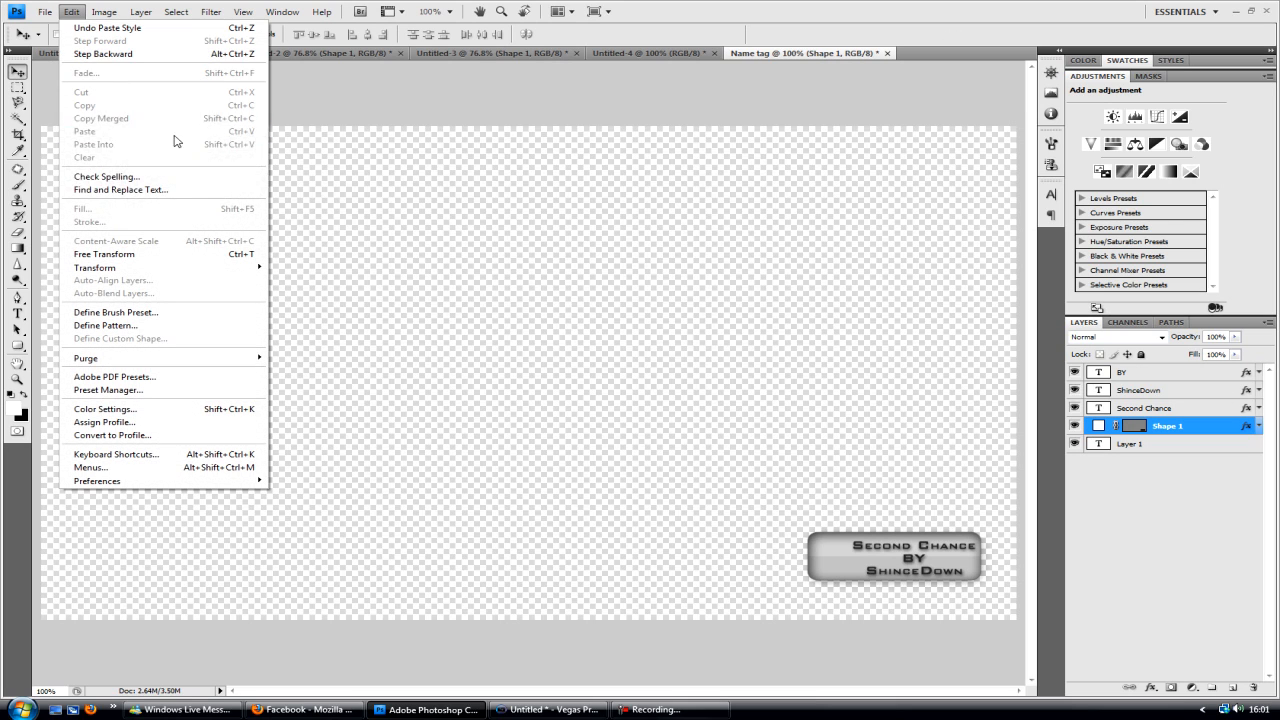
Widen the Shape 1 tag background leftward behind the text, then switch to Vegas Pro
left_click(104, 254)
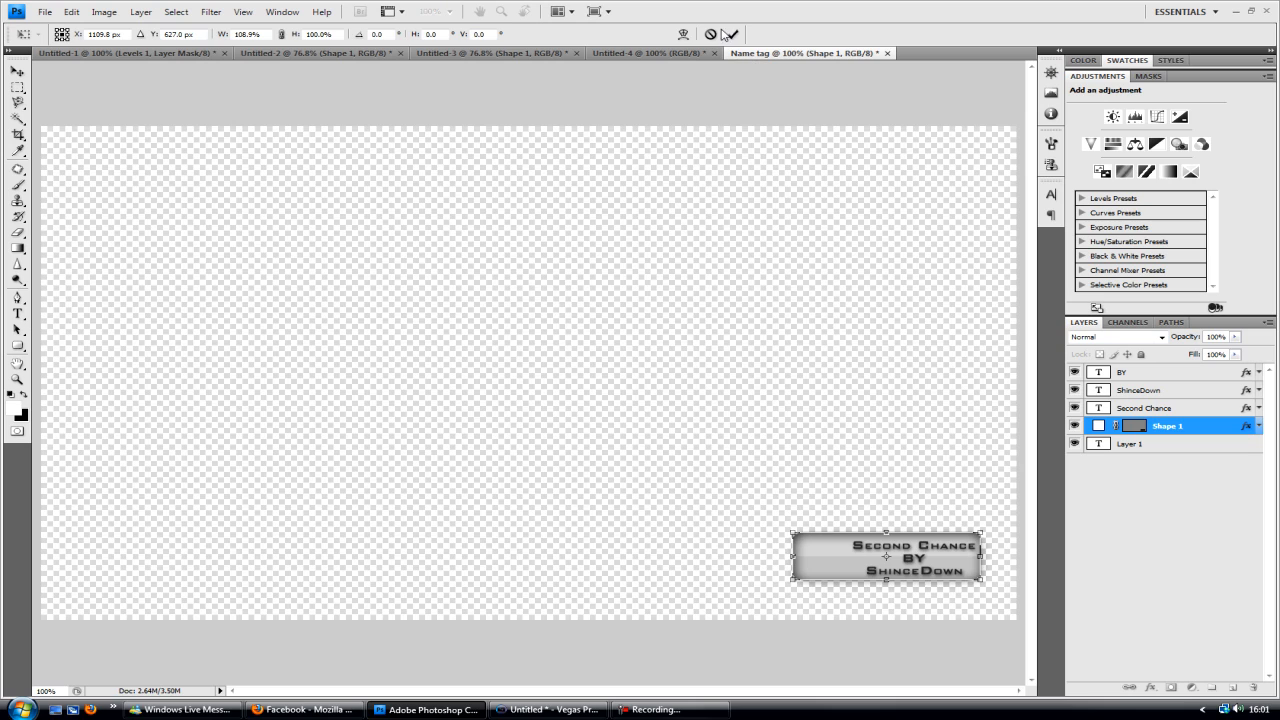
left_click(16, 72)
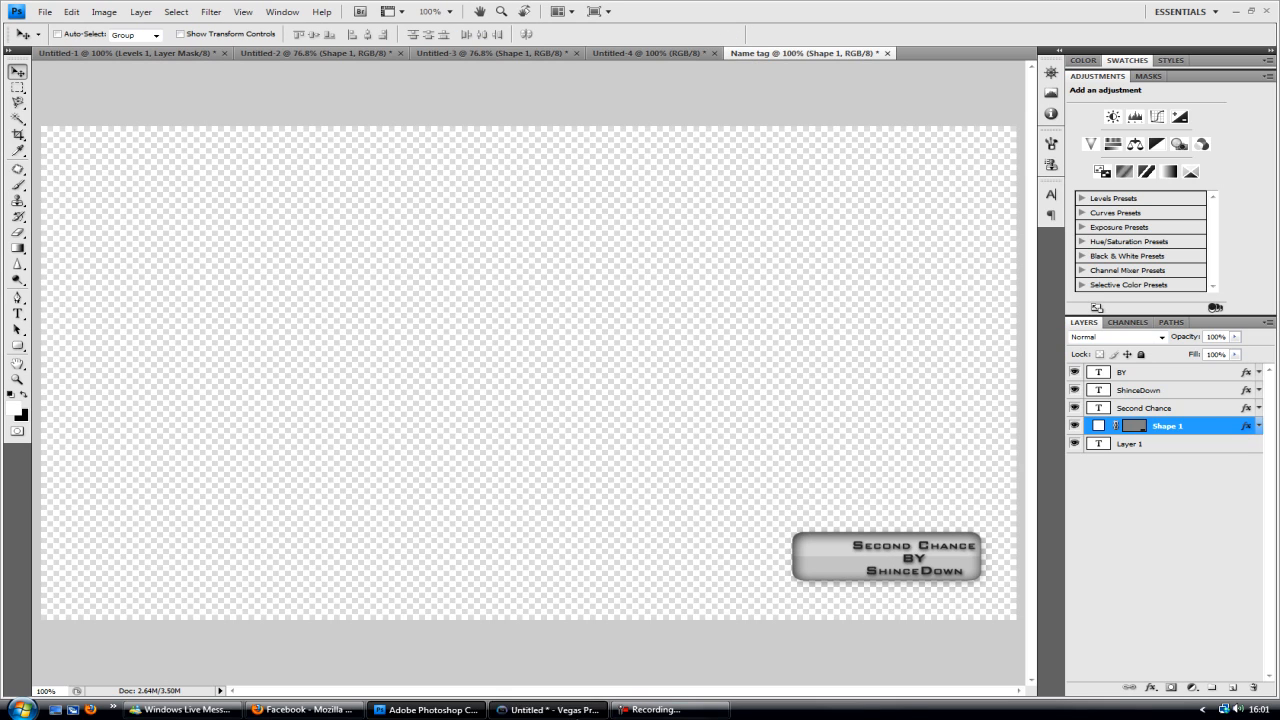
left_click(548, 708)
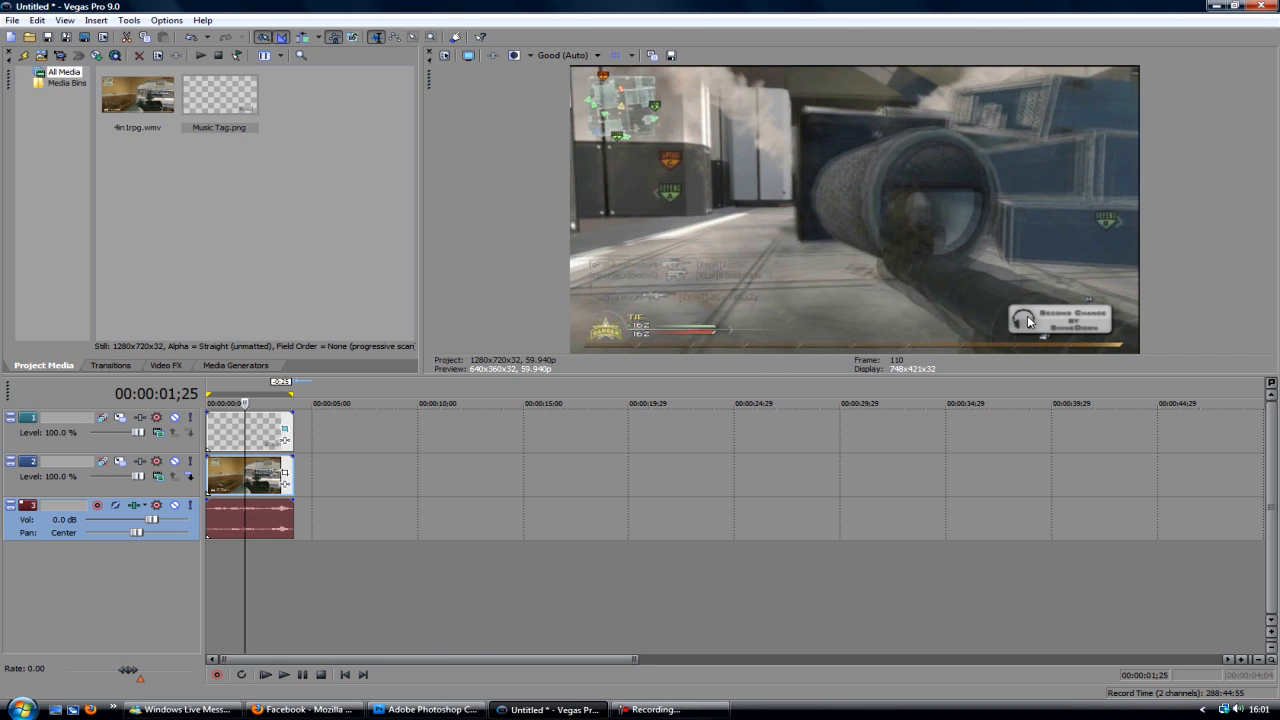
mouse_move(552, 432)
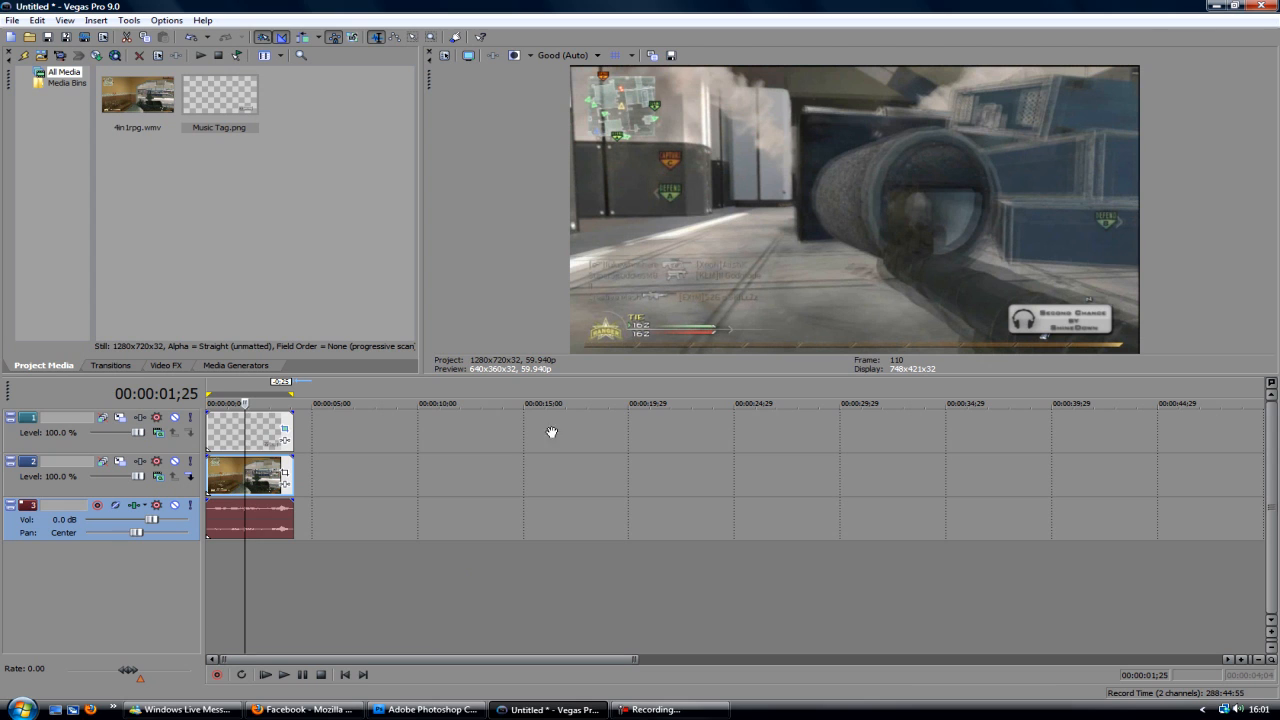
Search Google for headphones in a new Firefox tab and bring up a pink headphones picture
left_click(304, 708)
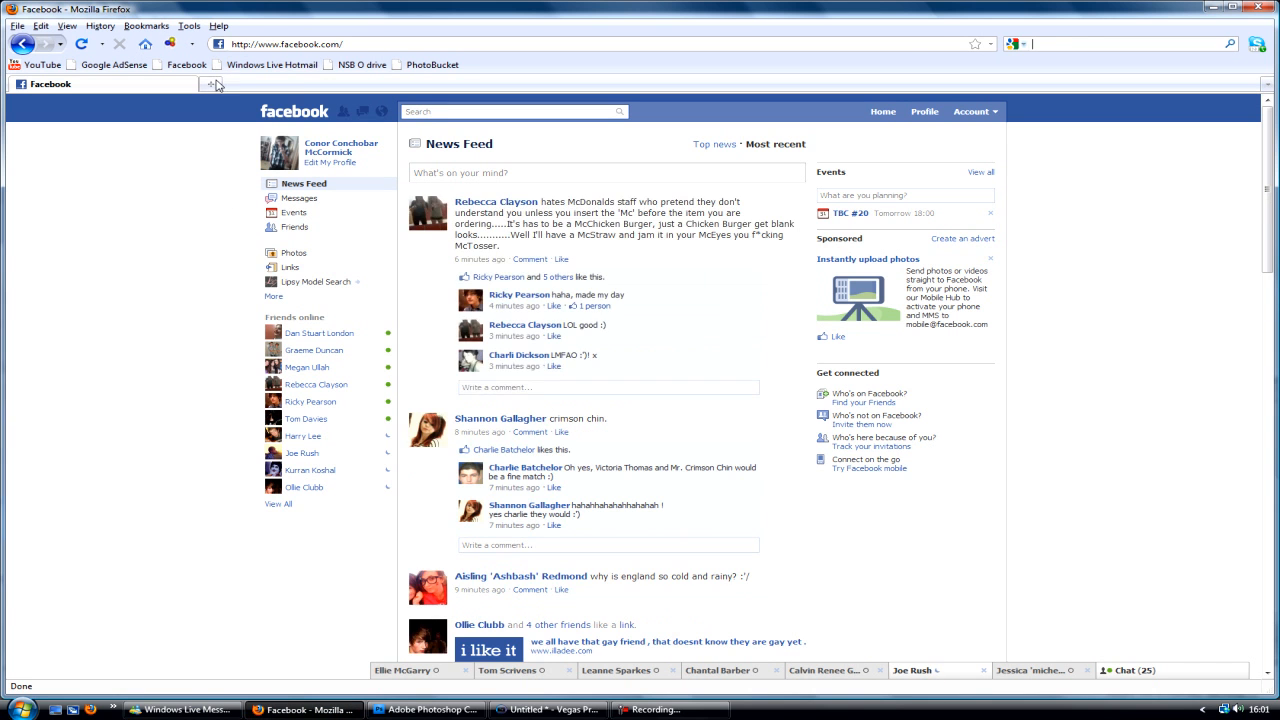
left_click(400, 84)
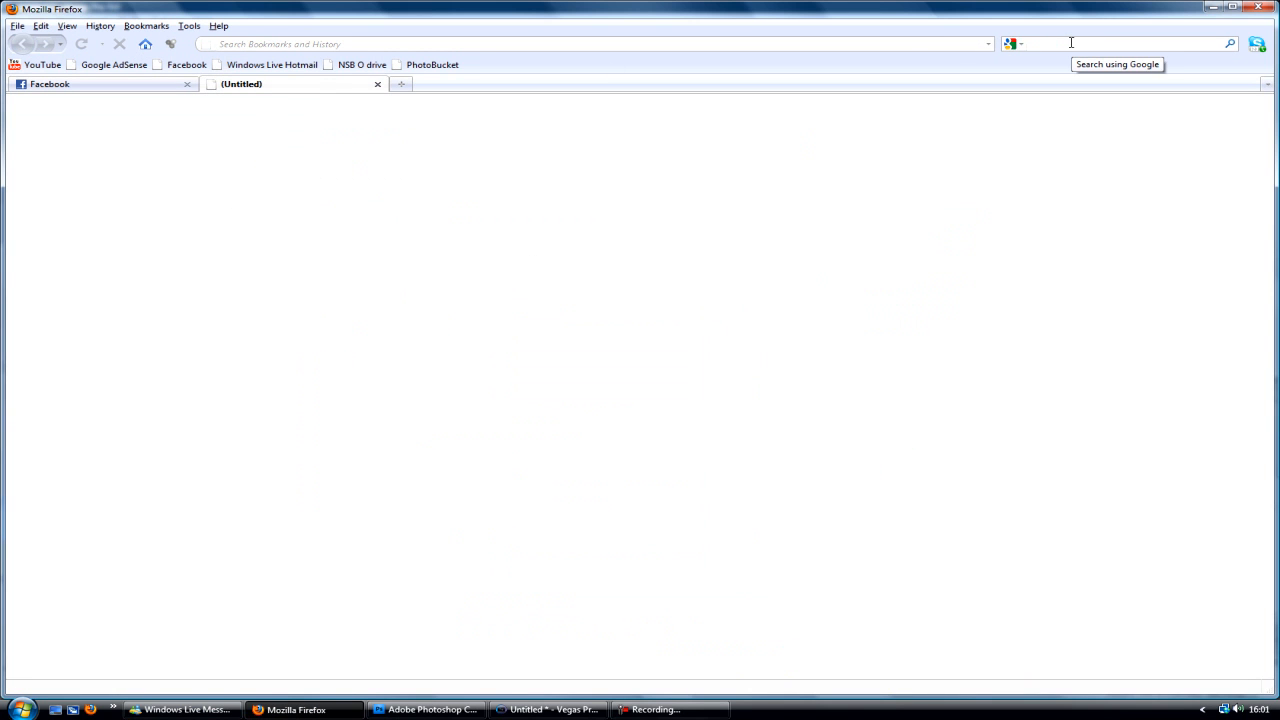
type("headp")
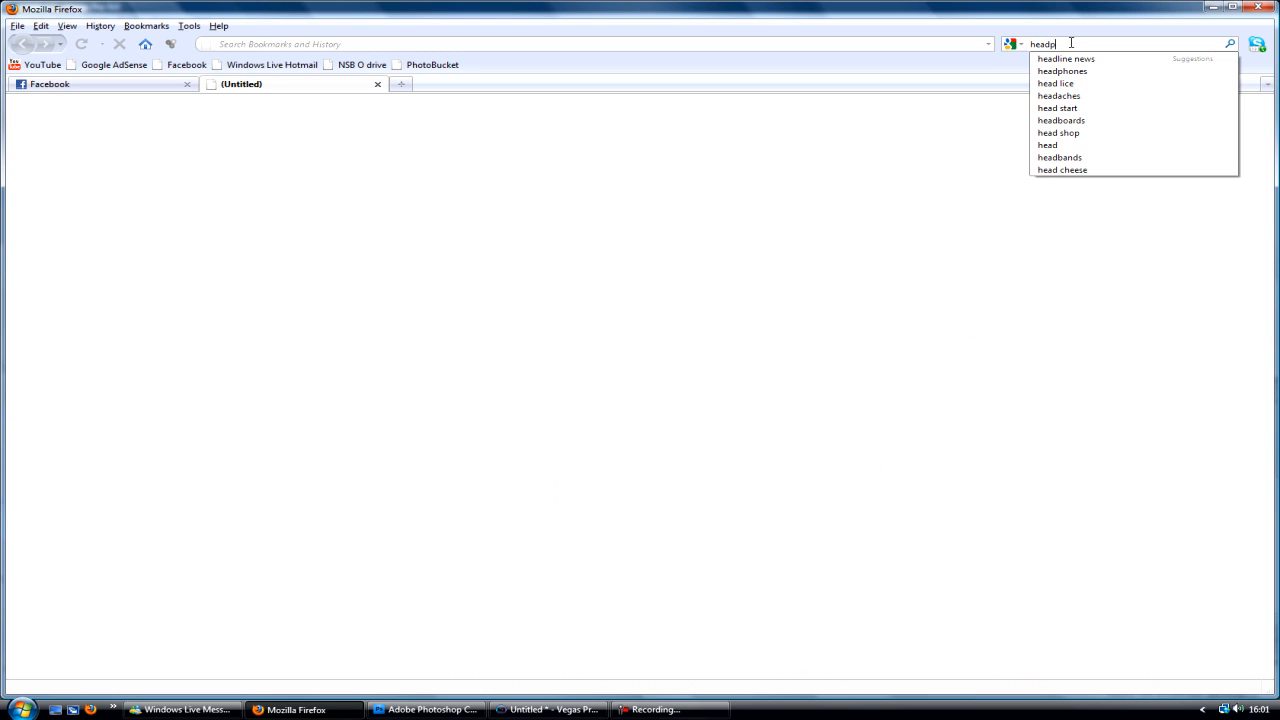
left_click(1064, 70)
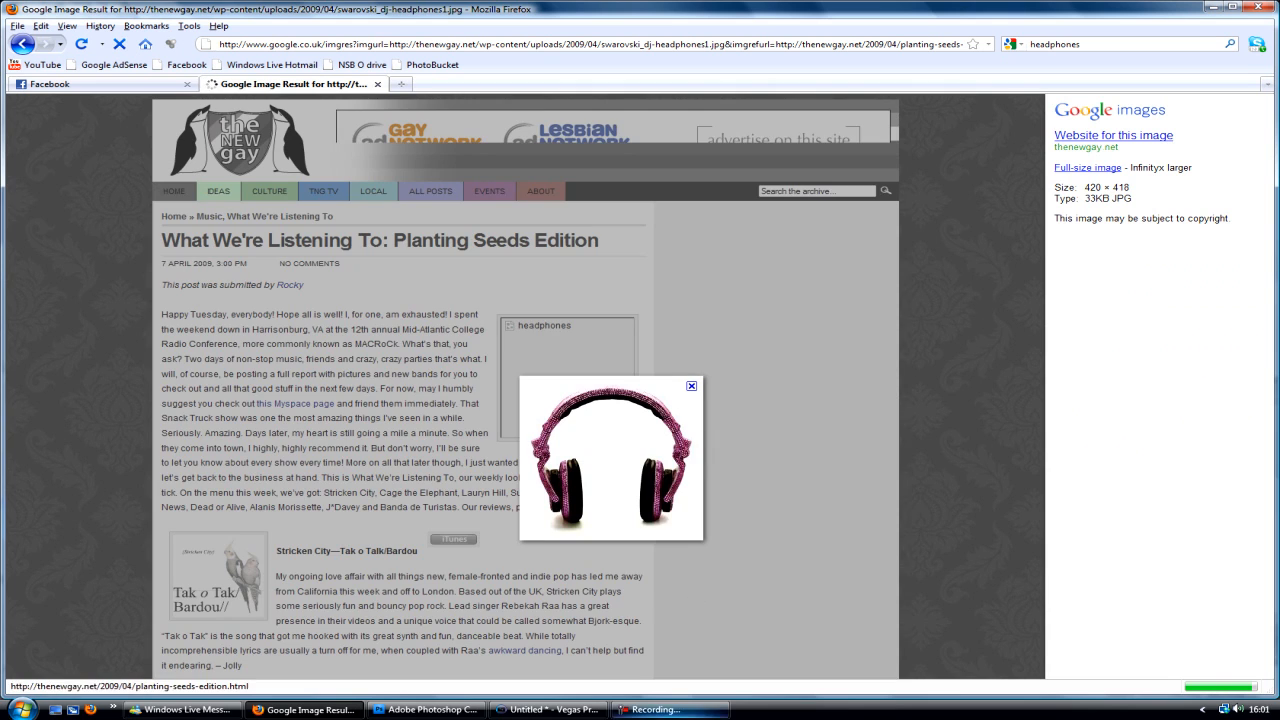
left_click(424, 708)
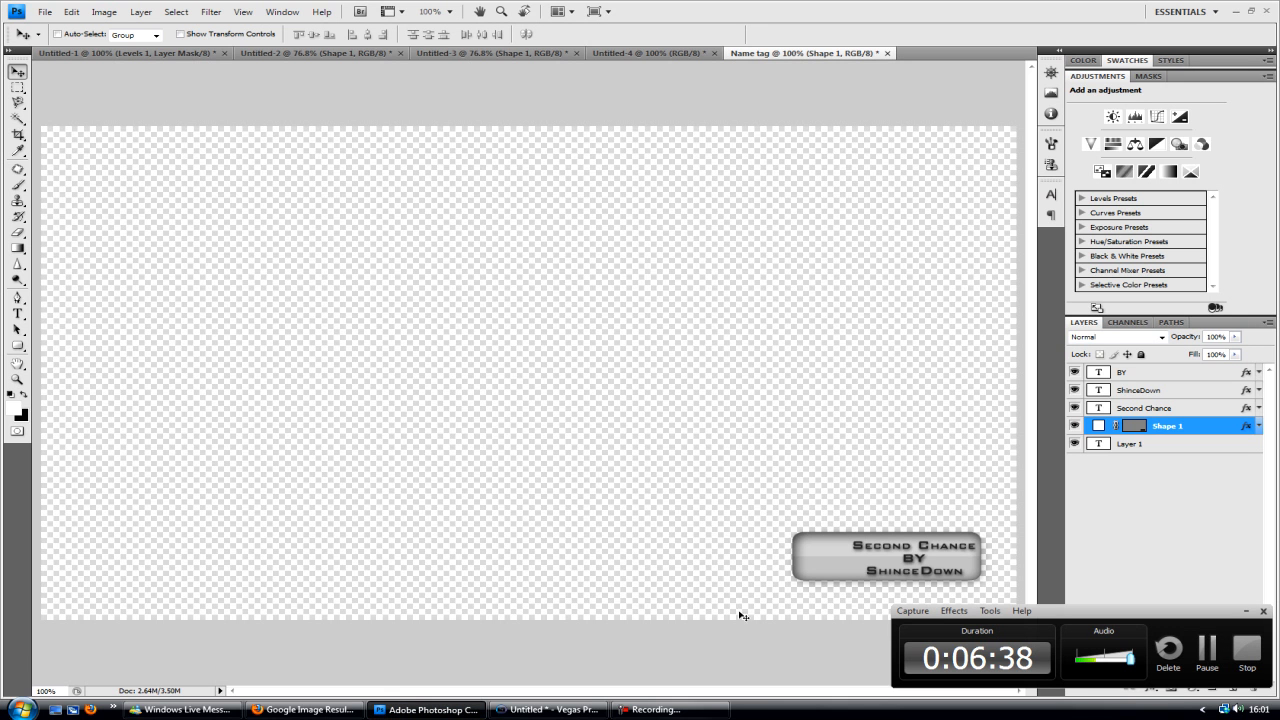
mouse_move(1008, 512)
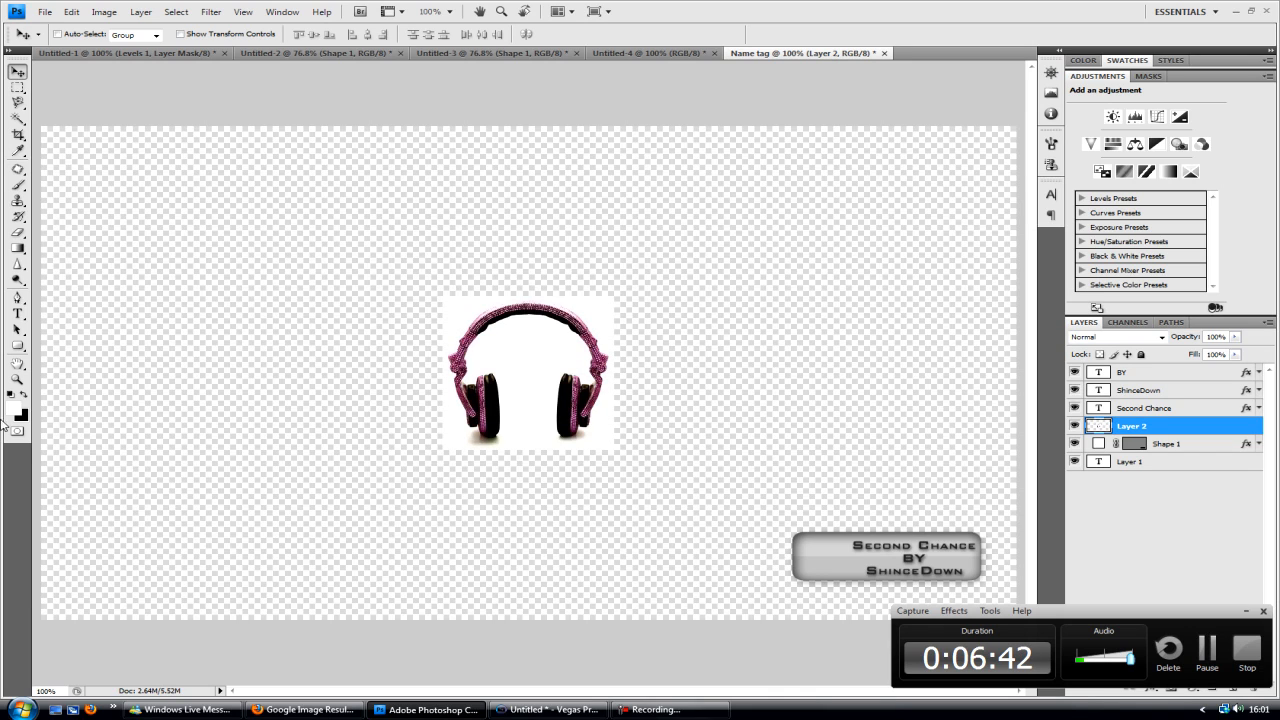
Delete the white background around the headphones with the Magic Wand and zoom in
left_click(16, 120)
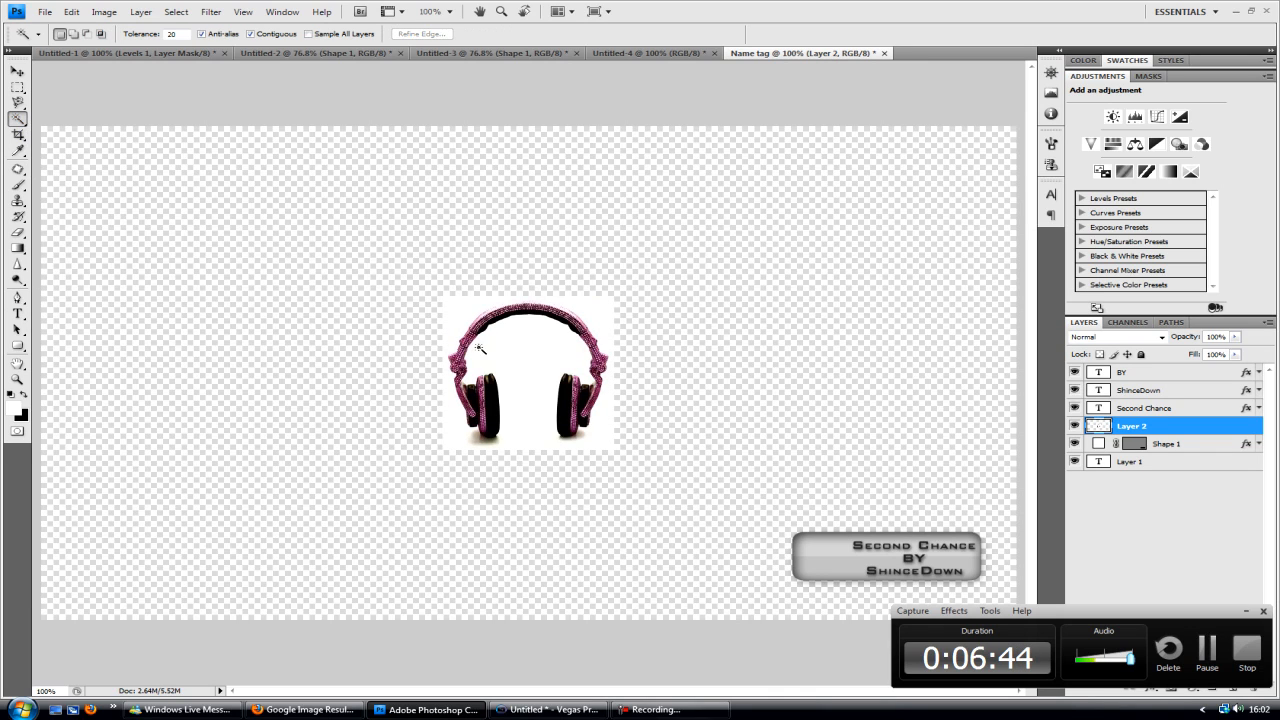
left_click(528, 374)
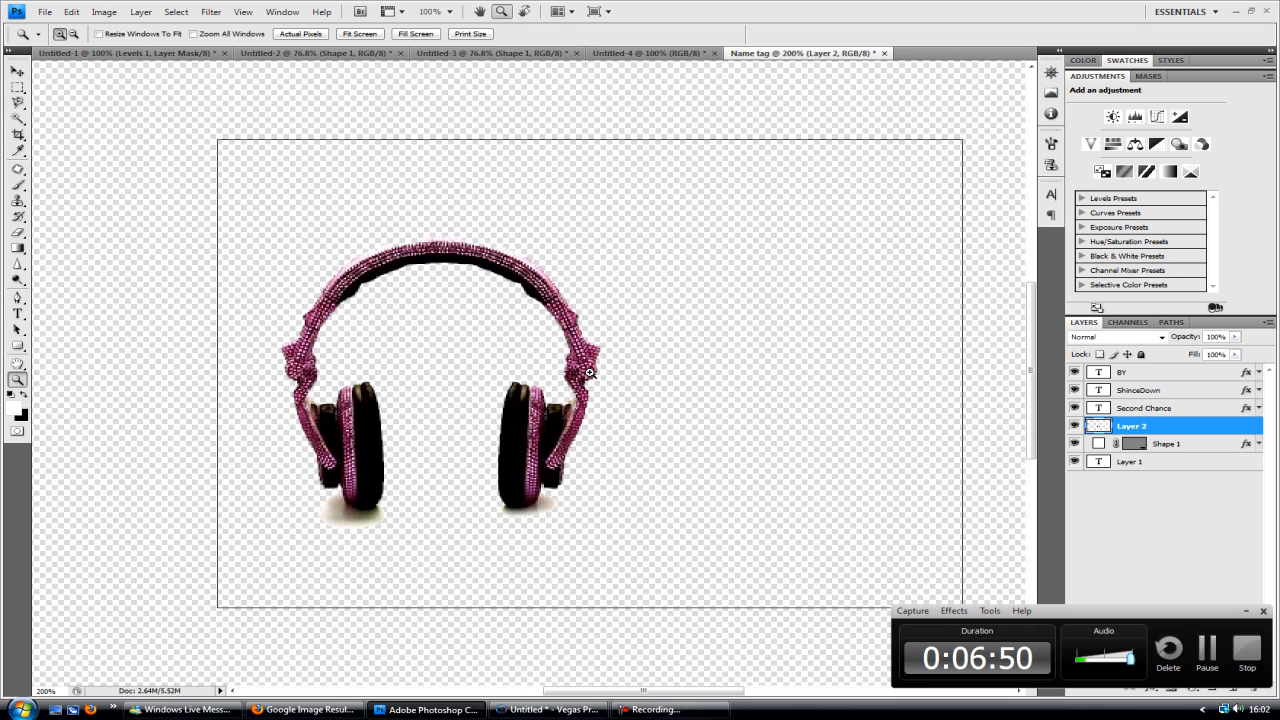
left_click(590, 372)
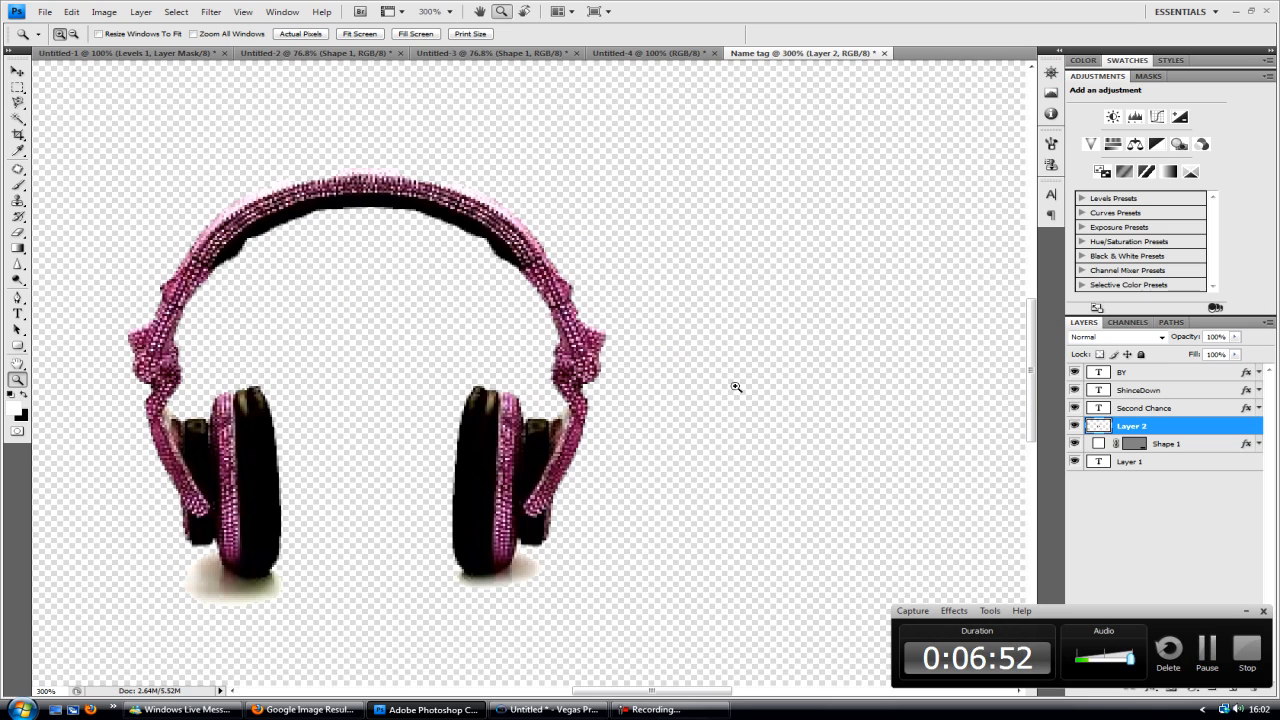
Erase the leftover white shadow beneath the headphones with the Eraser
left_click(16, 232)
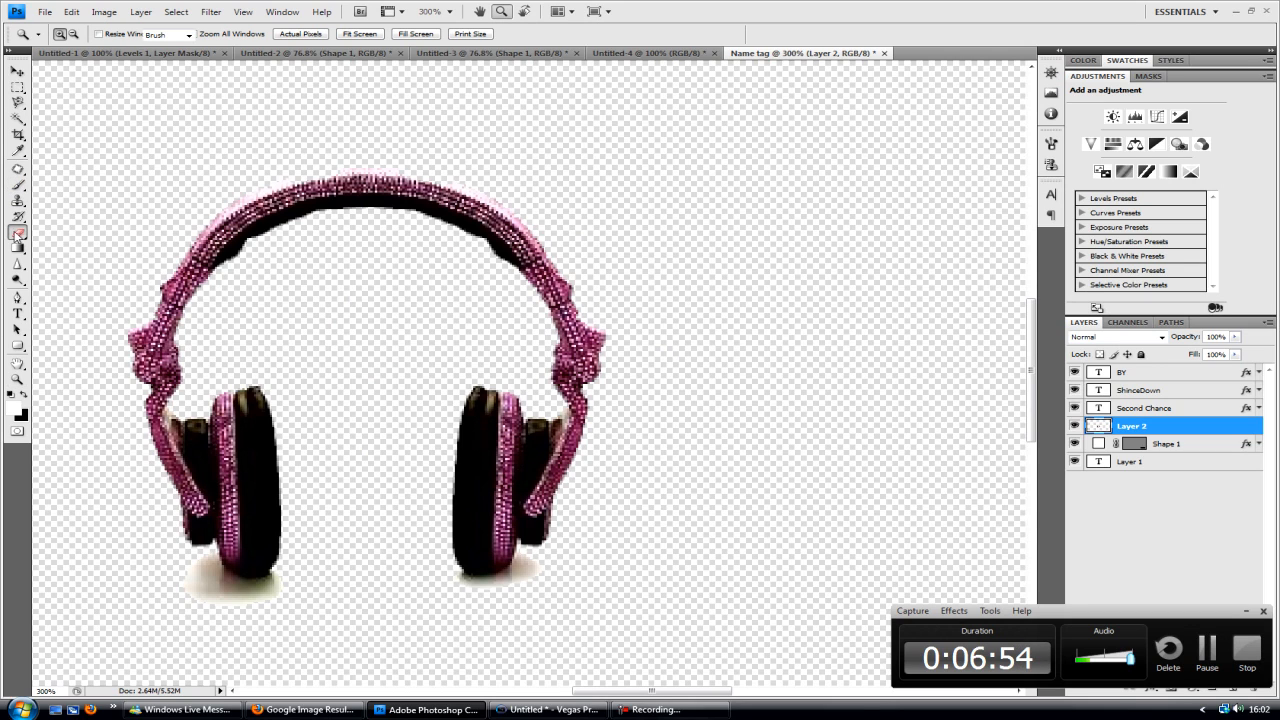
left_click(18, 232)
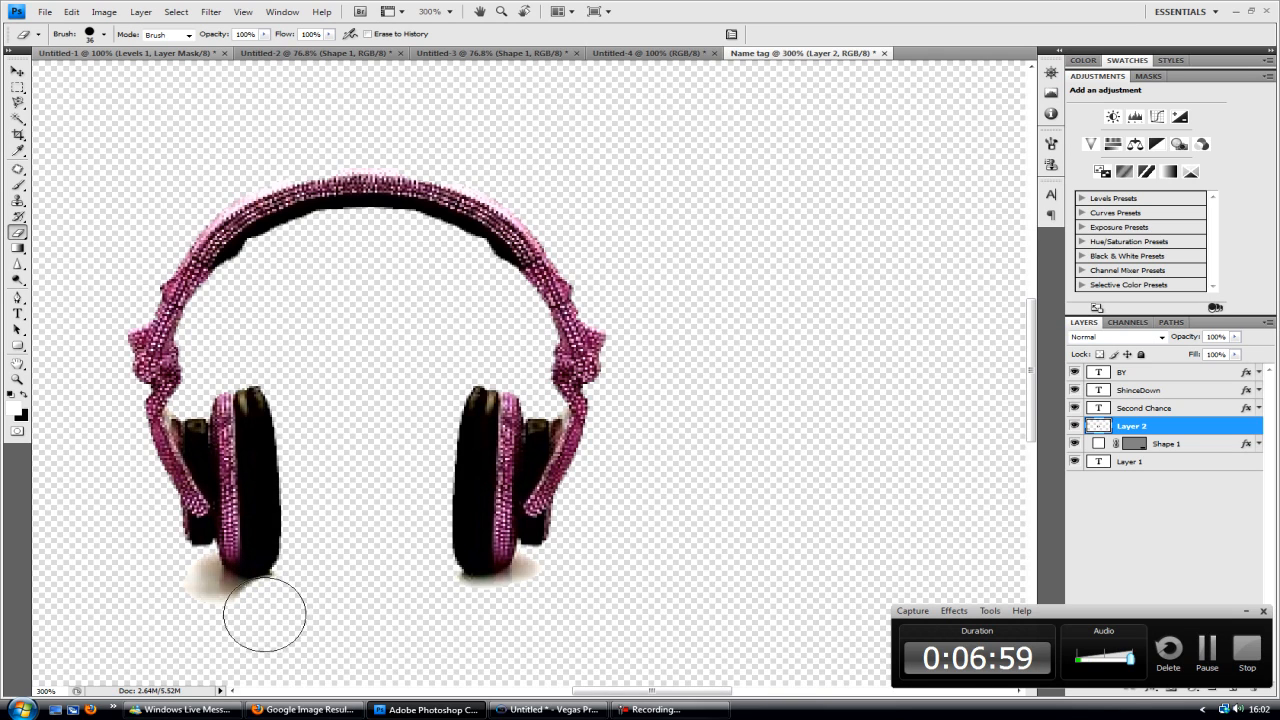
left_click_drag(264, 616, 196, 590)
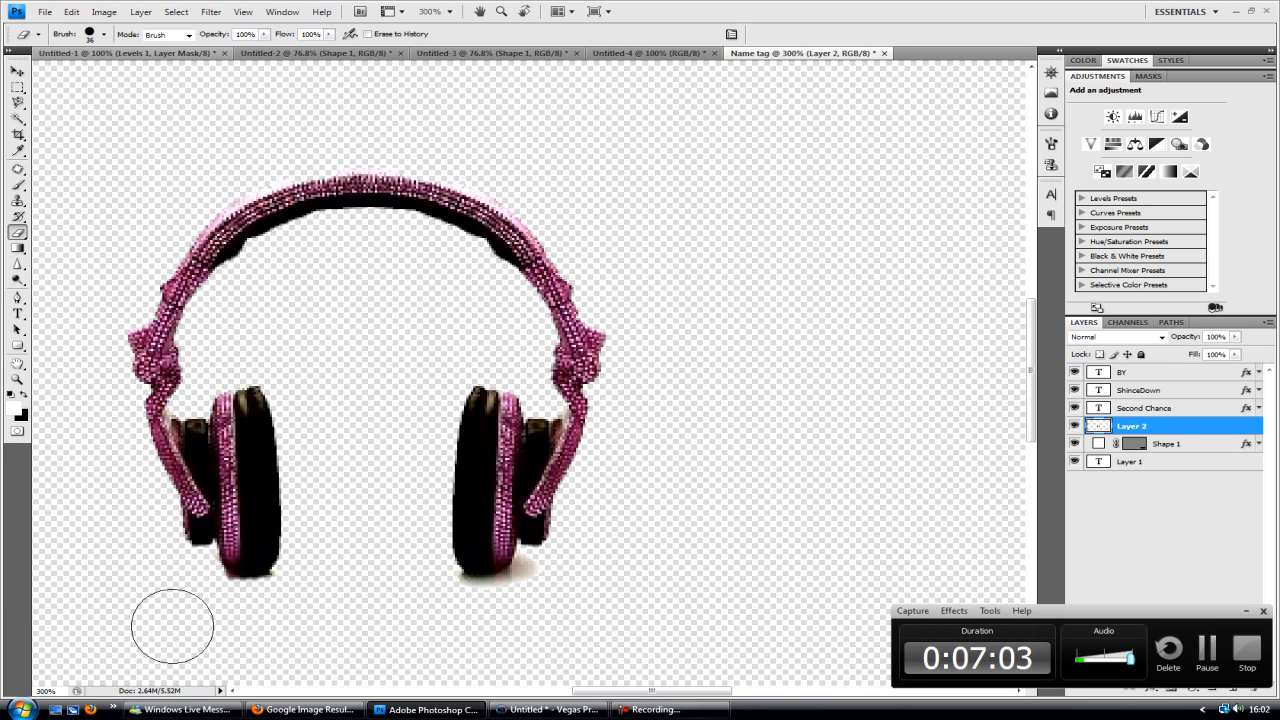
mouse_move(220, 608)
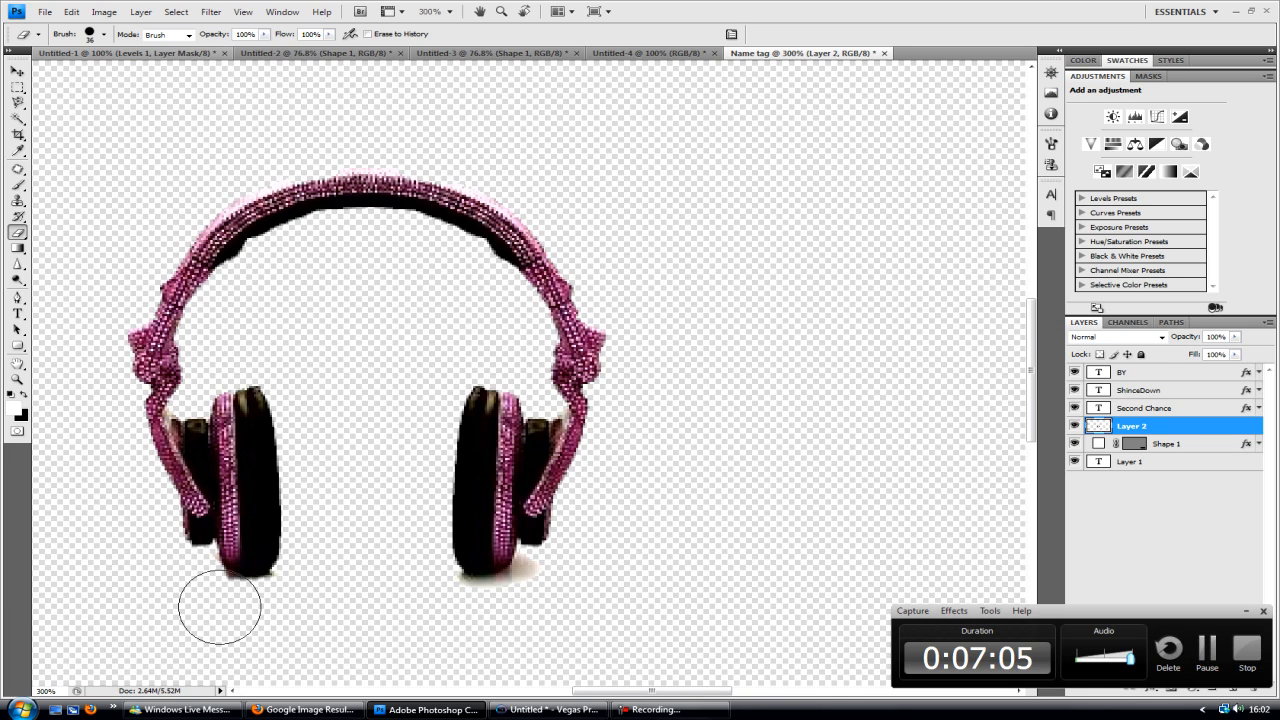
mouse_move(258, 616)
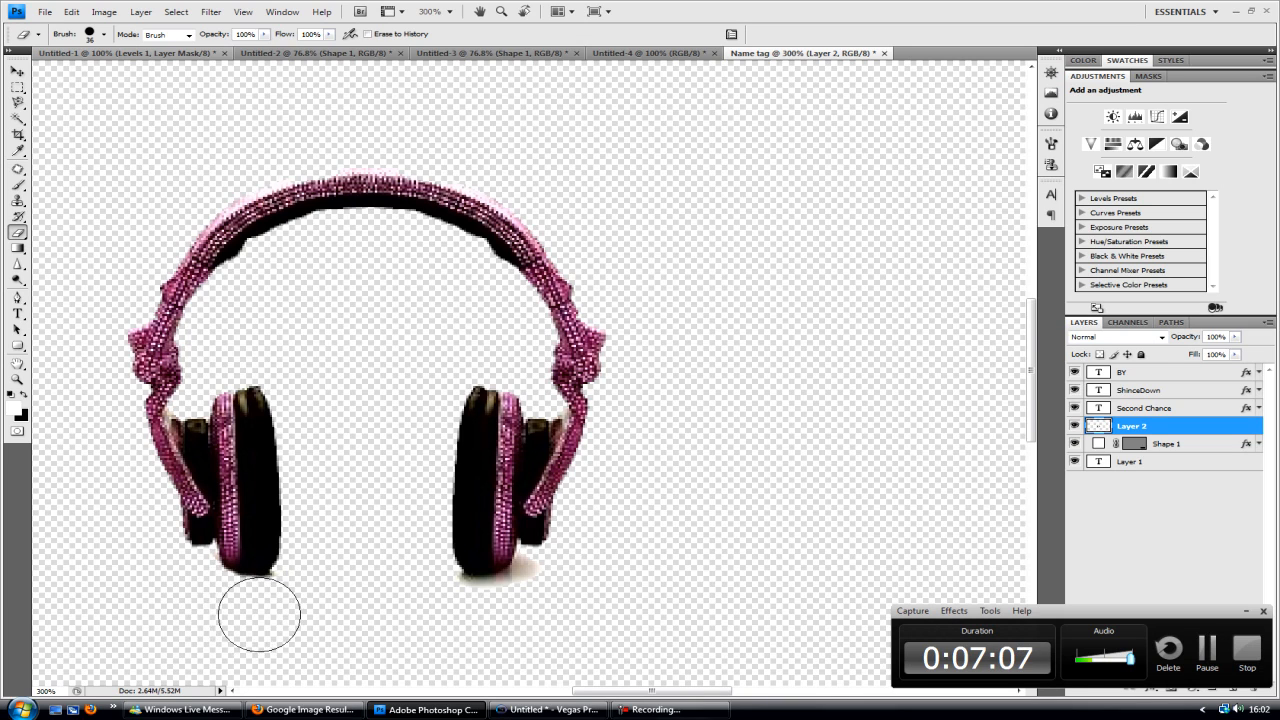
mouse_move(496, 624)
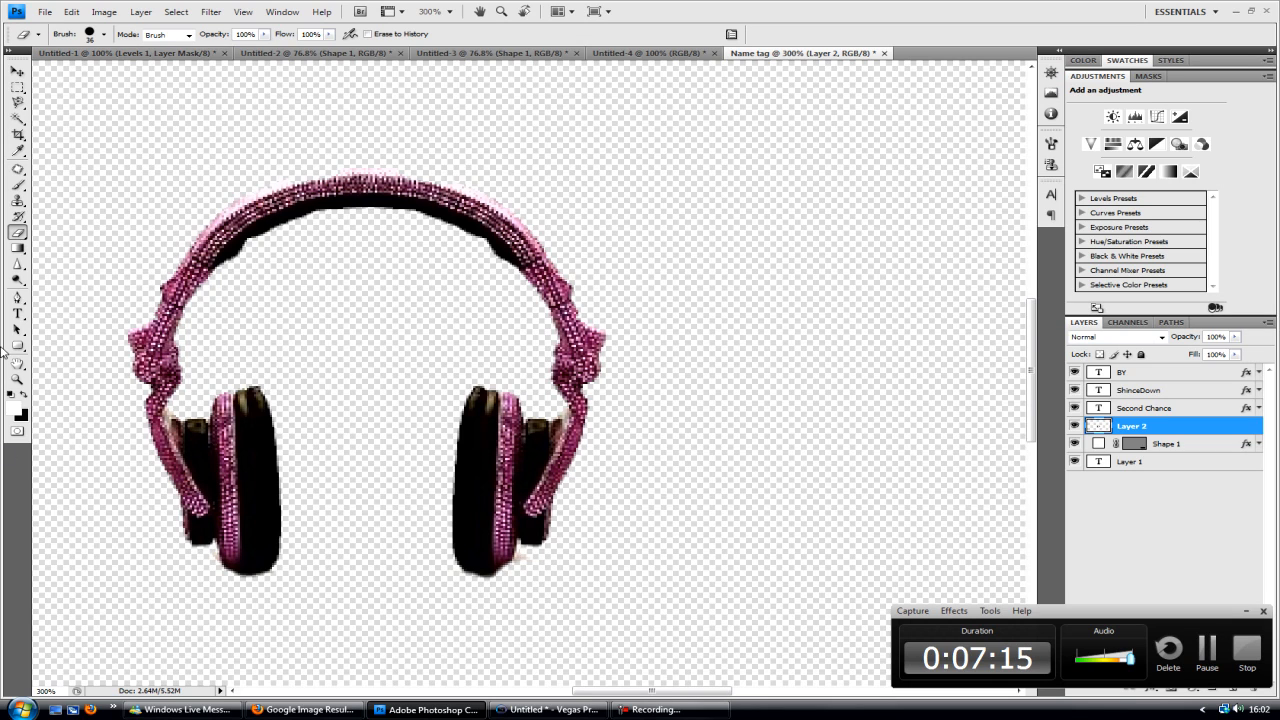
Fit the canvas on screen, then Free Transform the headphones smaller into the left end of the tag
right_click(480, 244)
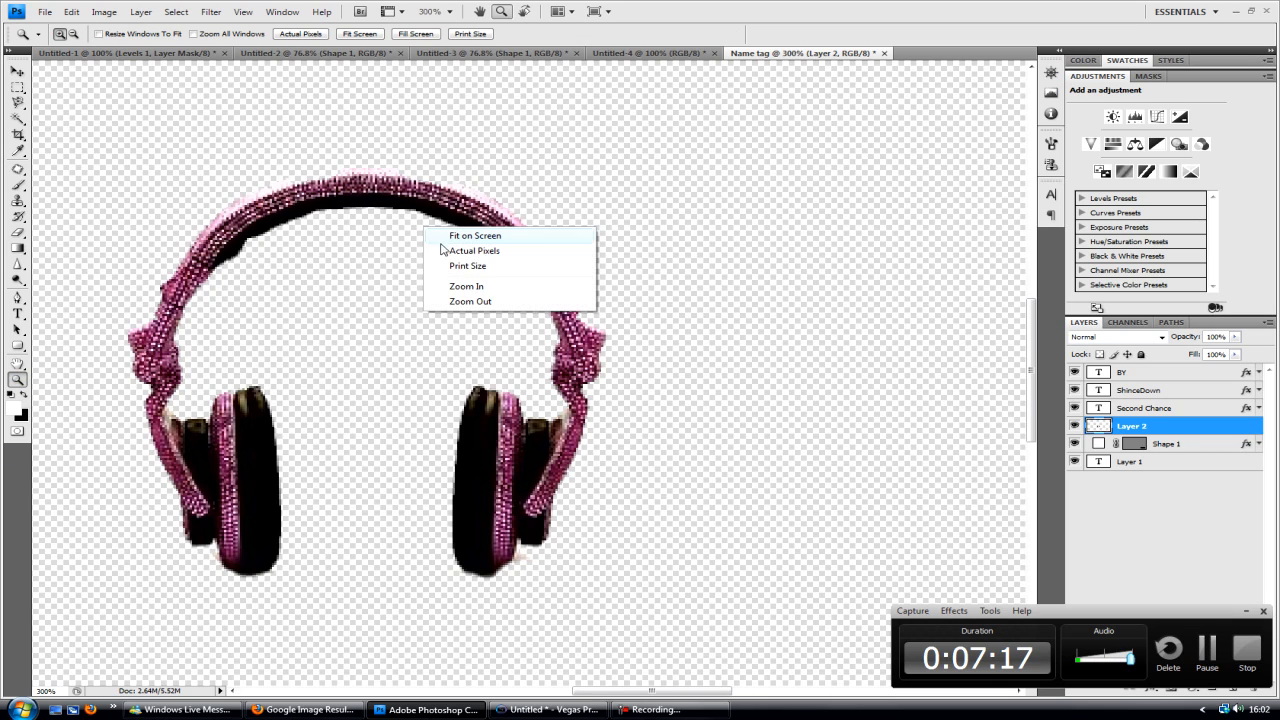
left_click(474, 250)
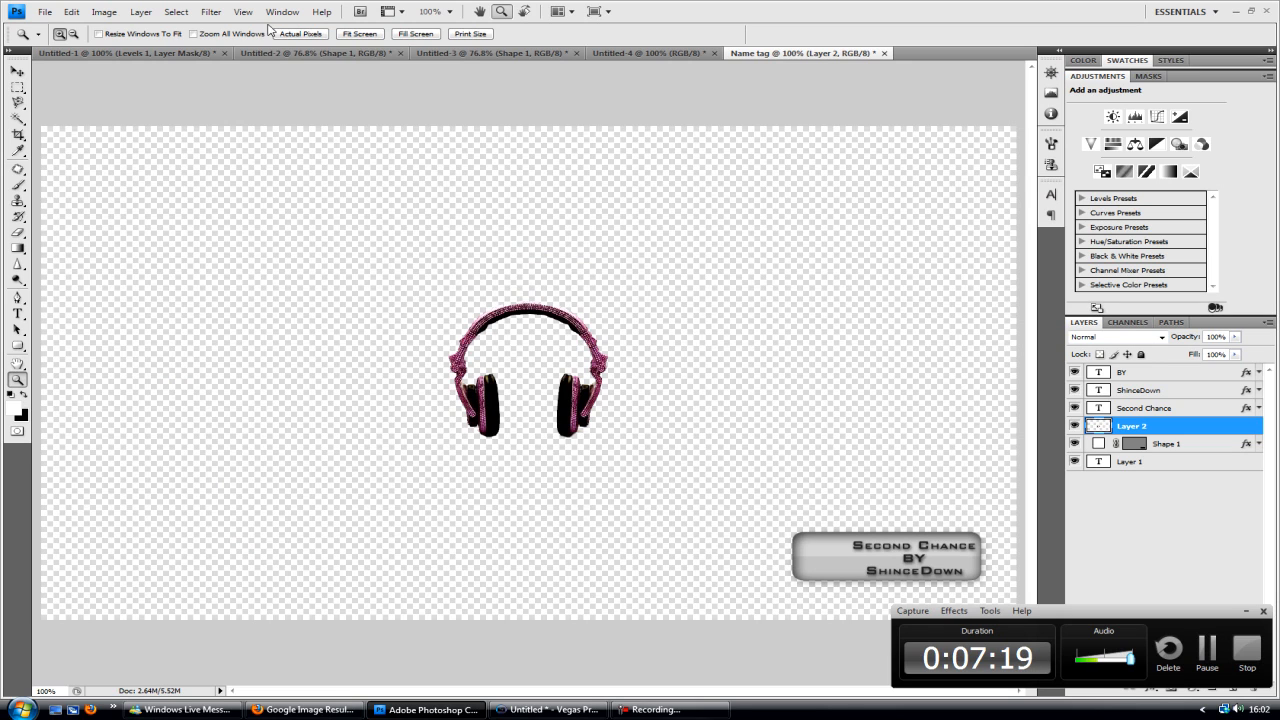
left_click(72, 12)
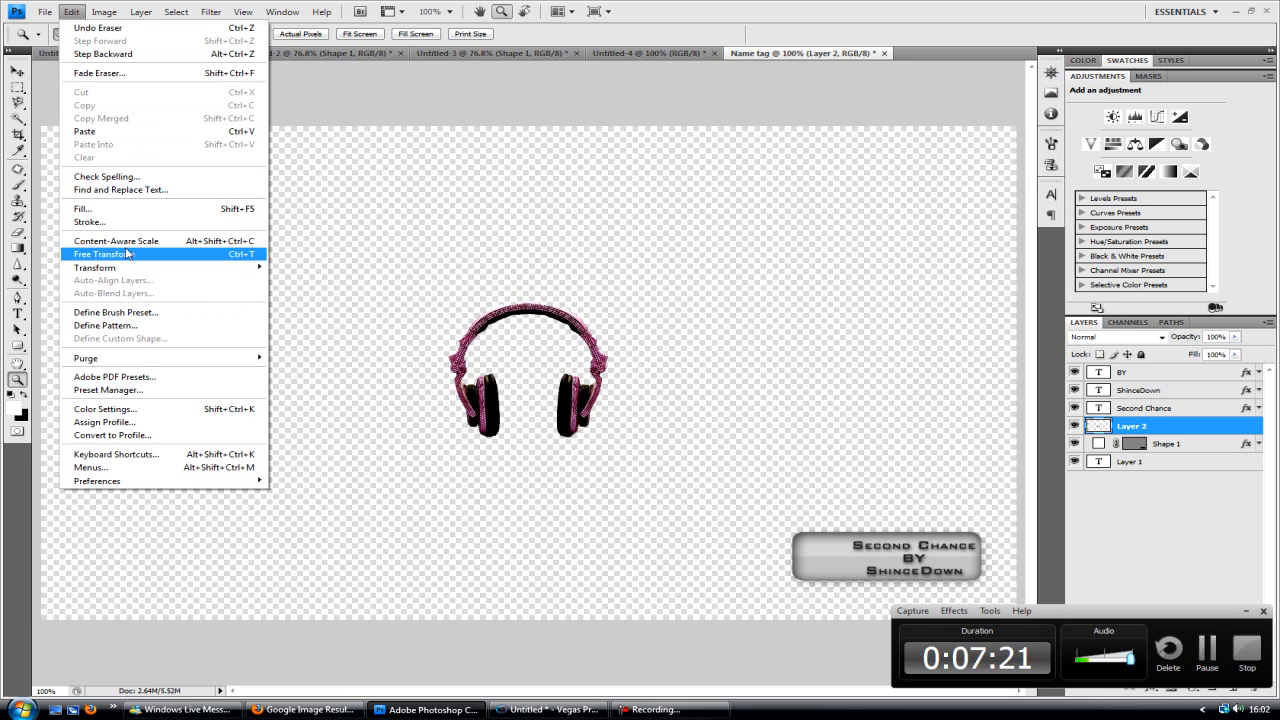
left_click(100, 252)
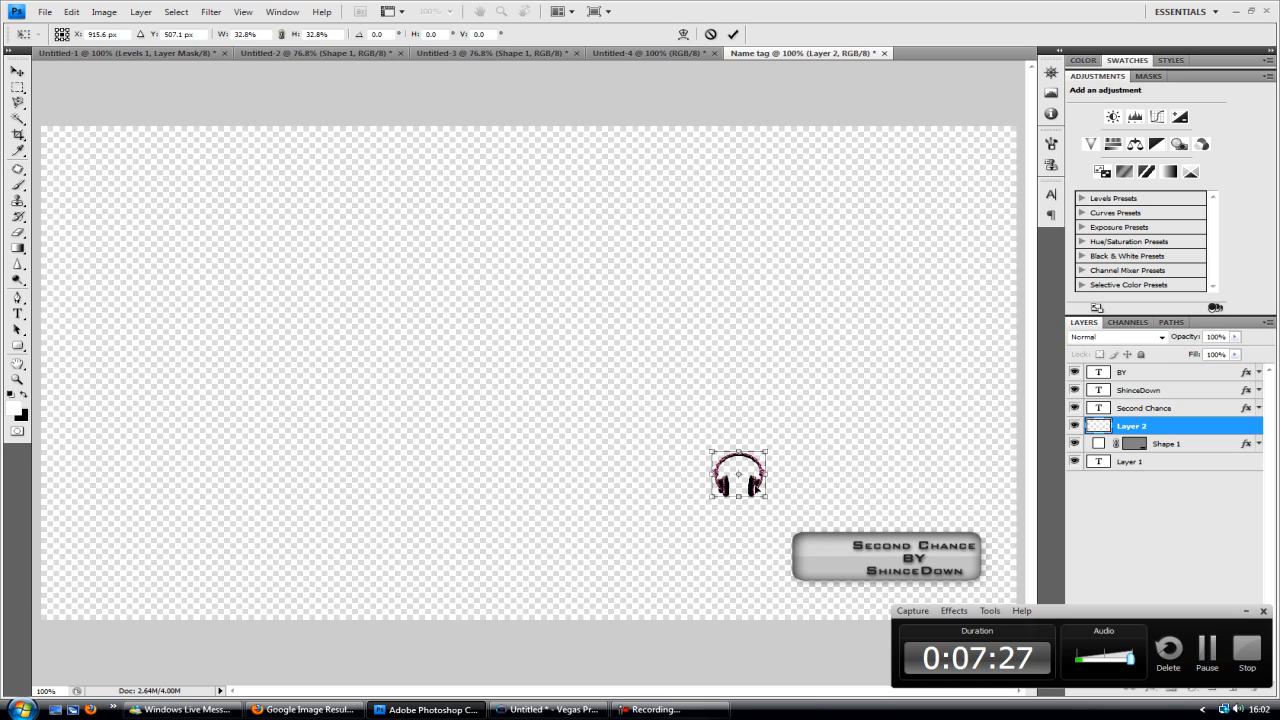
left_click_drag(738, 474, 818, 552)
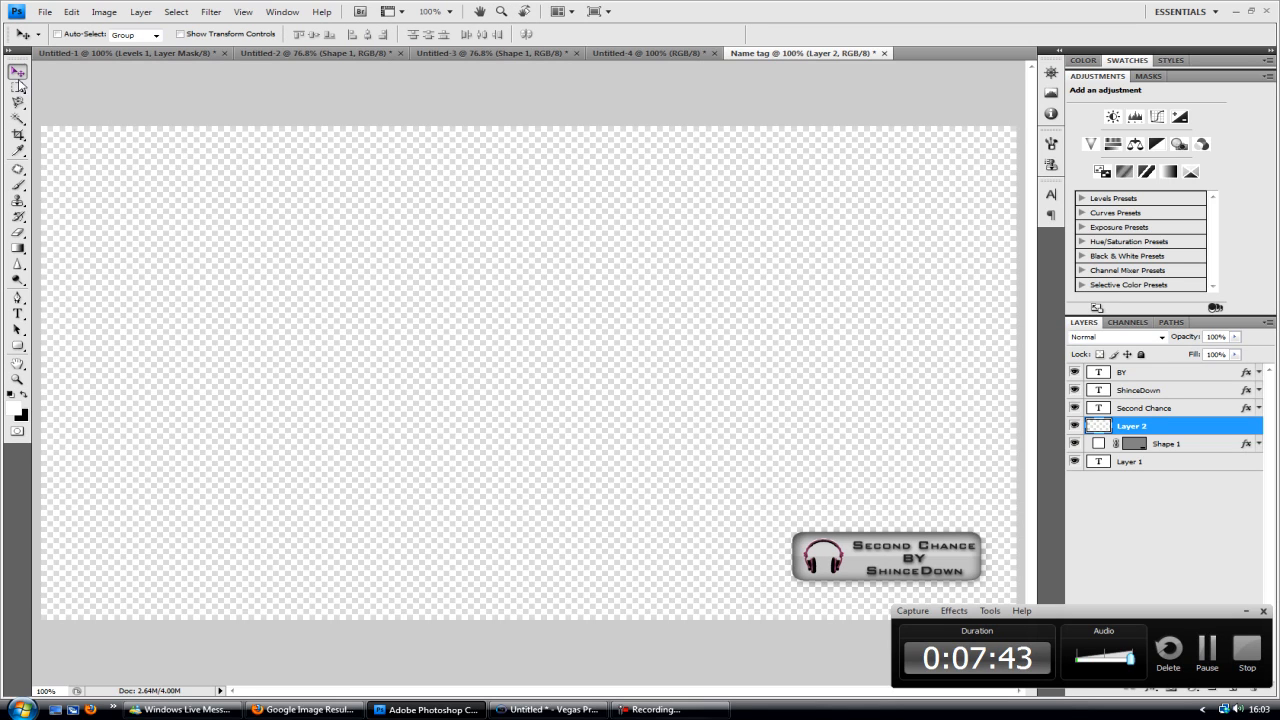
mouse_move(4, 252)
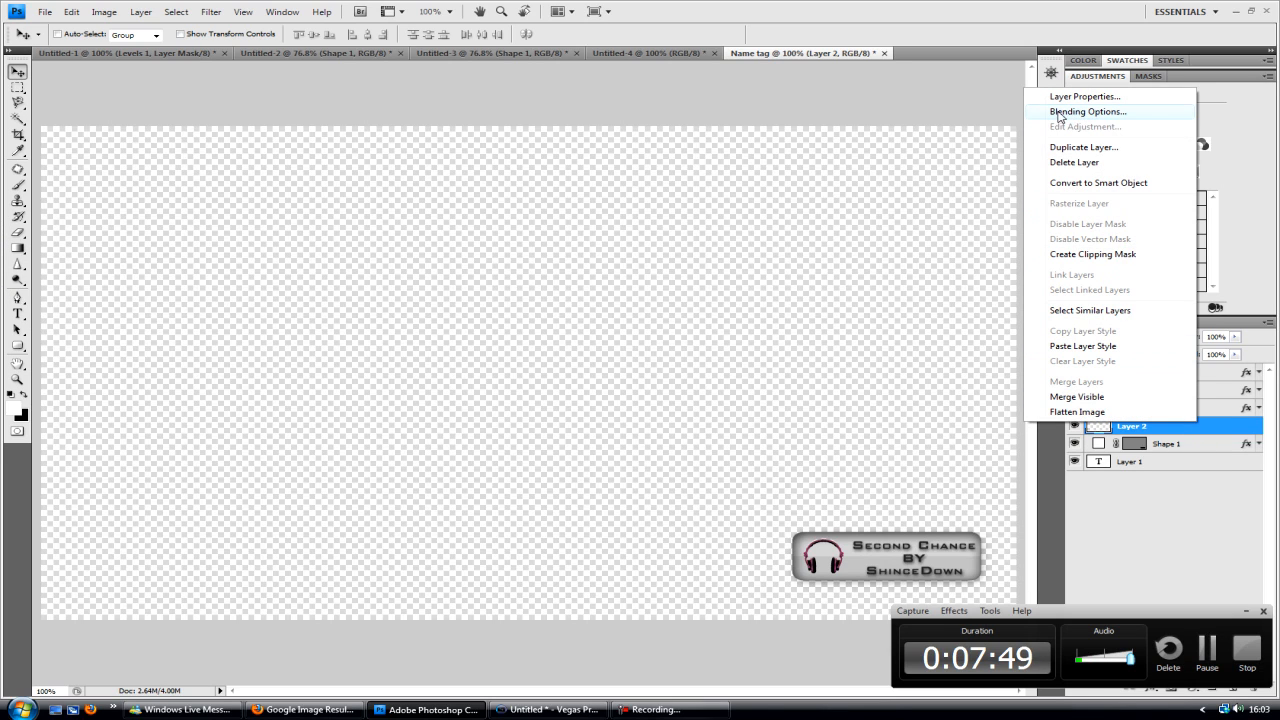
mouse_move(1080, 128)
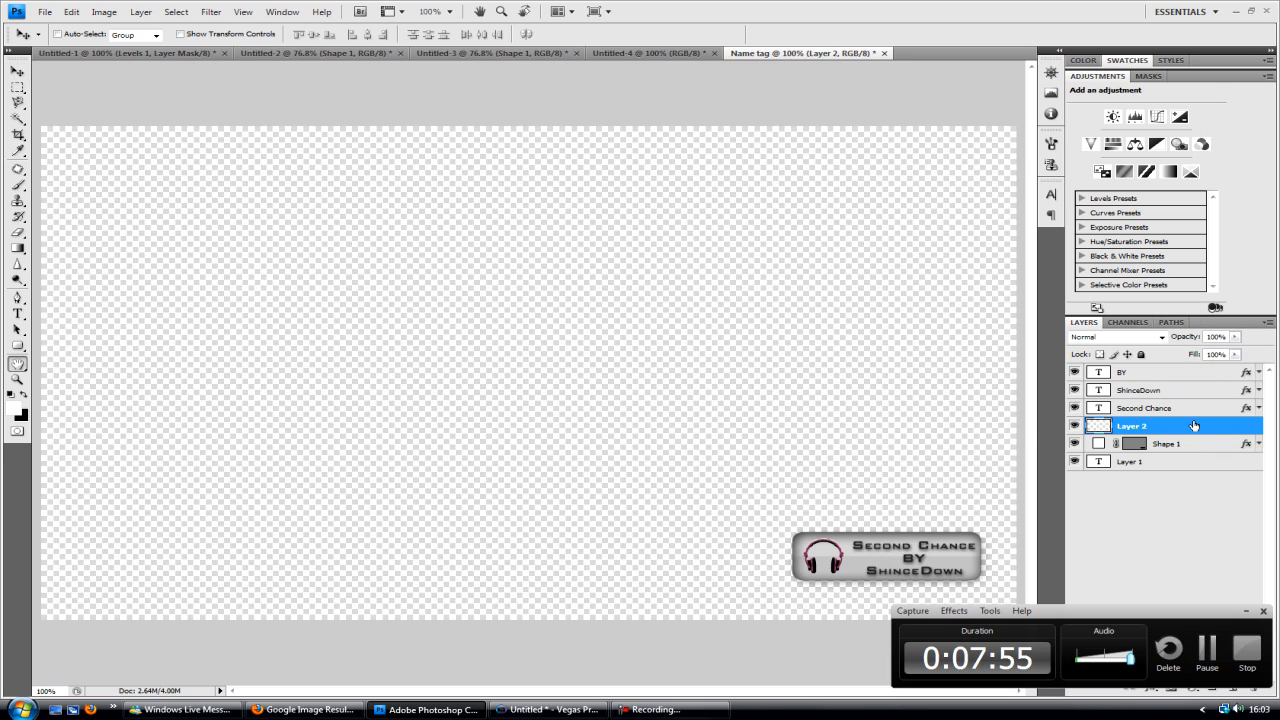
Give the headphones layer a near-black Color Overlay in Layer Style
double_click(1132, 424)
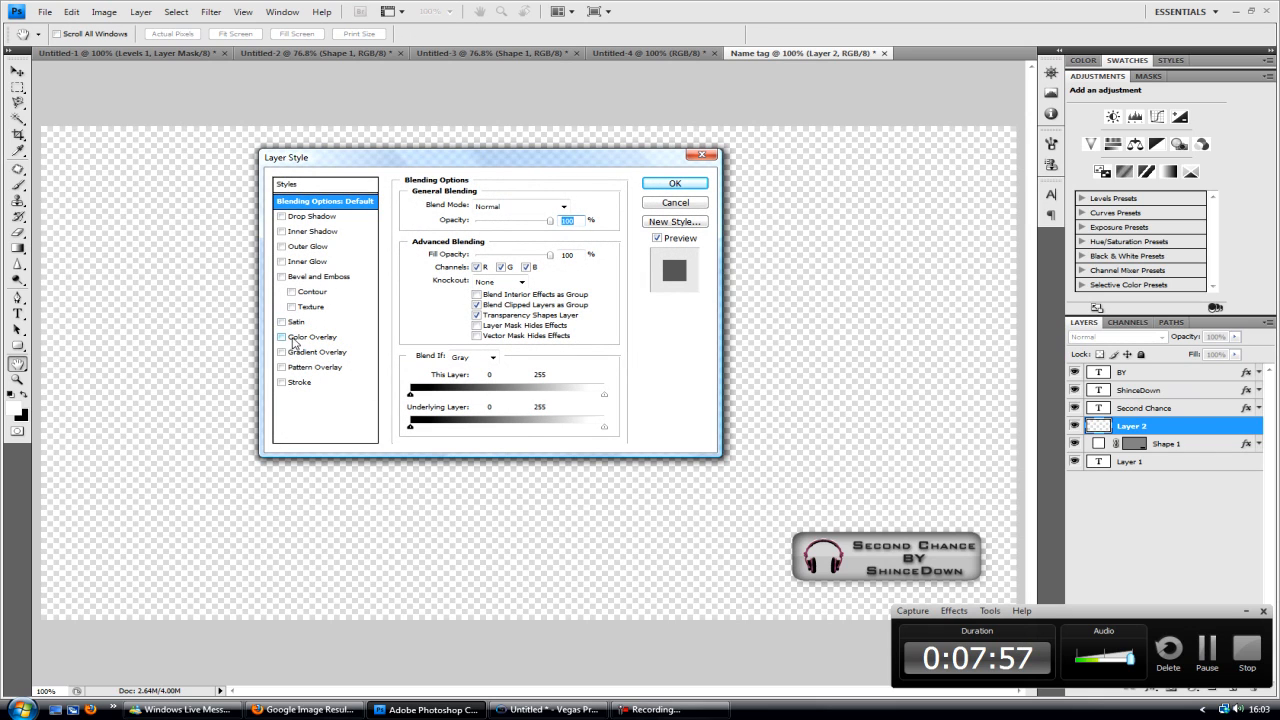
left_click(312, 336)
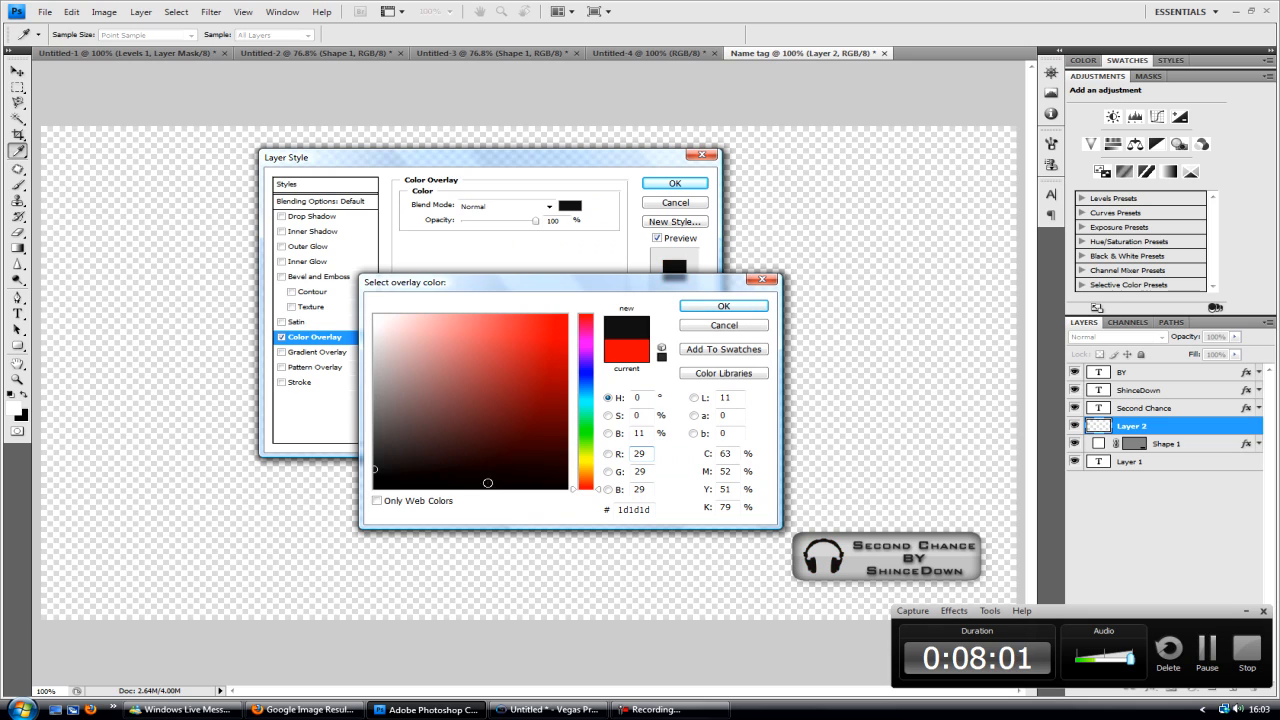
left_click(724, 304)
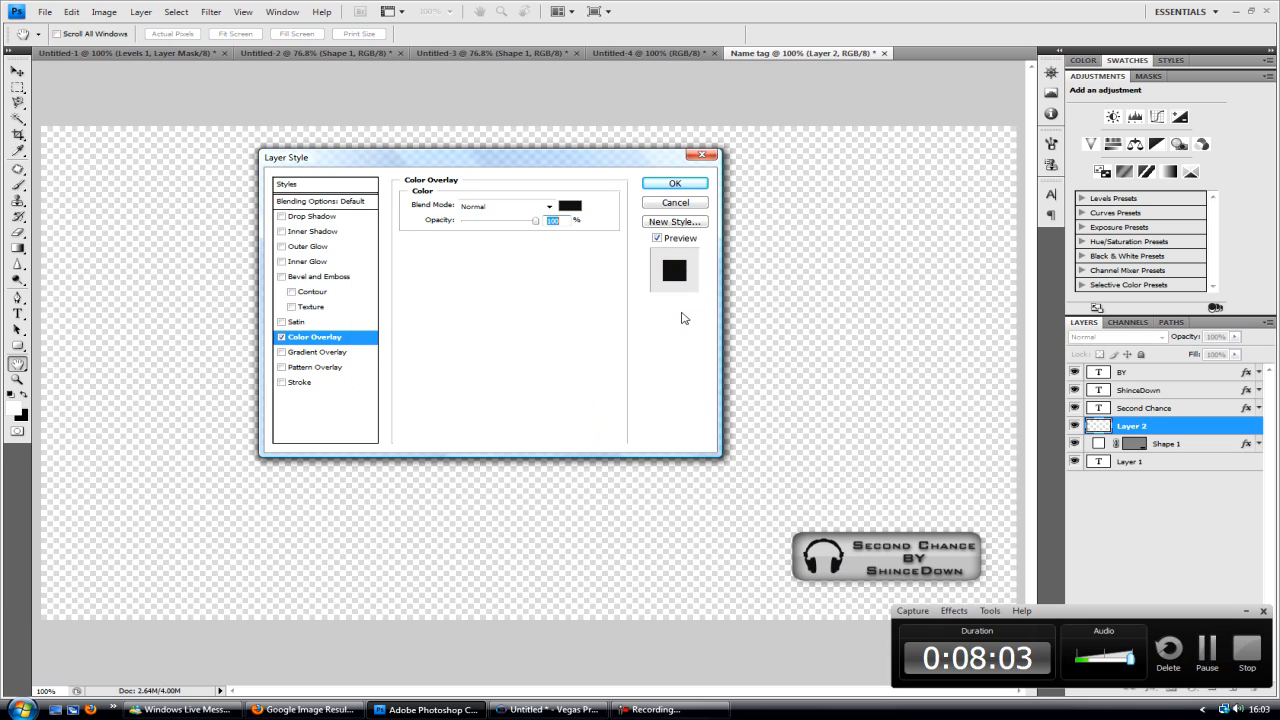
mouse_move(404, 224)
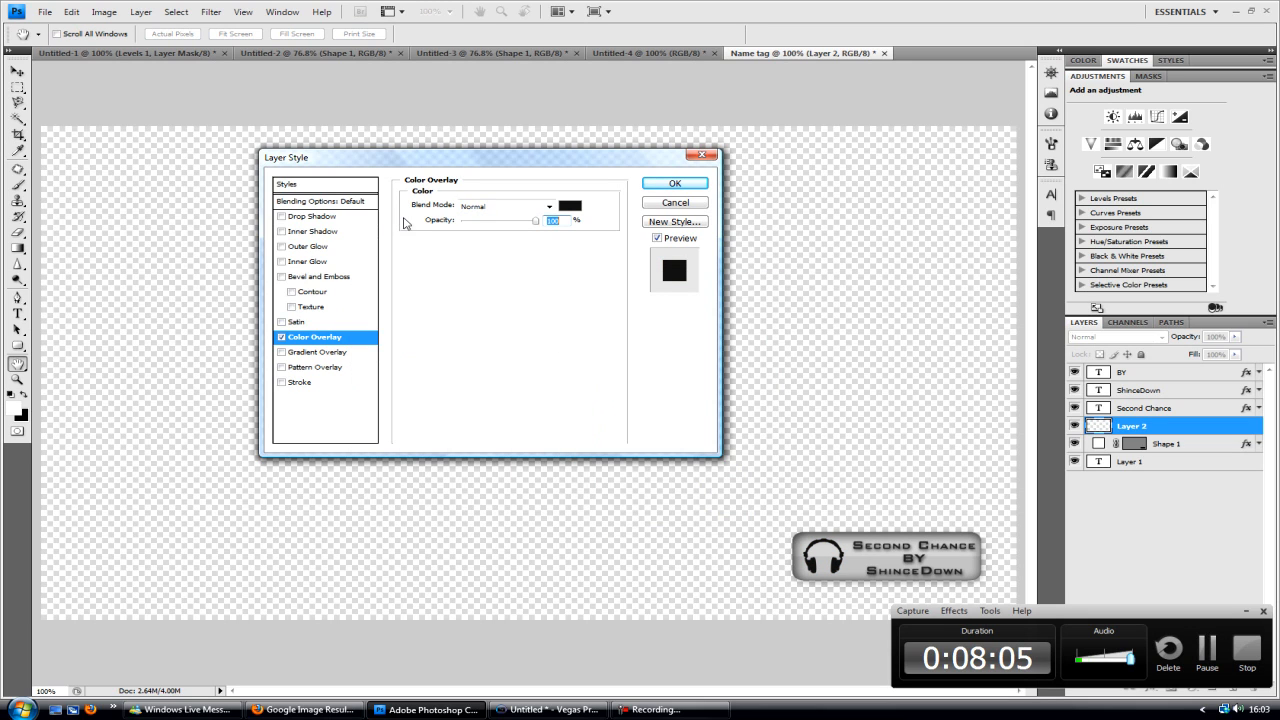
left_click(570, 206)
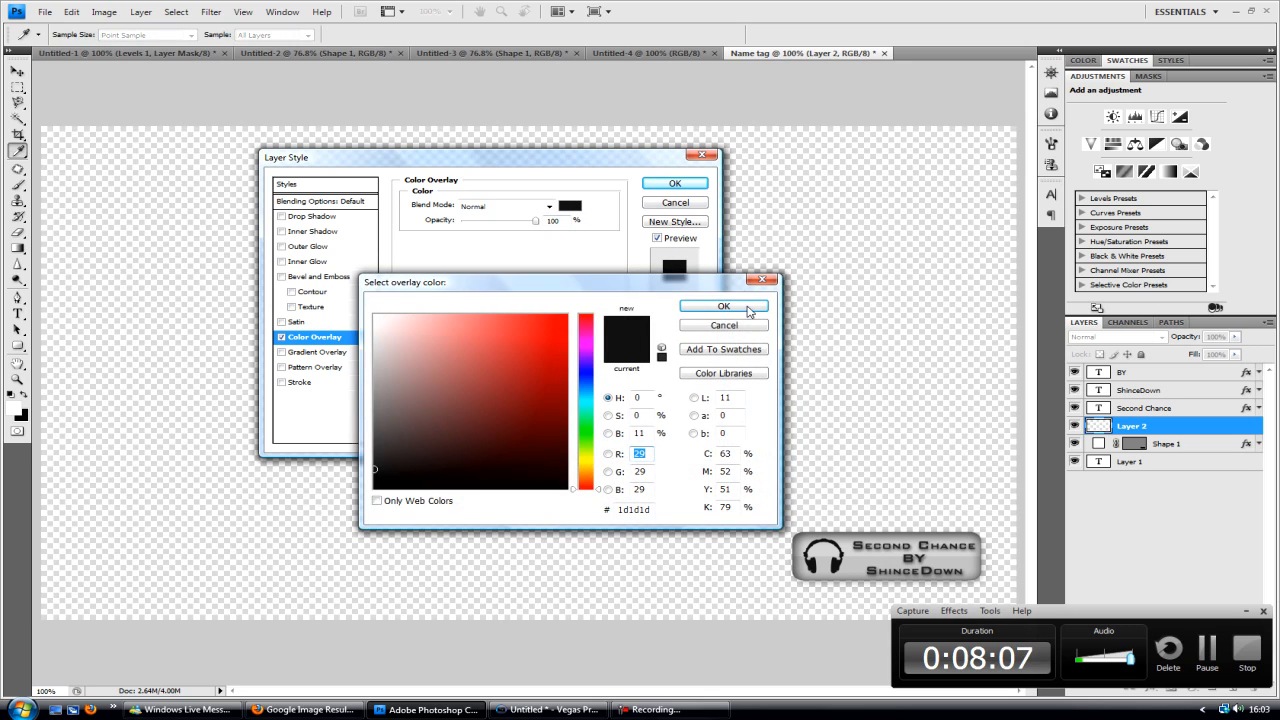
left_click(724, 306)
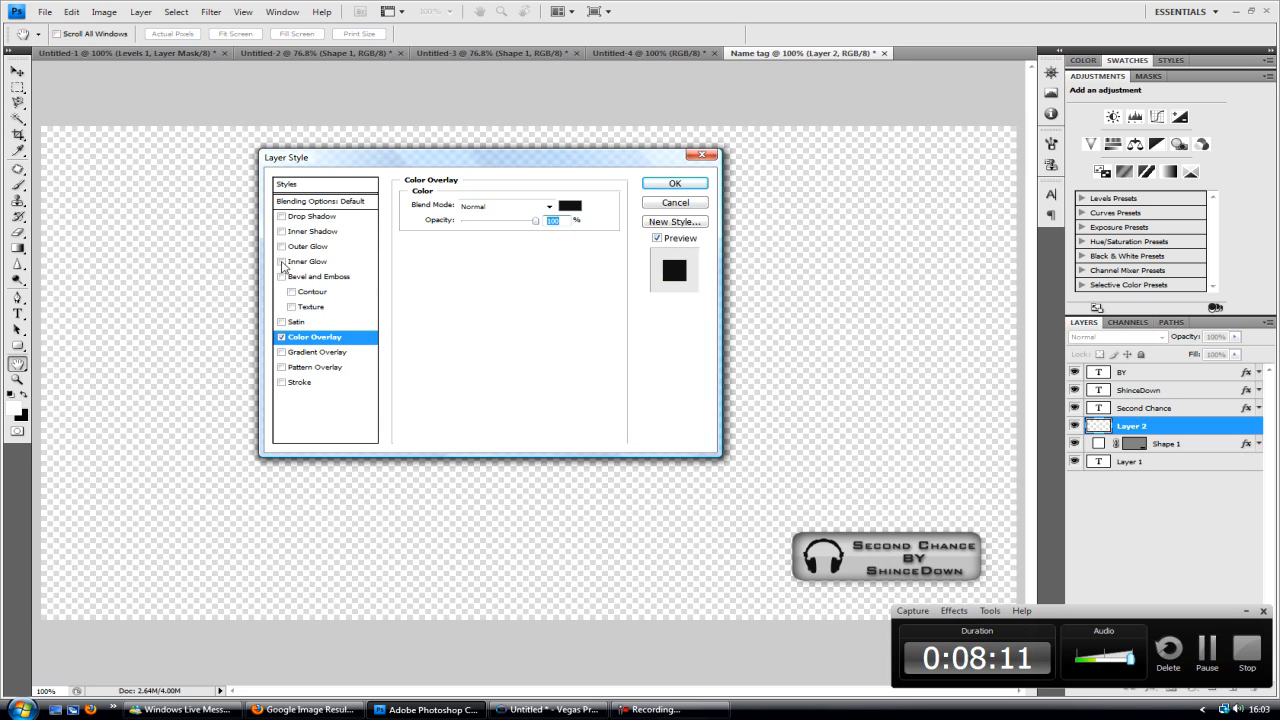
Add a Drop Shadow to the headphones layer and apply the effects
left_click(282, 216)
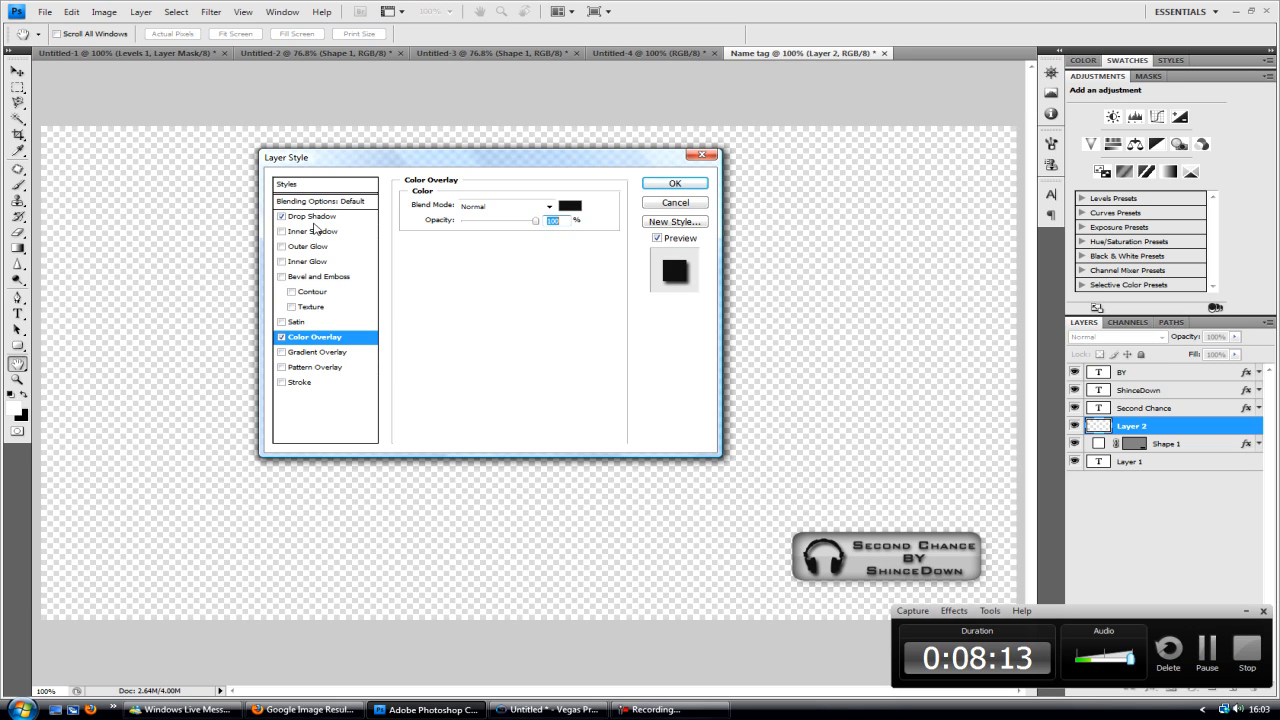
left_click(312, 216)
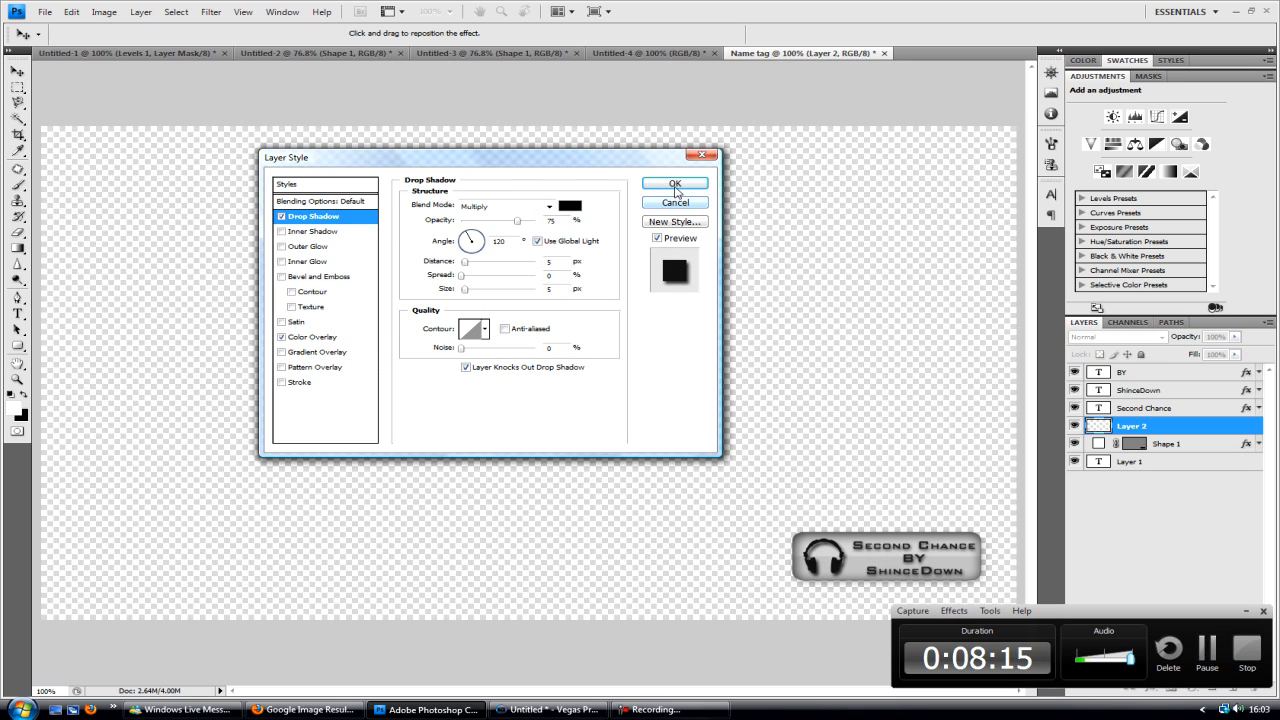
left_click(676, 184)
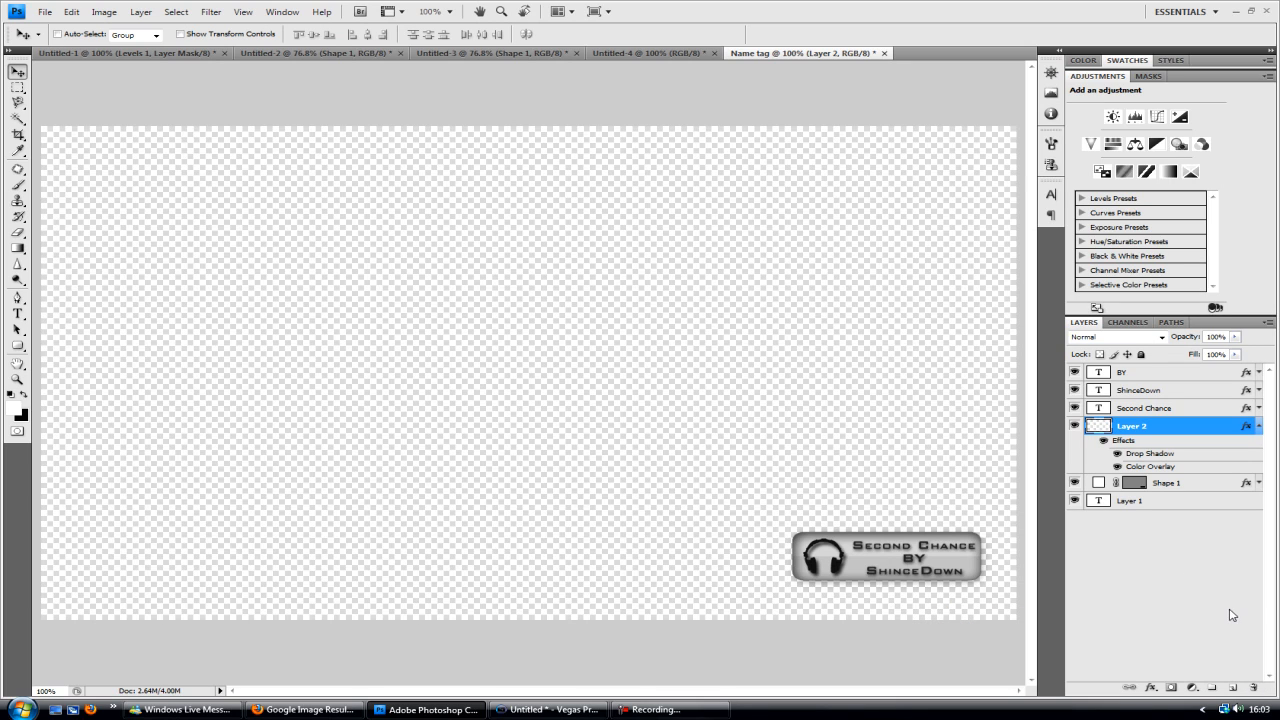
mouse_move(898, 470)
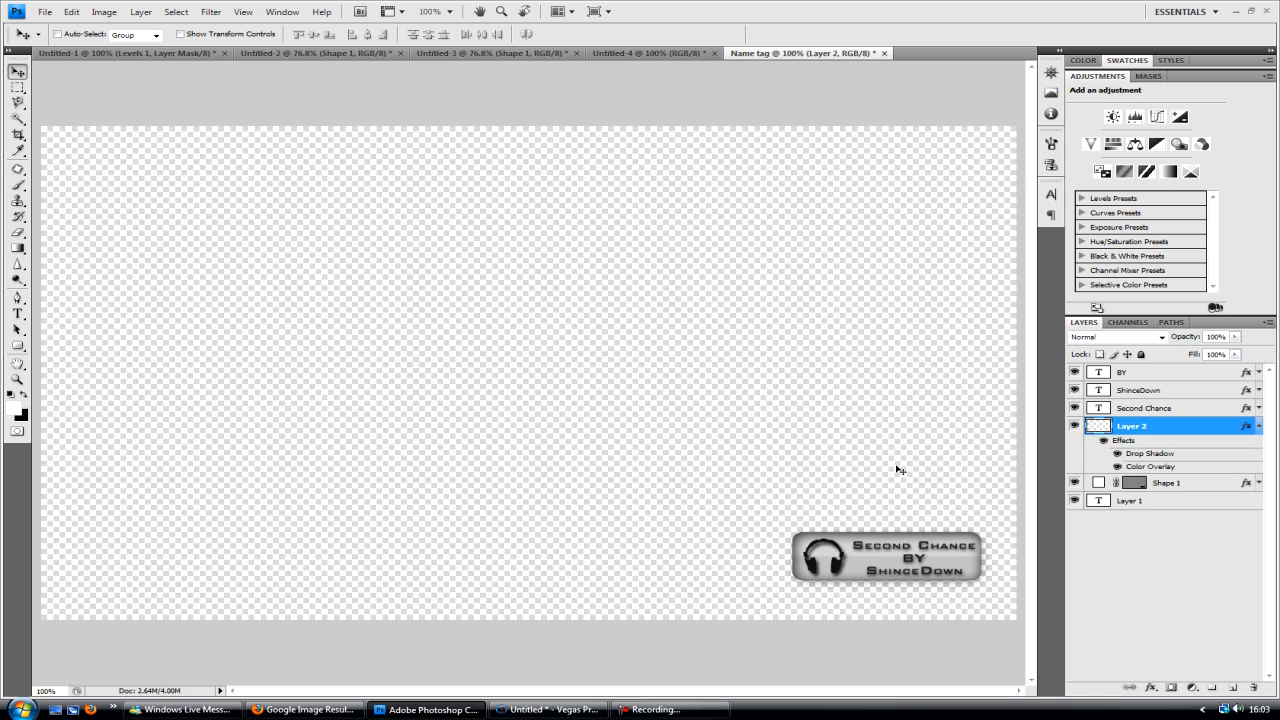
Save the finished music tag to the Desktop as a PNG image via Save As
left_click(44, 12)
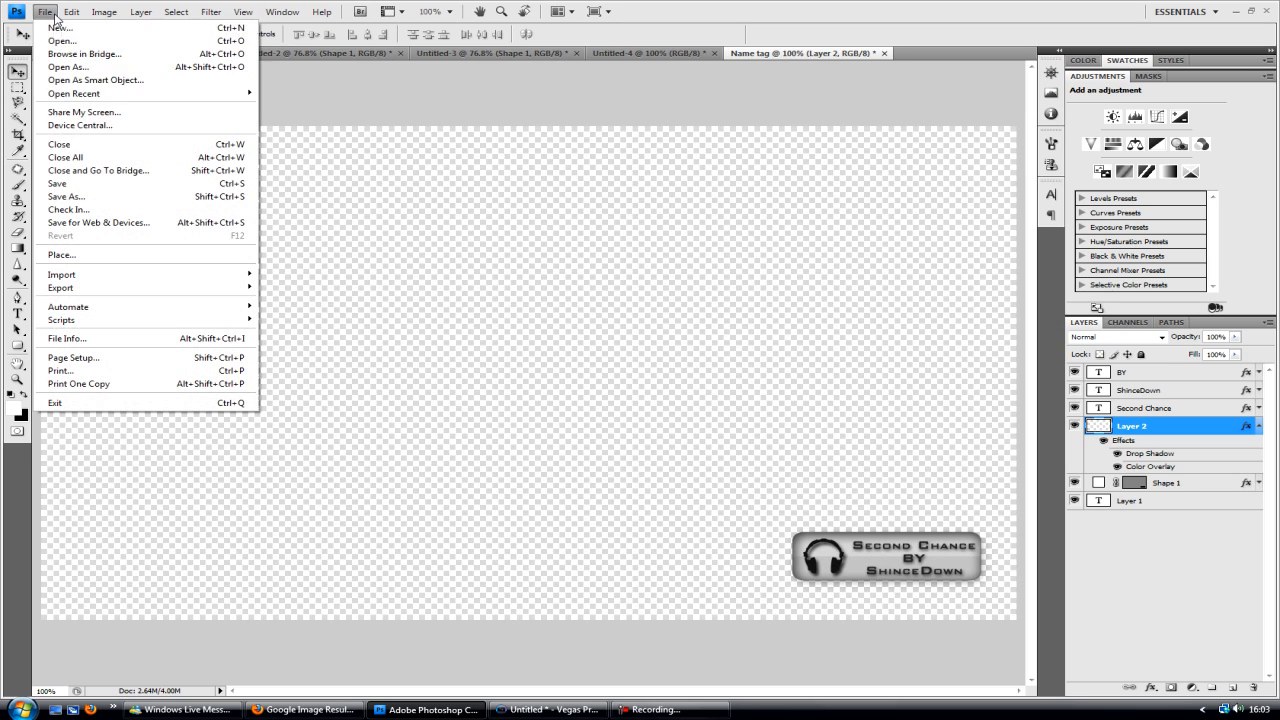
left_click(68, 196)
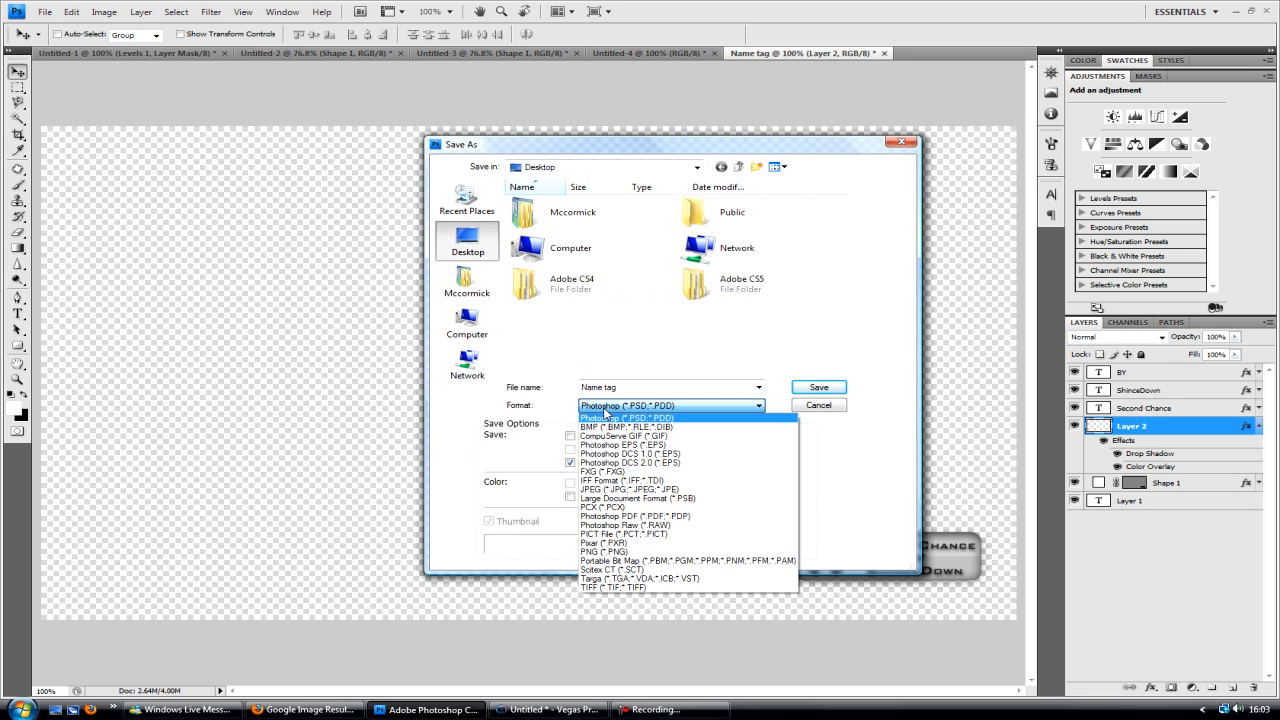
mouse_move(692, 532)
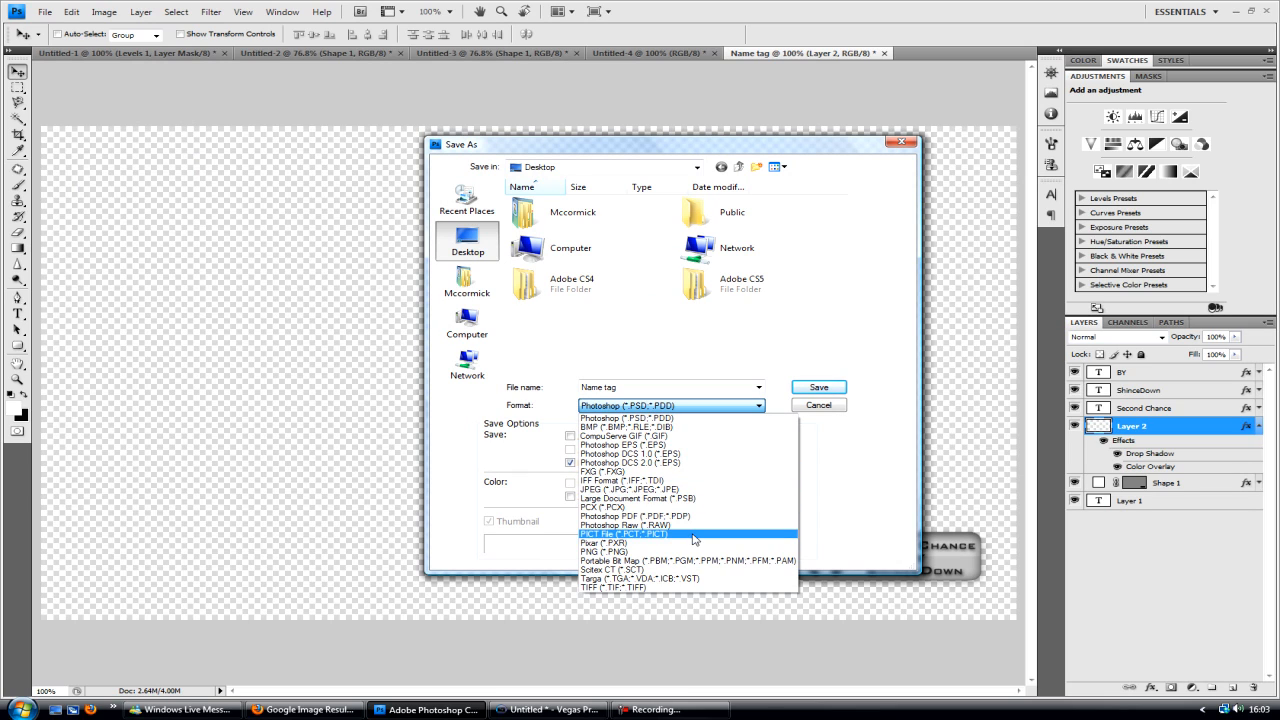
left_click(604, 552)
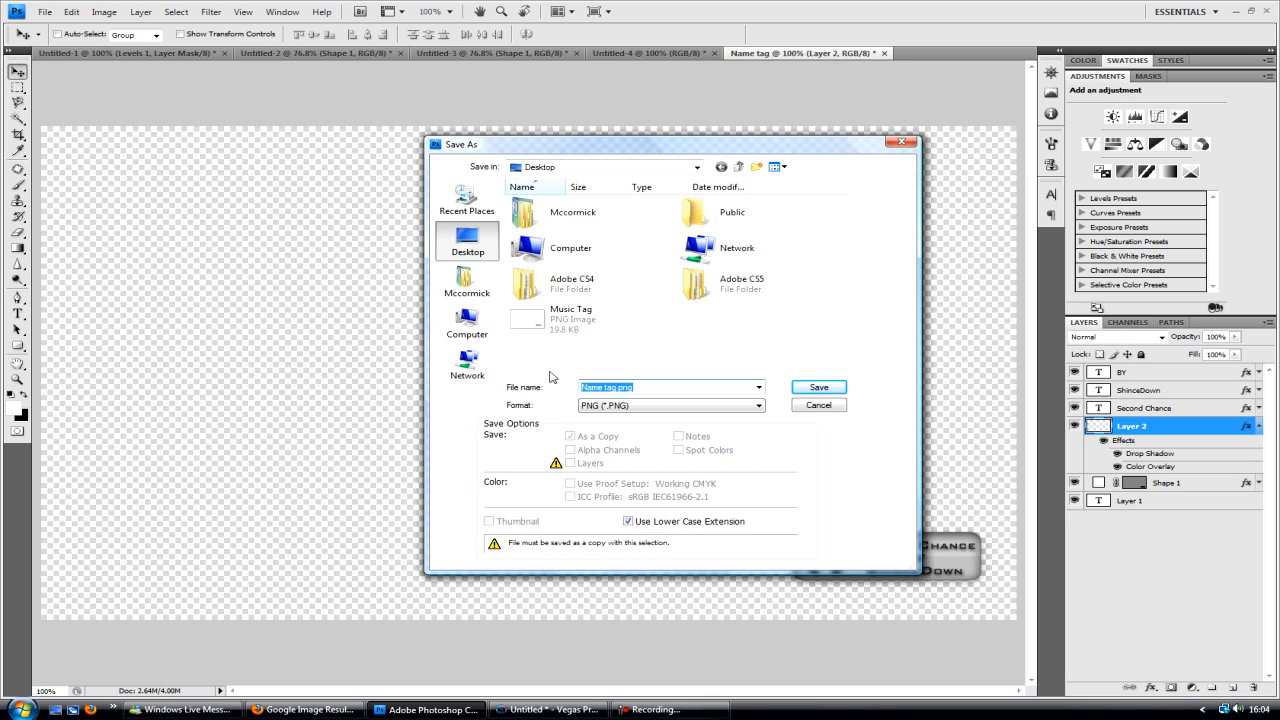
left_click(818, 388)
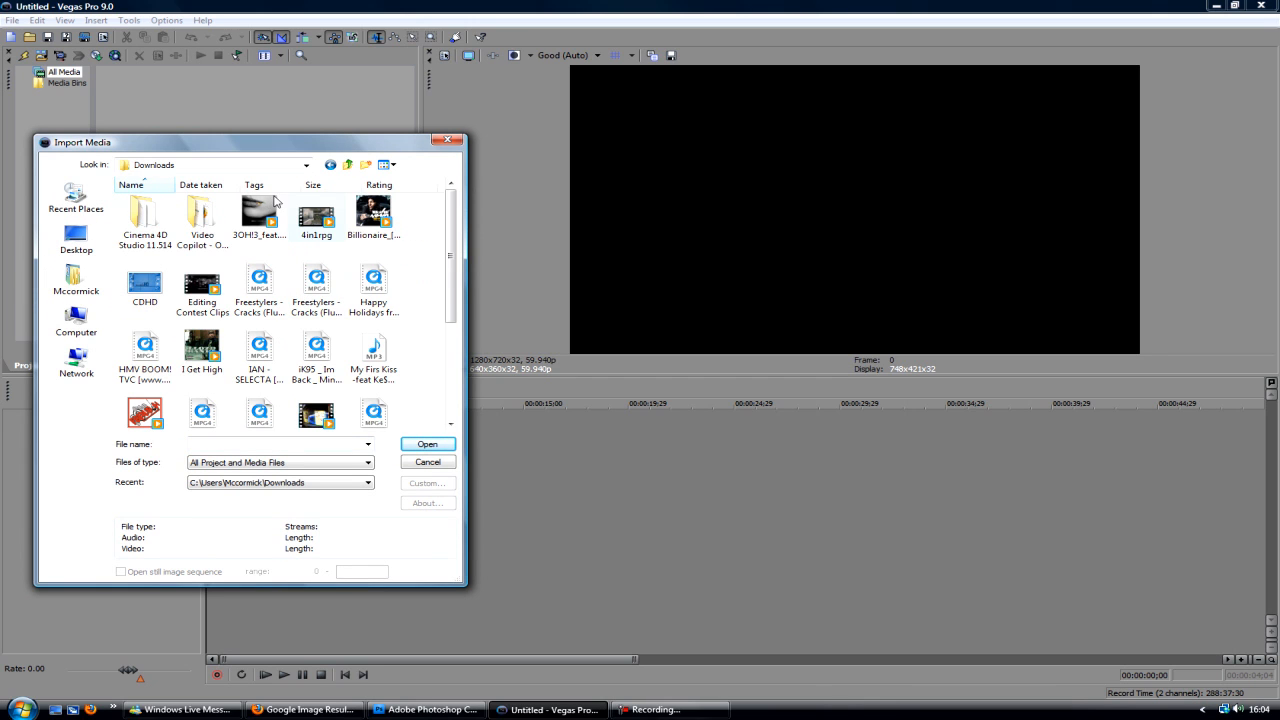
Place the gameplay .wmv clip on the timeline and insert a new video track above it
left_click(428, 444)
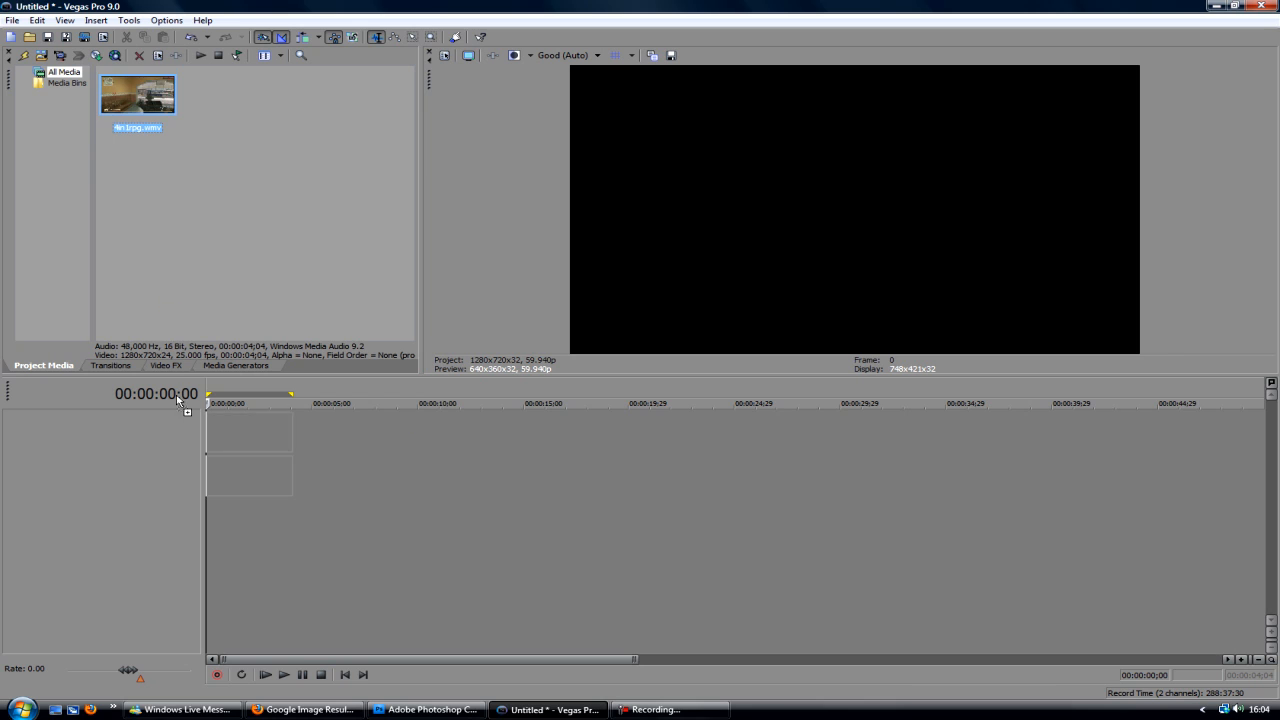
left_click_drag(136, 94, 250, 430)
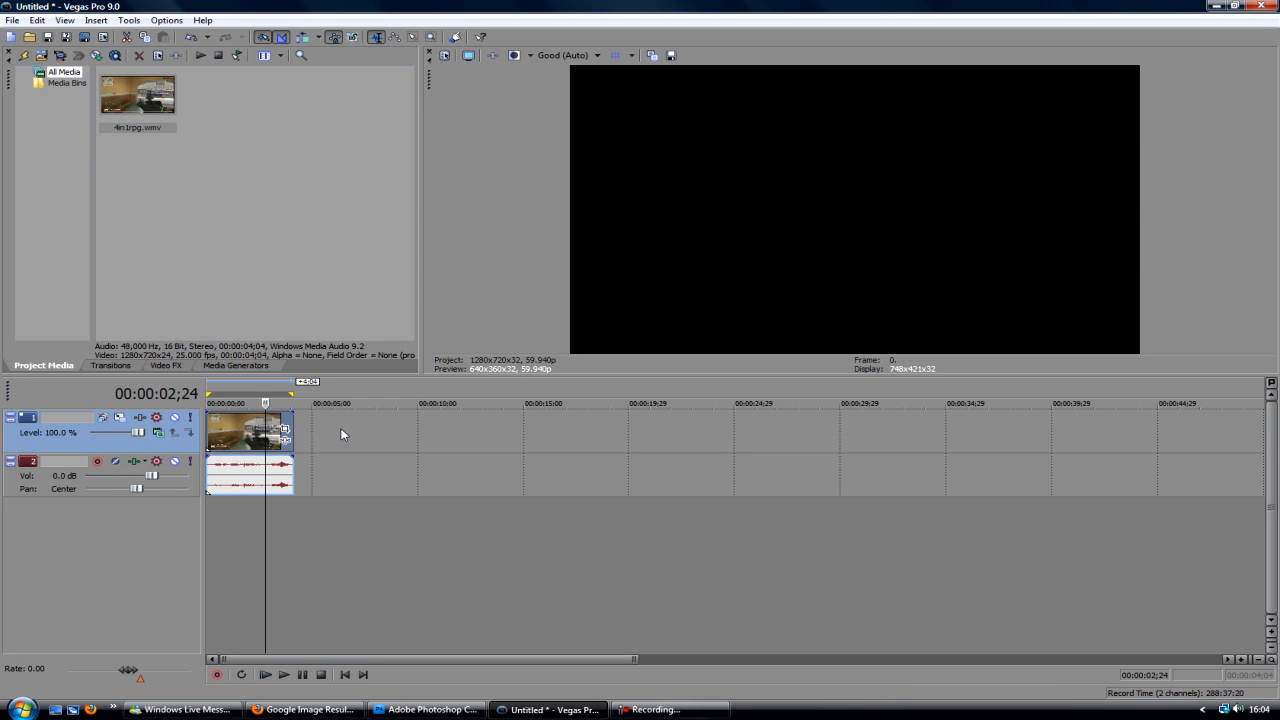
right_click(344, 434)
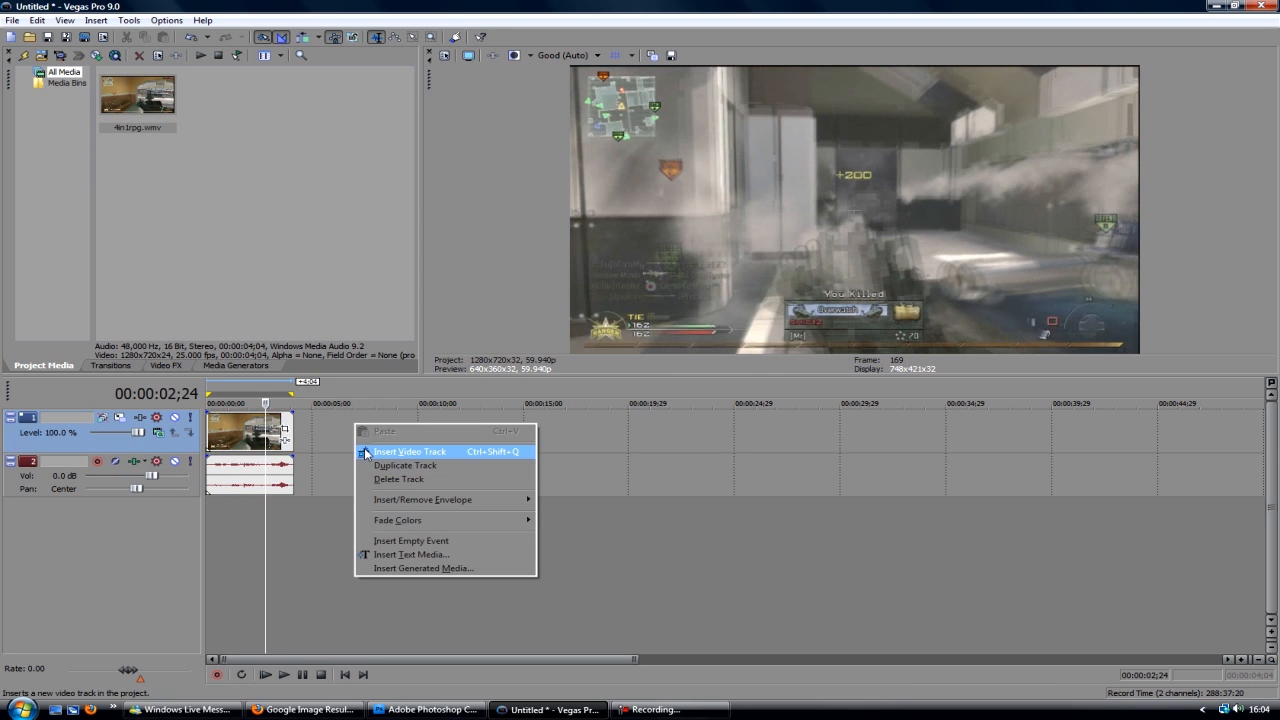
left_click(410, 452)
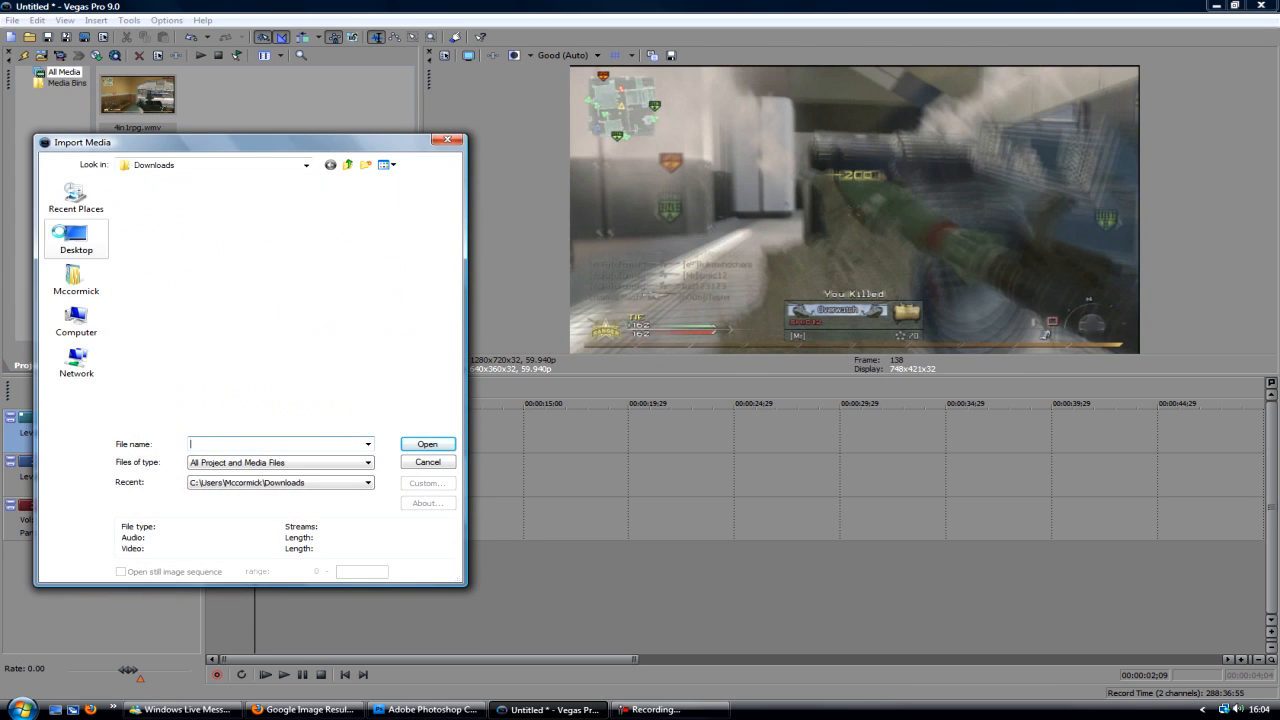
Import Tag.png onto the new top track and return to the project start
left_click(426, 444)
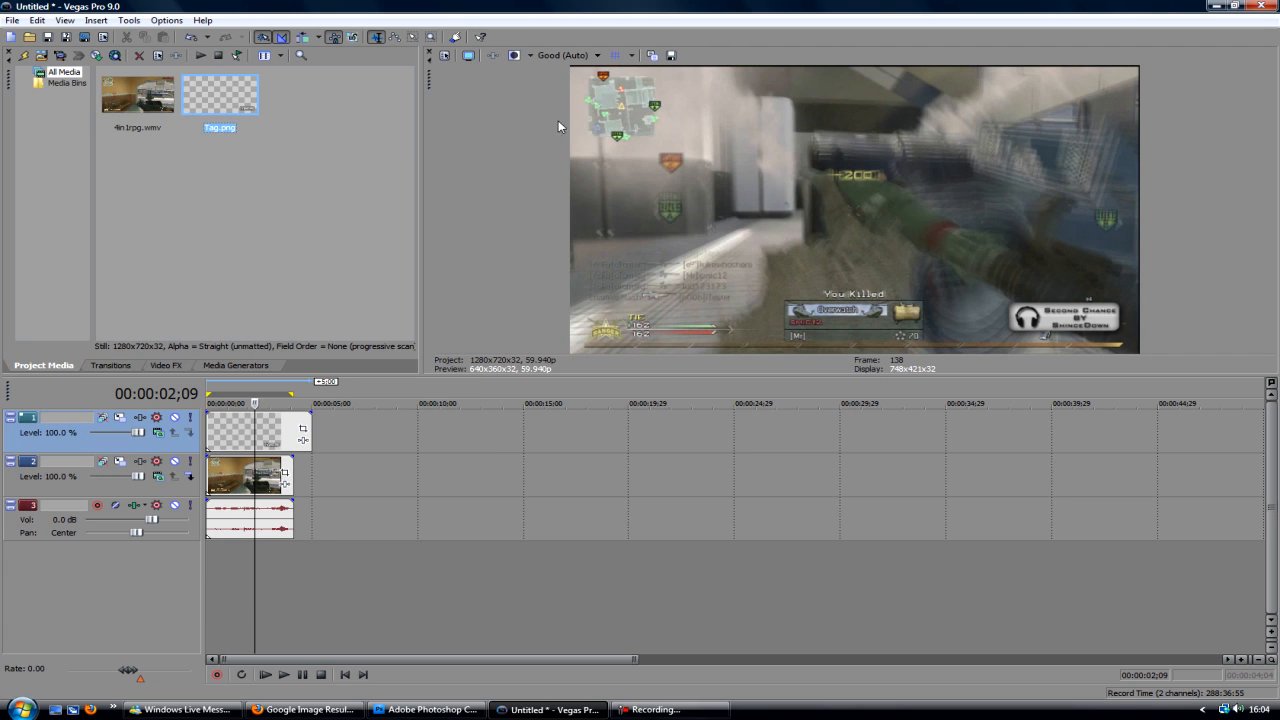
mouse_move(992, 290)
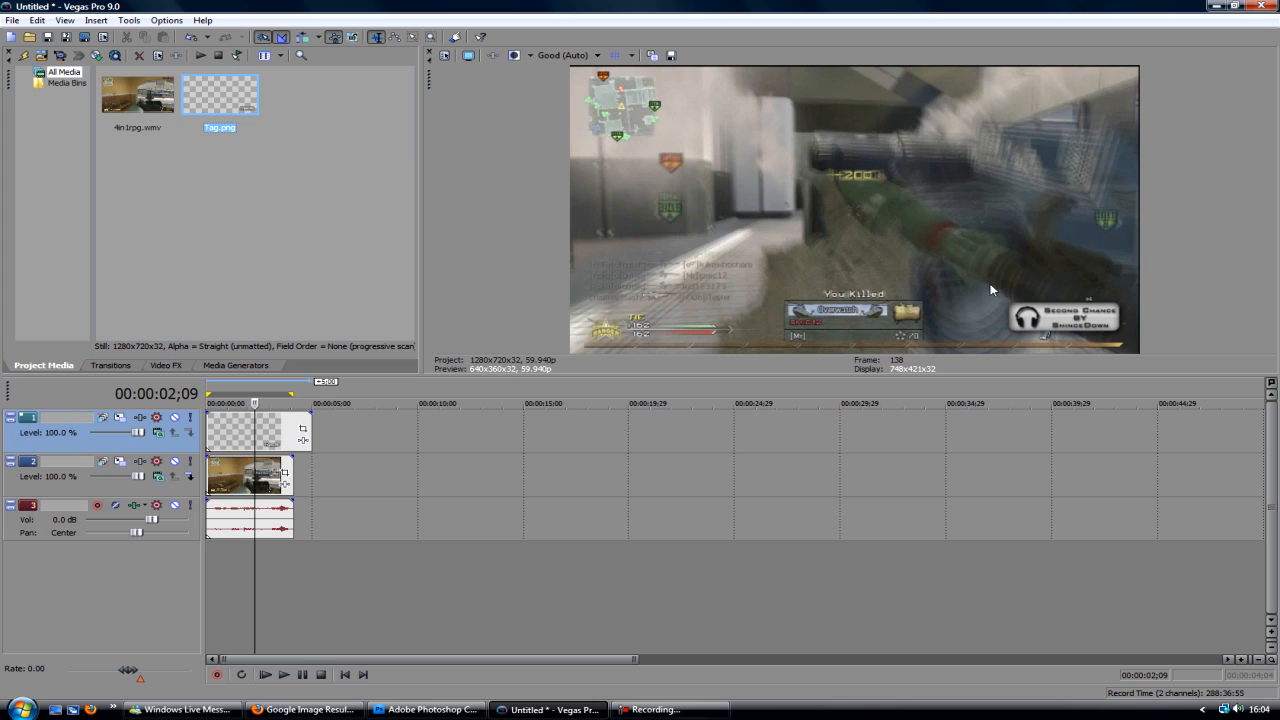
mouse_move(336, 436)
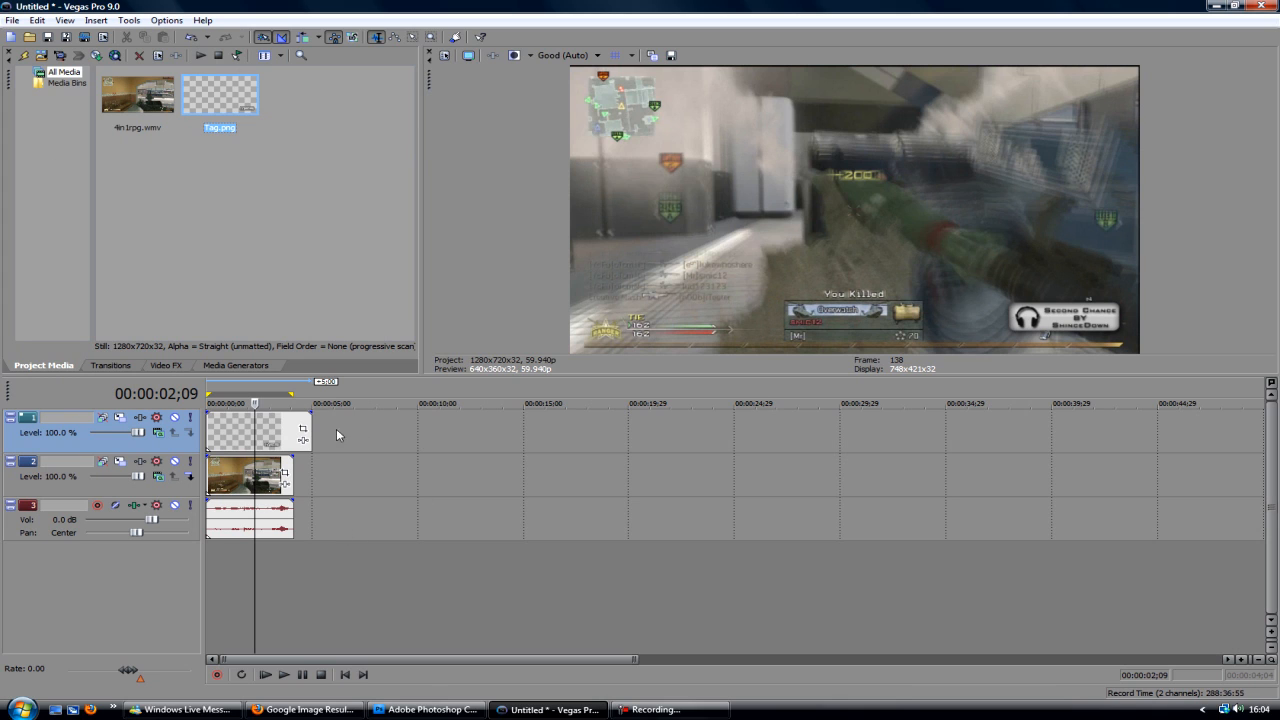
left_click(248, 430)
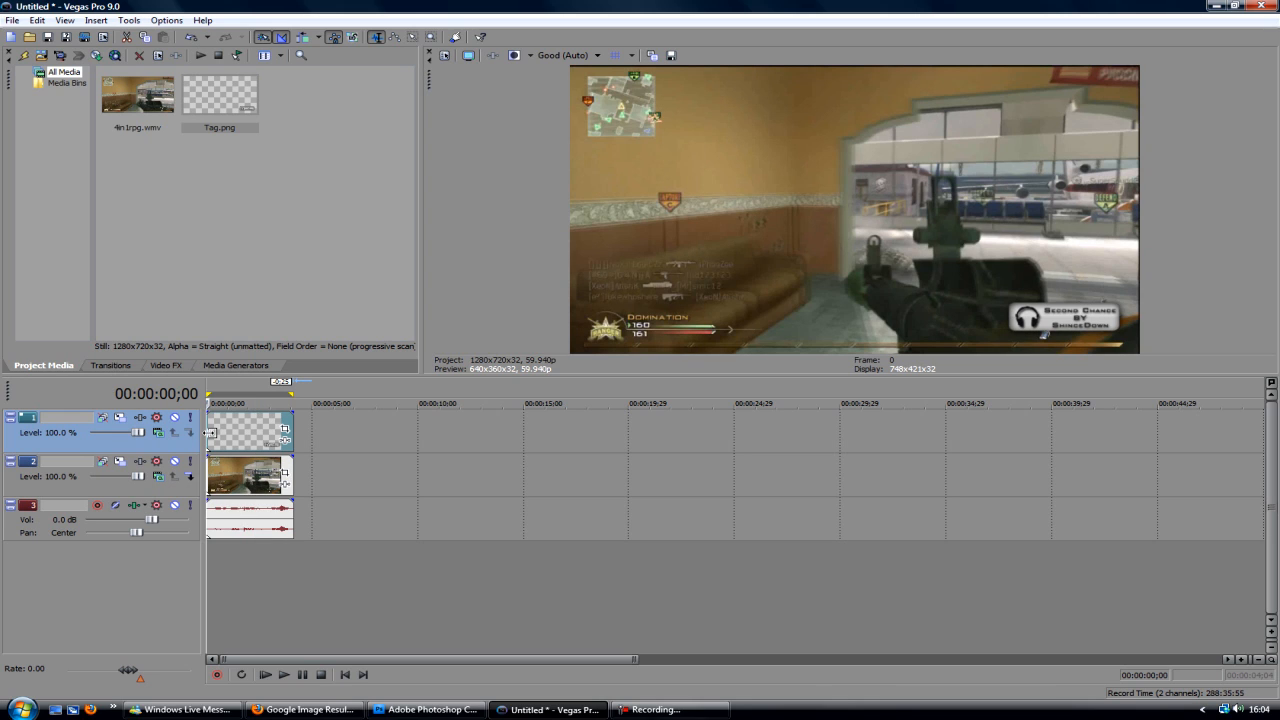
mouse_move(286, 430)
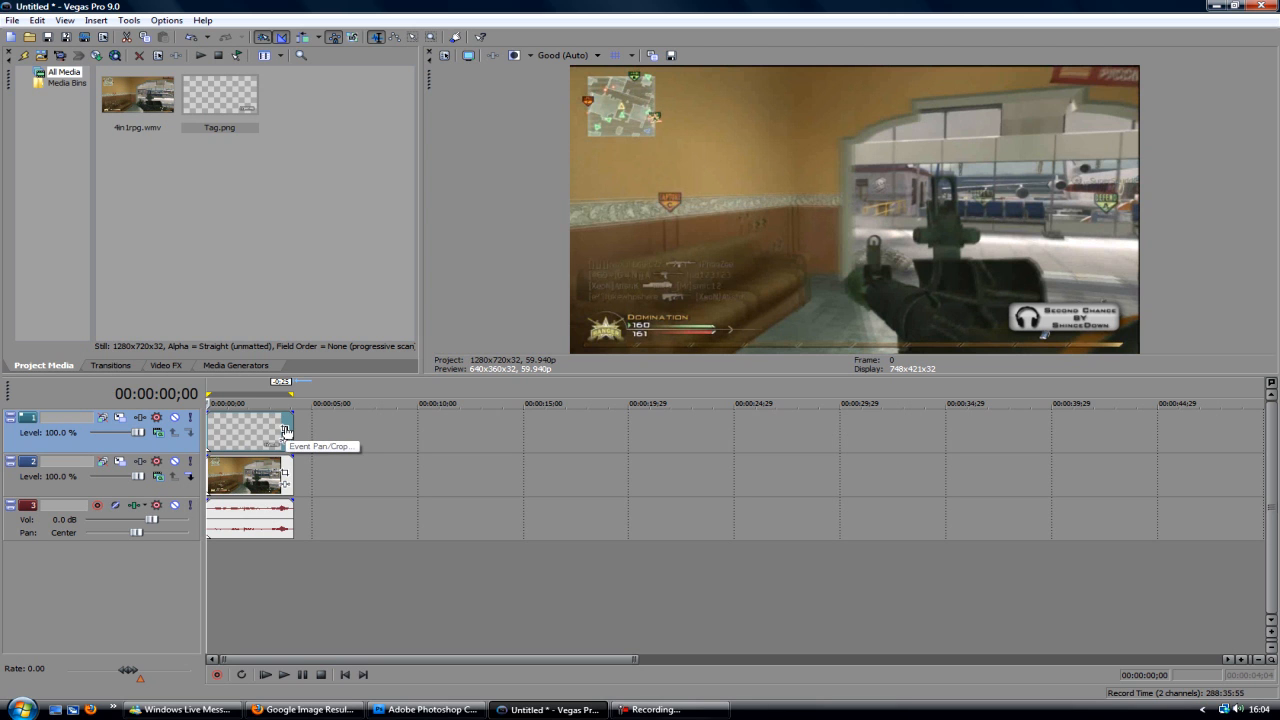
In Event Pan/Crop, start the tag off the right edge, then advance about two seconds
left_click(286, 432)
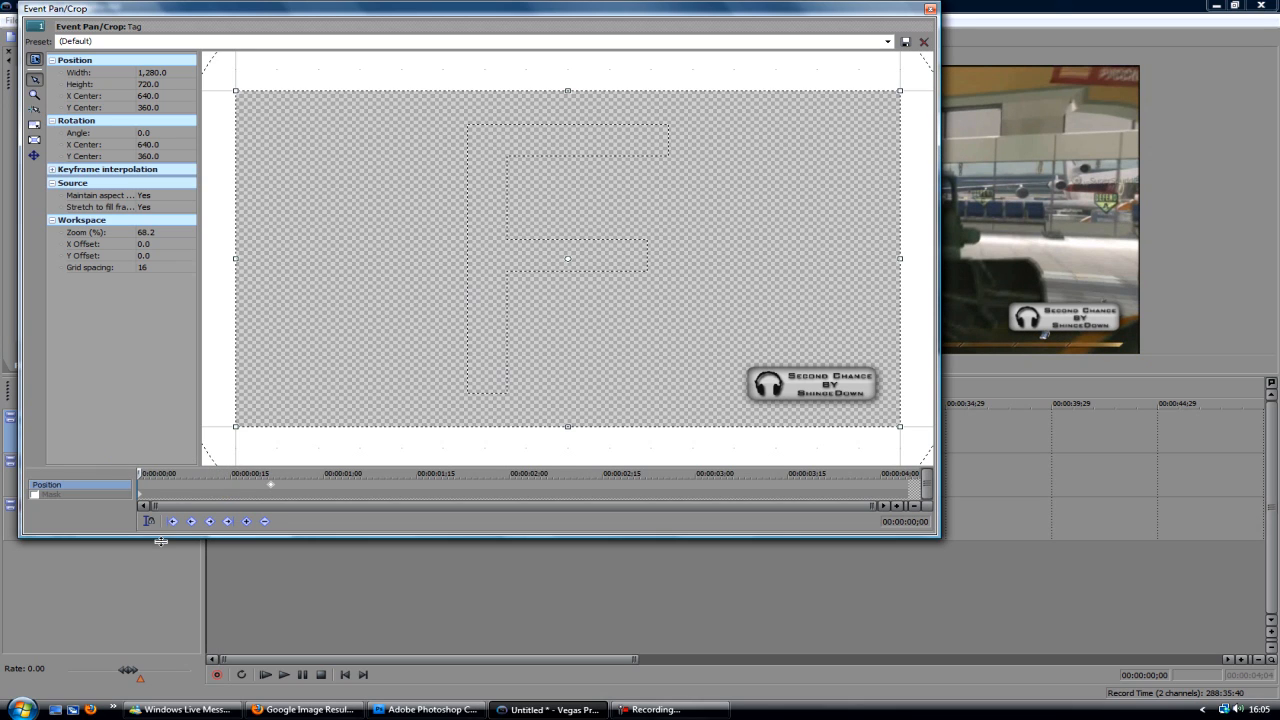
mouse_move(684, 262)
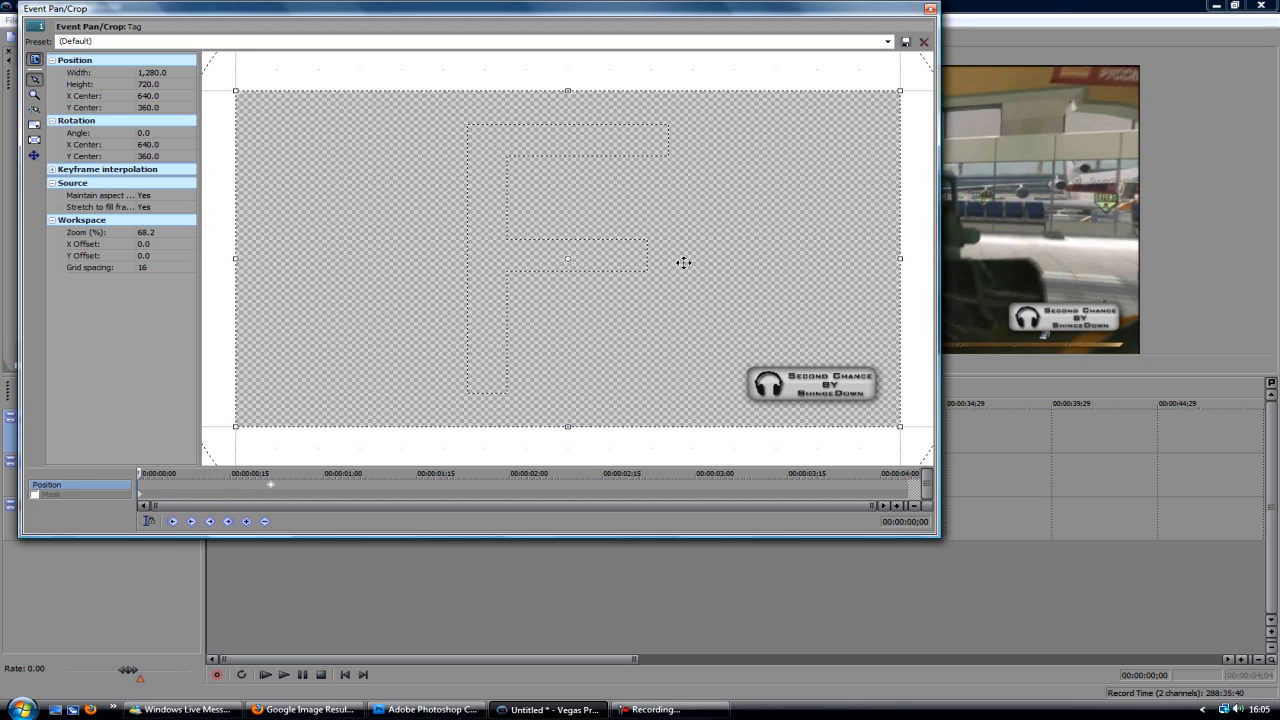
mouse_move(686, 300)
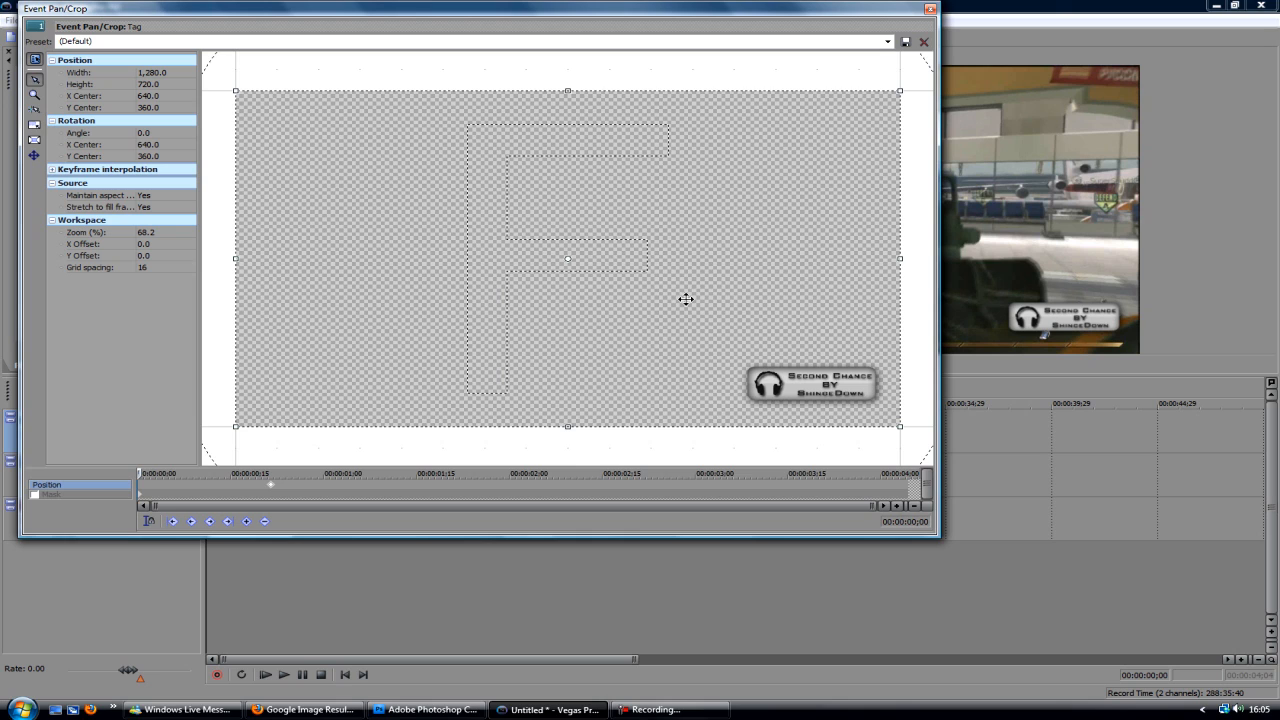
left_click_drag(568, 258, 564, 252)
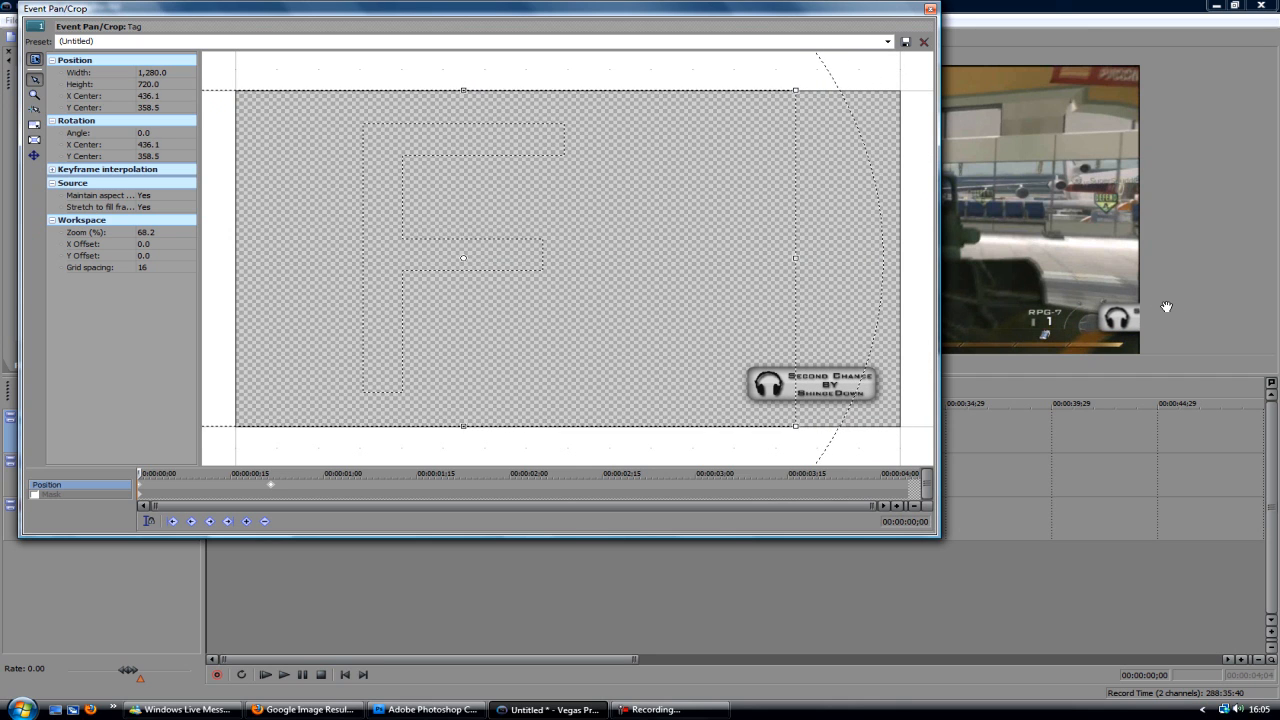
left_click_drag(464, 258, 428, 258)
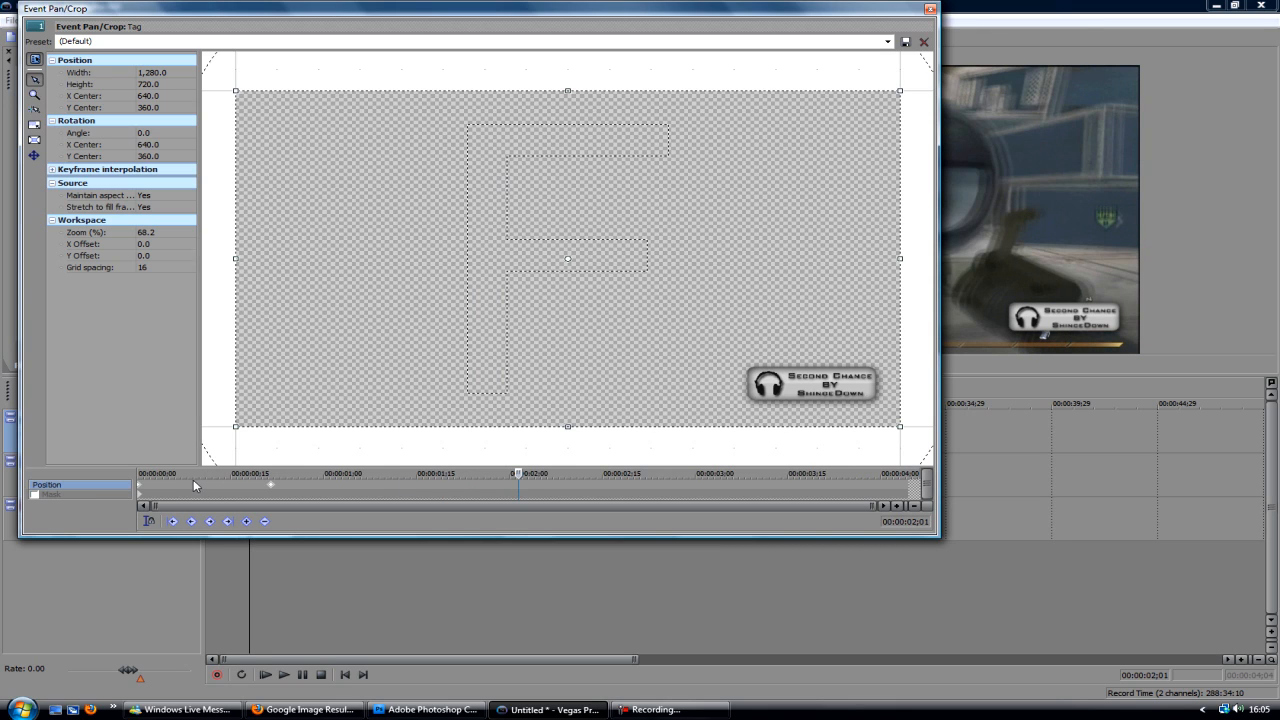
Paste the off-screen keyframe near the event's end so the tag exits right
right_click(140, 488)
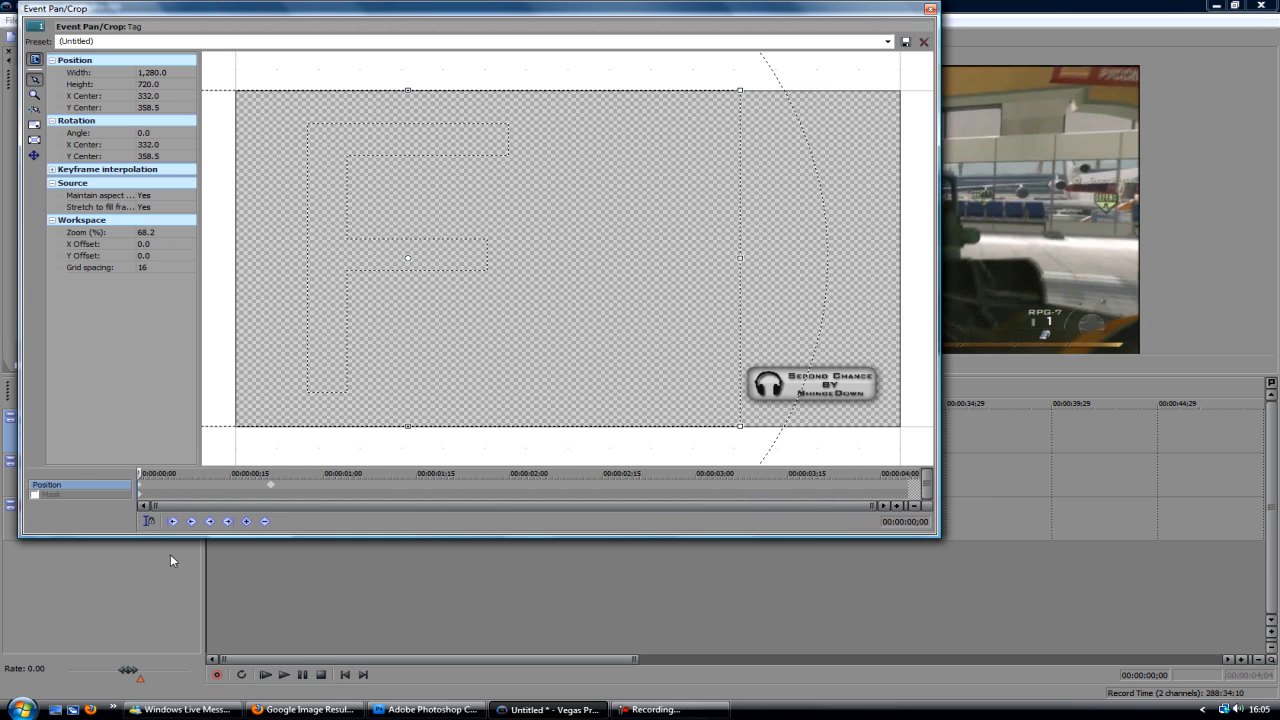
right_click(772, 472)
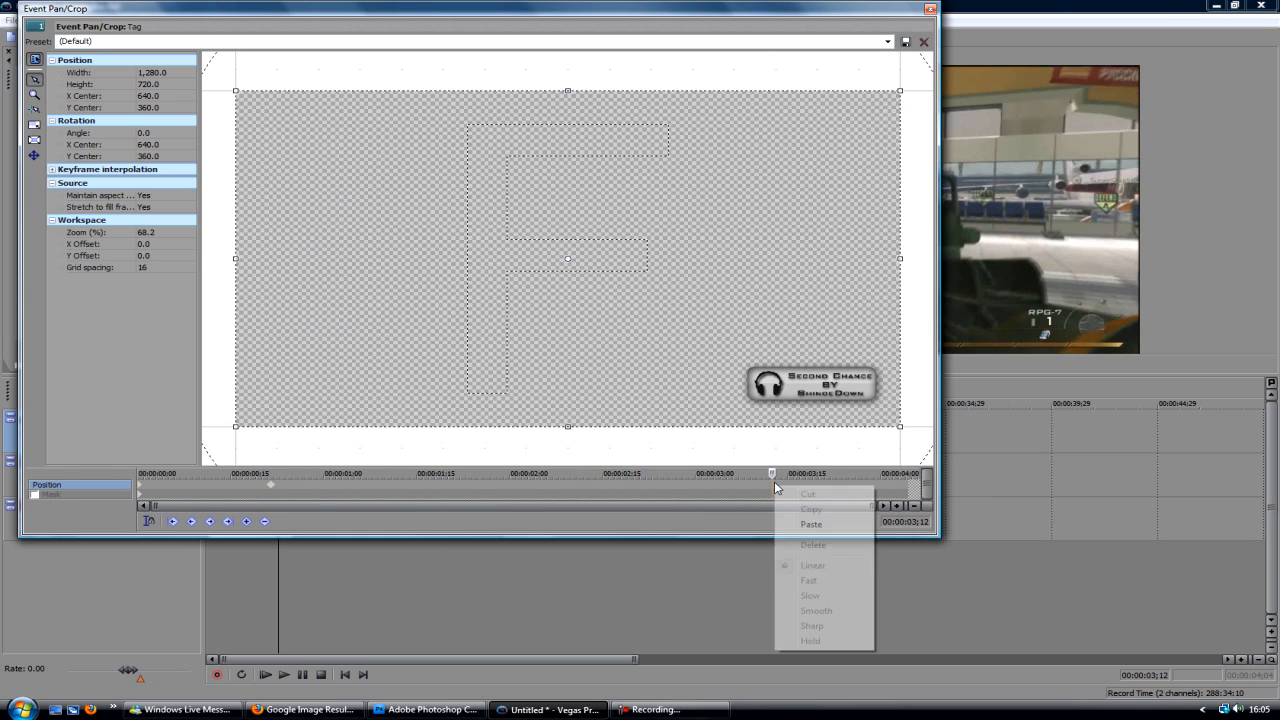
left_click(812, 524)
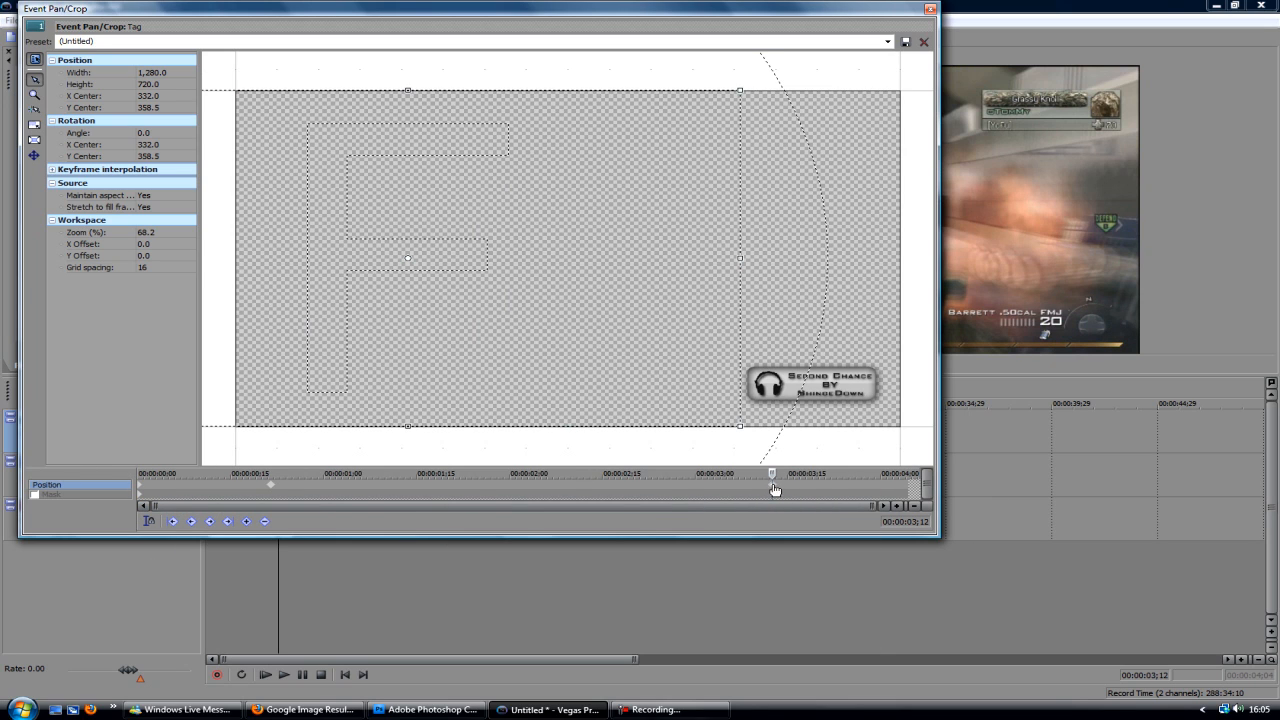
left_click_drag(408, 252, 442, 258)
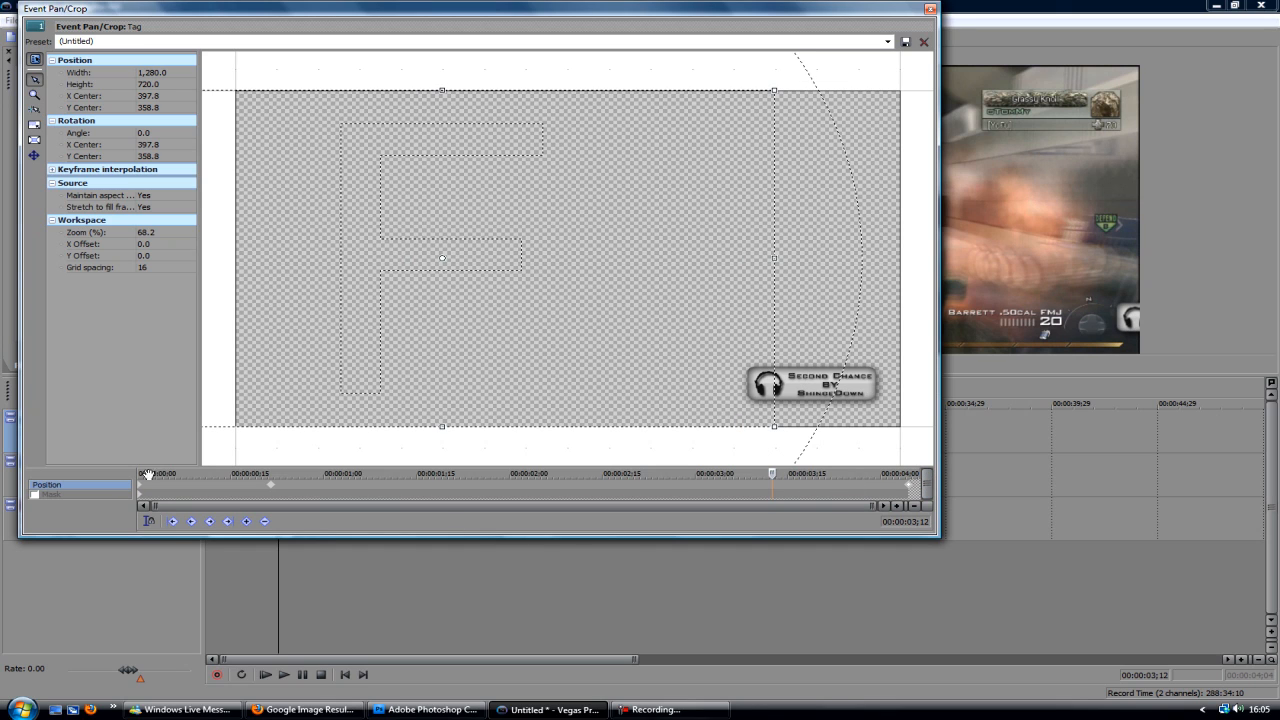
Add a resting-position keyframe just before the tag's exit
right_click(270, 486)
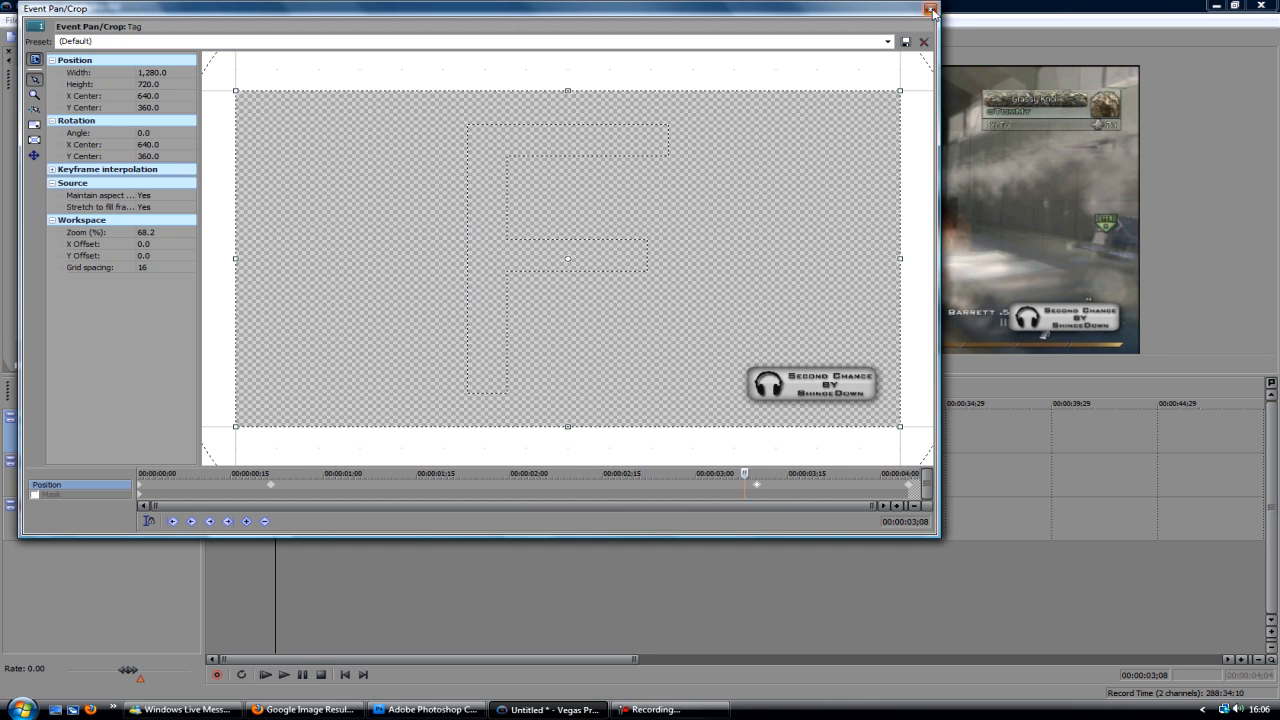
left_click(924, 40)
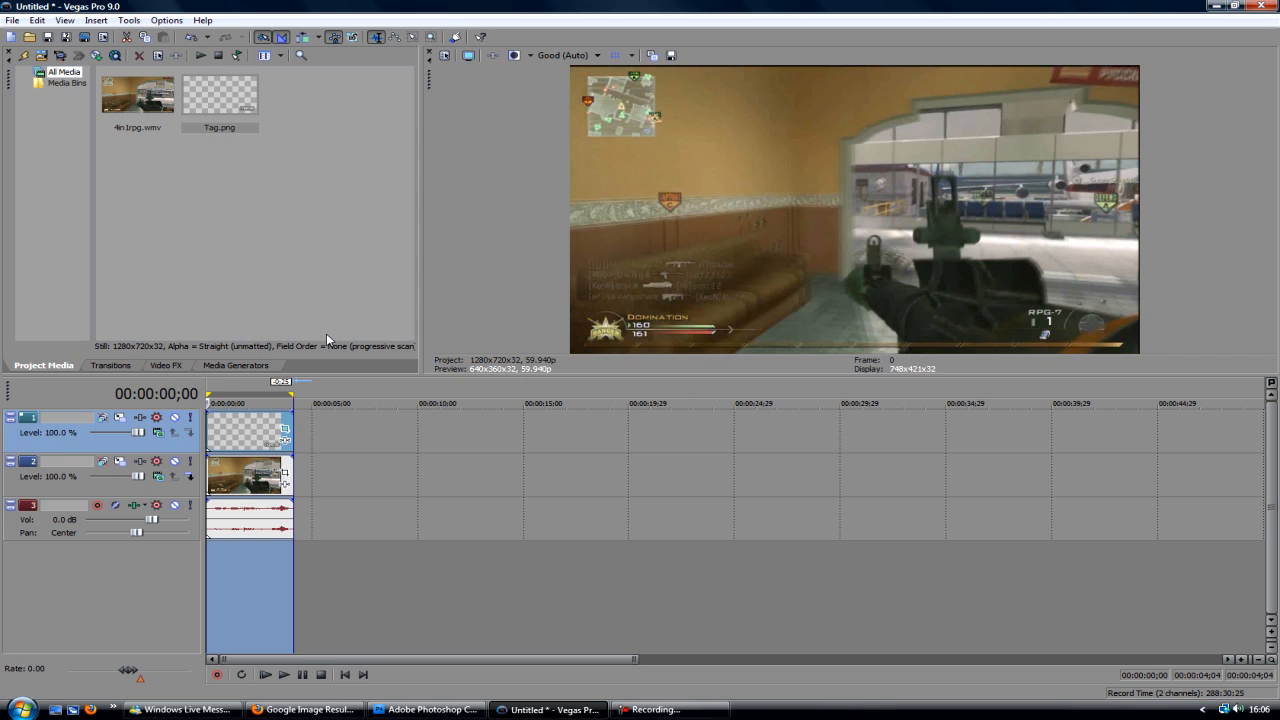
Play back the tag sliding over the gameplay, stop, and show the Media Generators presets
left_click(284, 674)
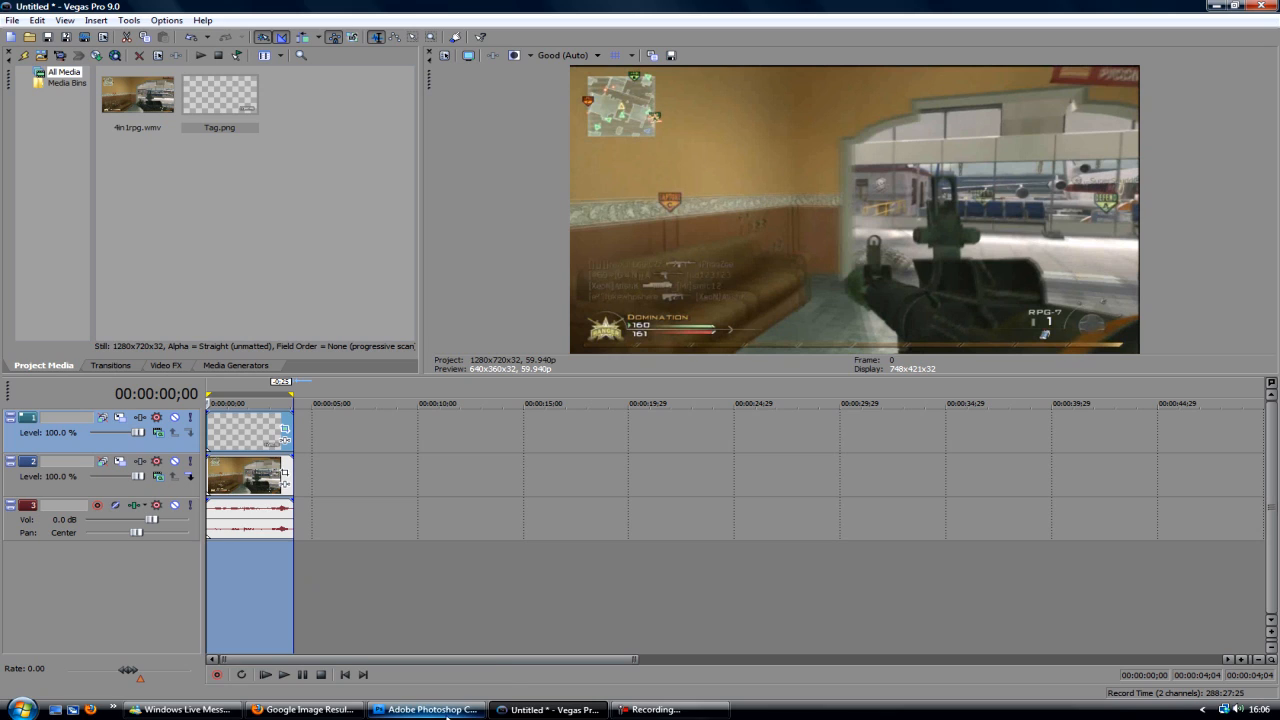
mouse_move(550, 708)
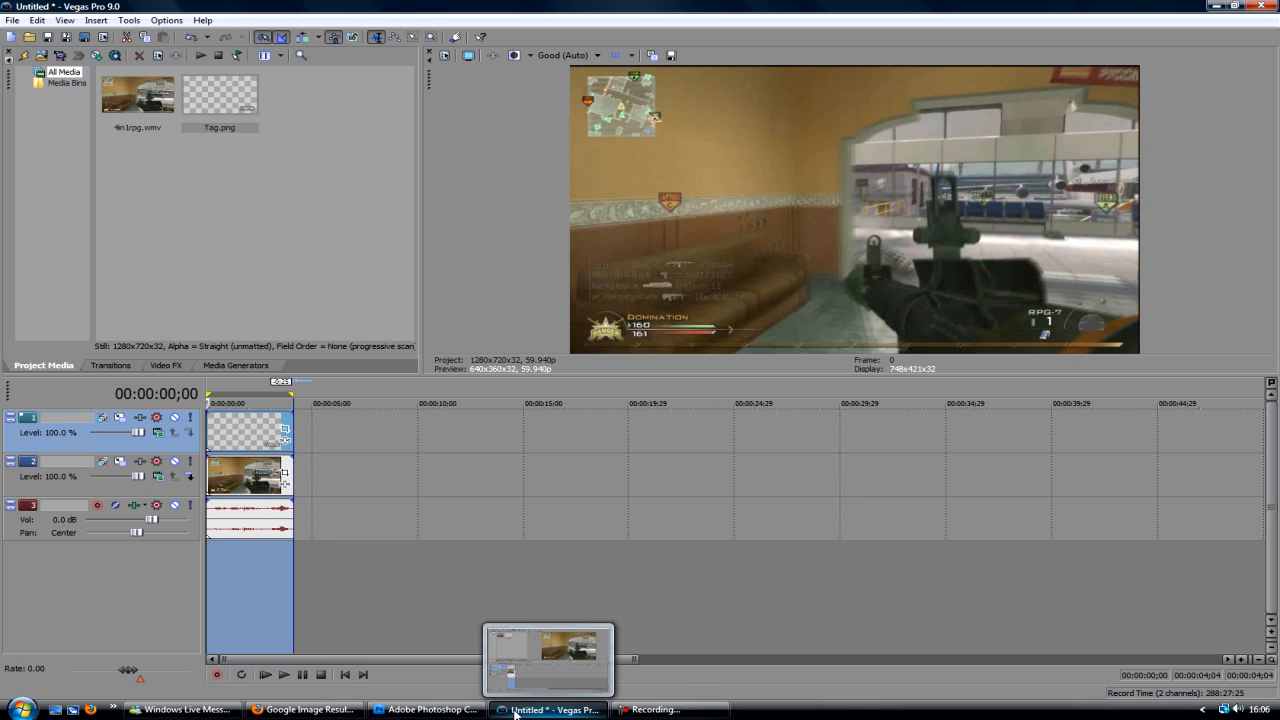
left_click(284, 674)
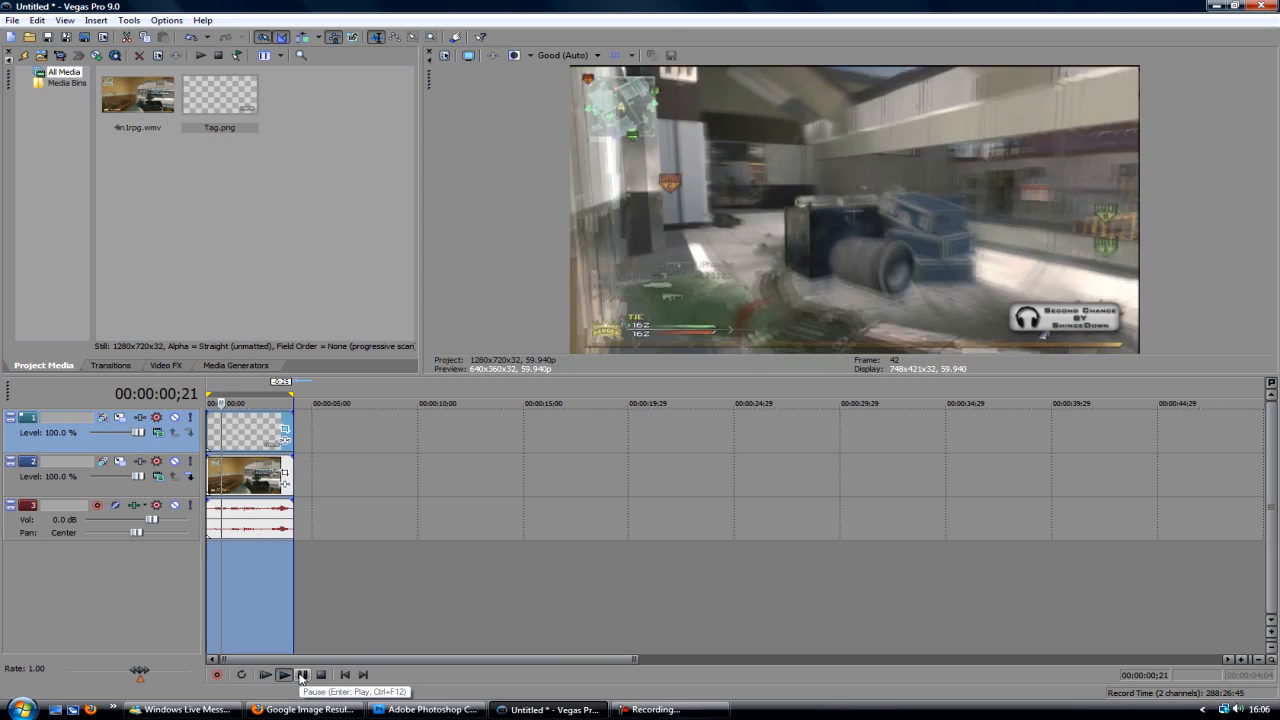
left_click(284, 674)
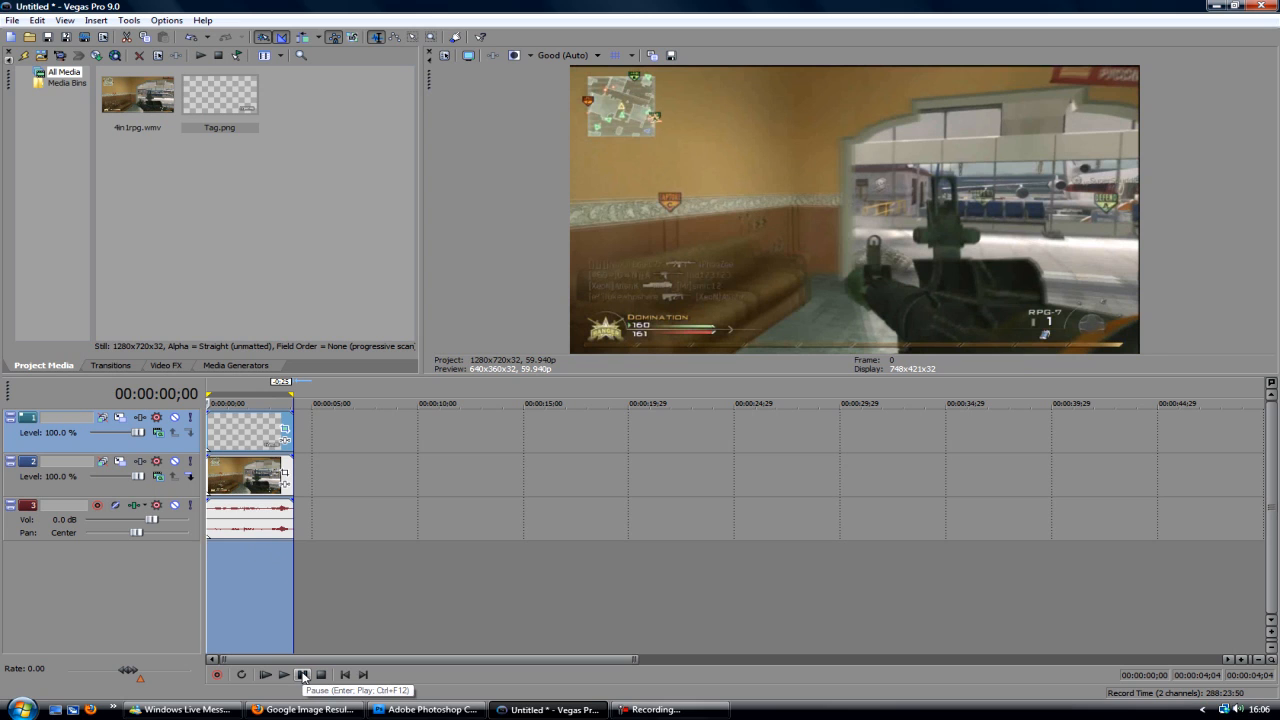
left_click(236, 364)
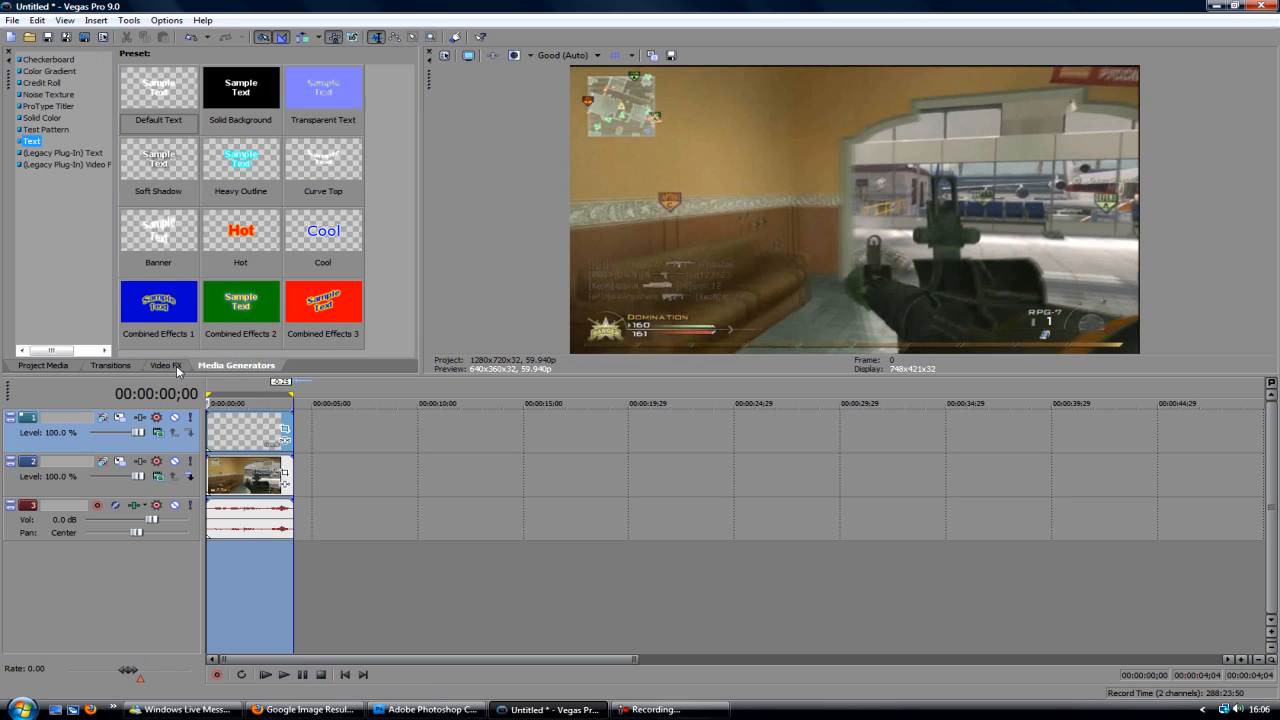
Show the Video FX list and scroll down through the available effects
left_click(164, 364)
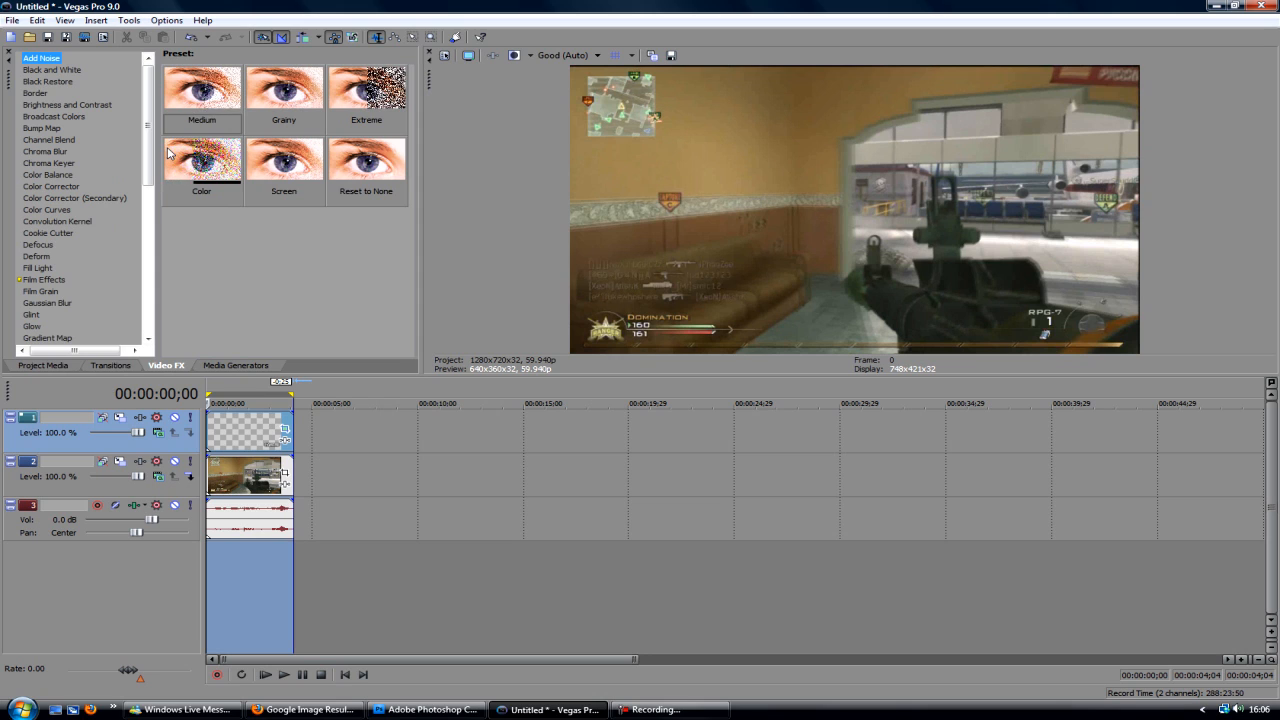
scroll("down", 3)
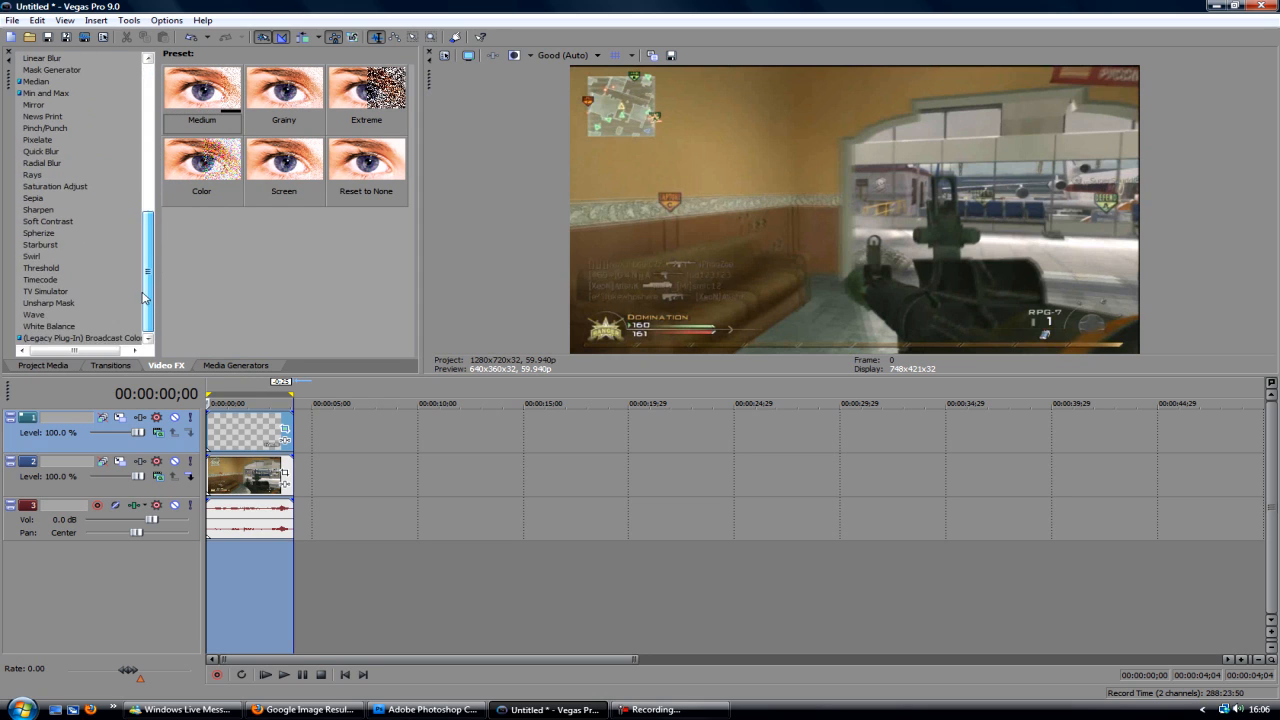